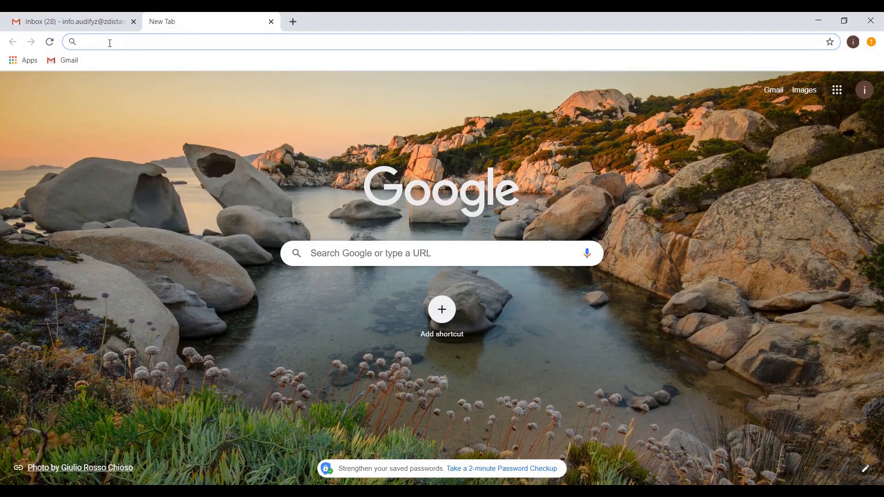
Step: Go to audifyz.com and sign in with the Google account, reaching the empty Projects page
{"action": "type", "text": "www.audi"}
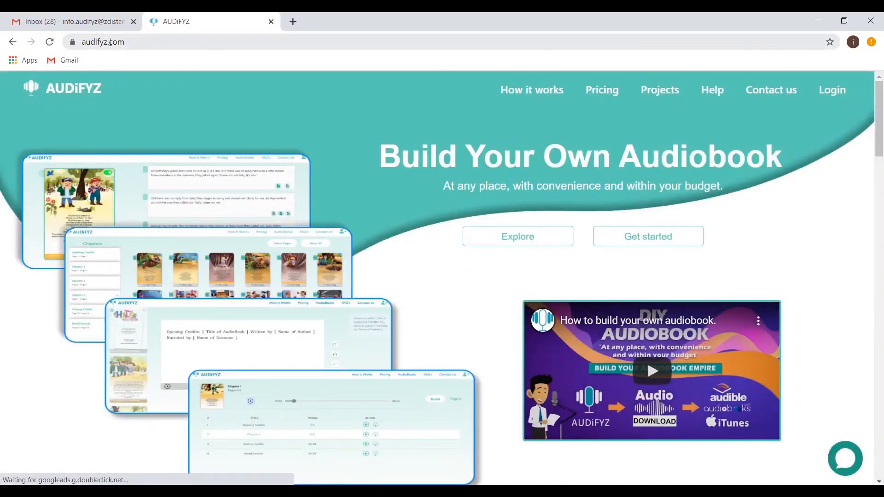
{"action": "left_click", "coordinate": [832, 90]}
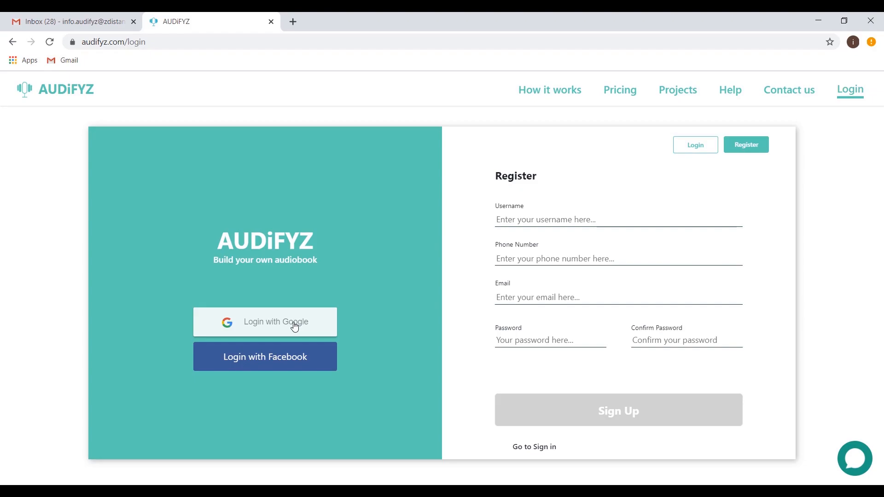
{"action": "left_click", "coordinate": [264, 322]}
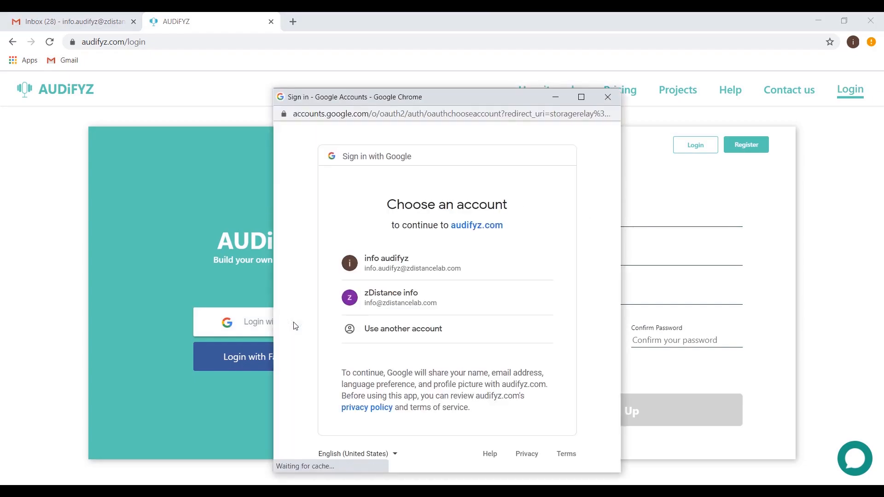
{"action": "left_click", "coordinate": [387, 262]}
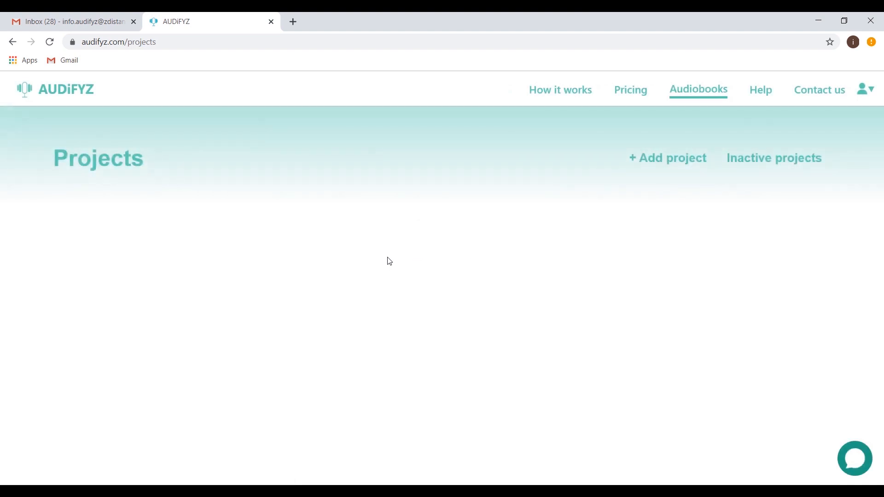
Step: Create project 'Hide and seek' with description 'Description of Hide and seek'
{"action": "left_click", "coordinate": [668, 157]}
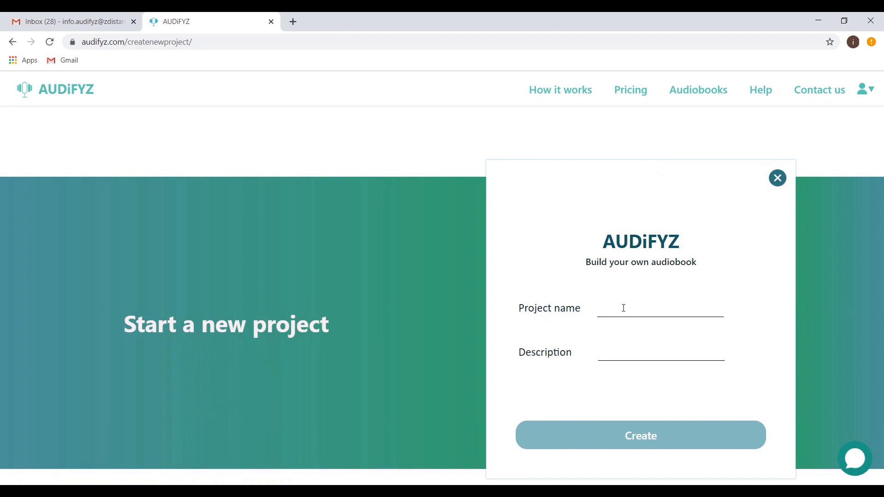
{"action": "type", "text": "Hide and s"}
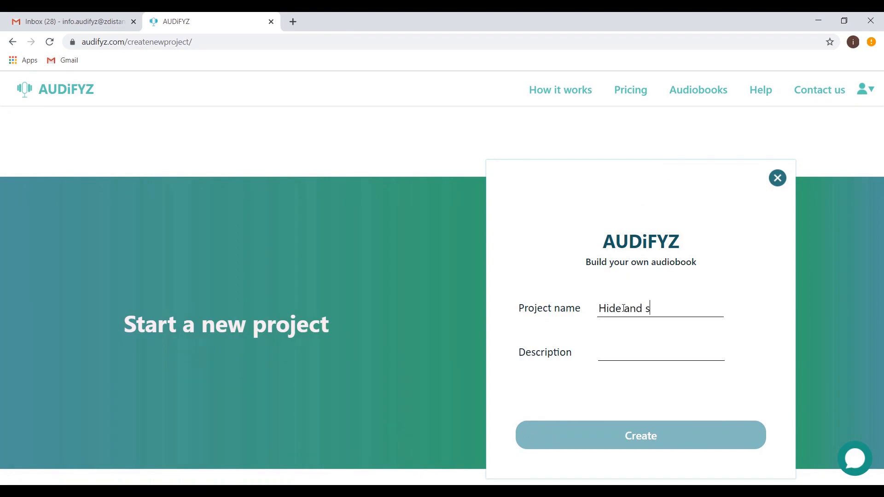
{"action": "type", "text": "eek"}
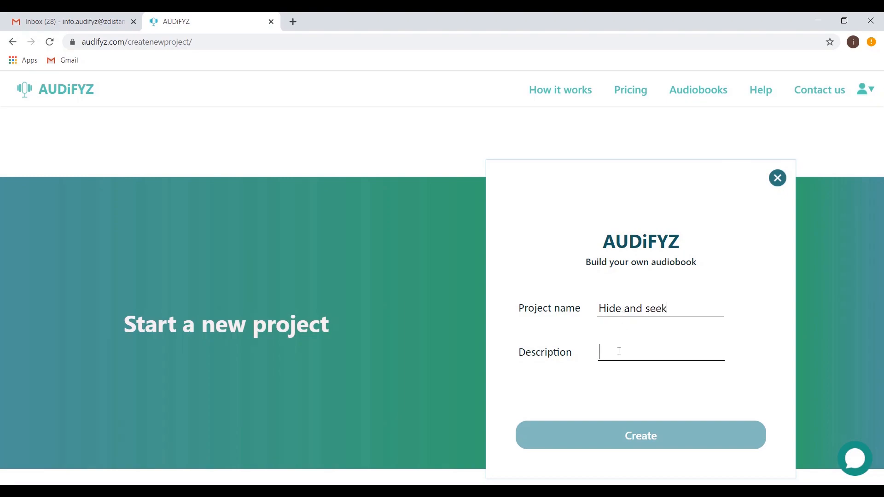
{"action": "type", "text": "Description of"}
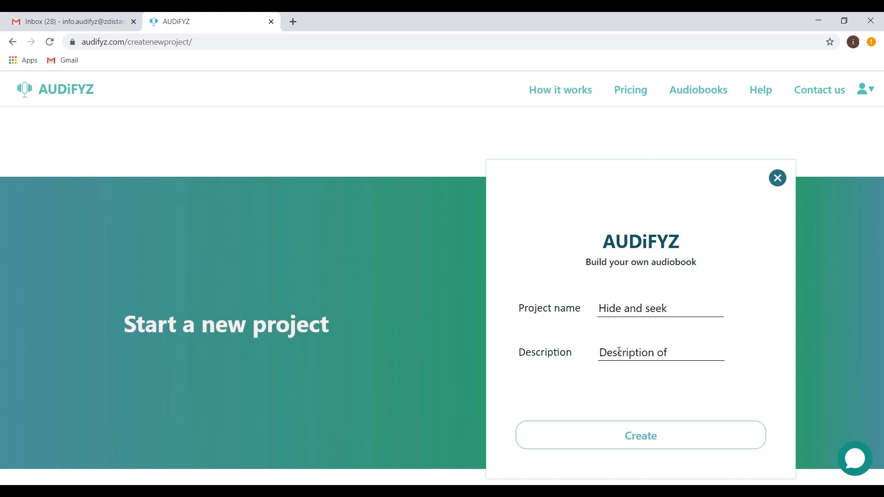
{"action": "type", "text": "Hide and"}
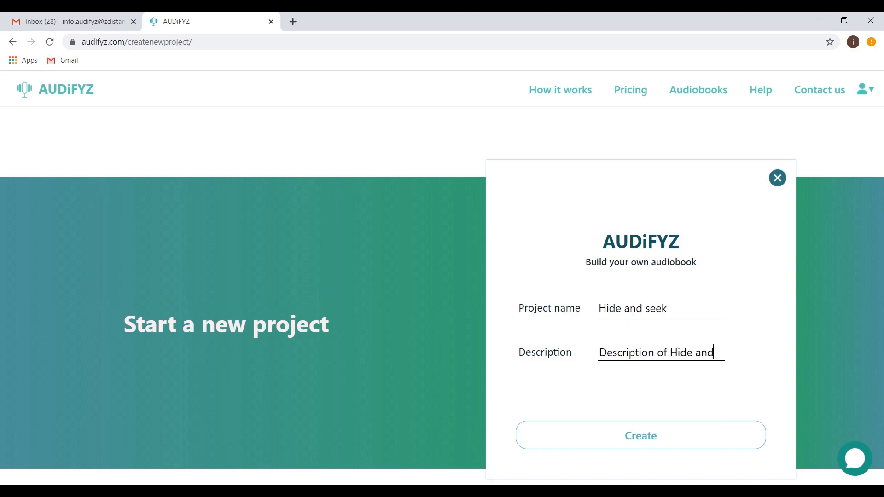
{"action": "type", "text": "seek"}
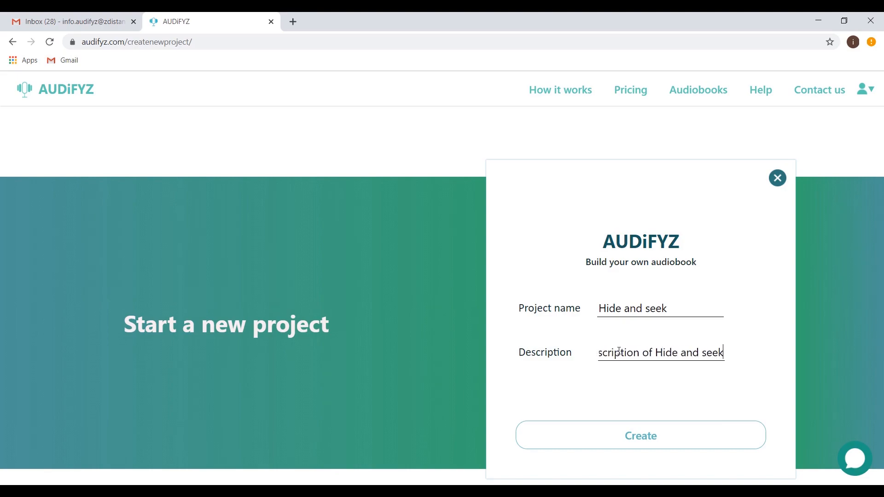
{"action": "left_click", "coordinate": [641, 435]}
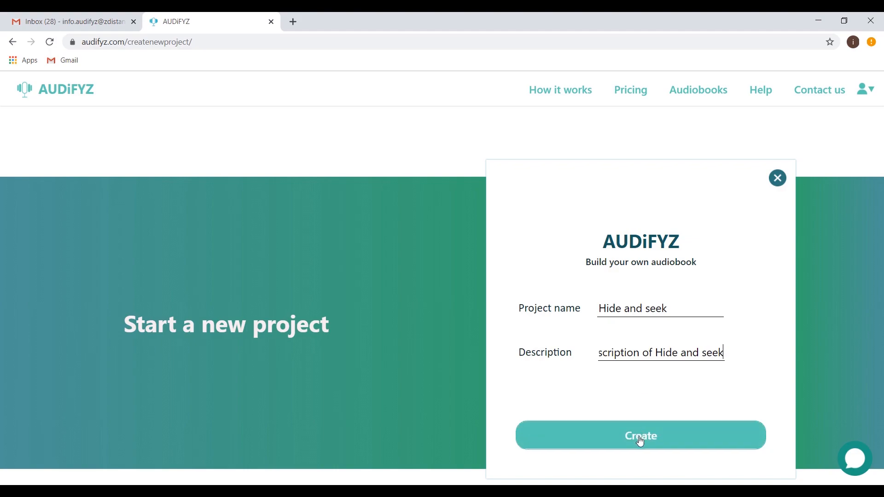
{"action": "left_click", "coordinate": [641, 435]}
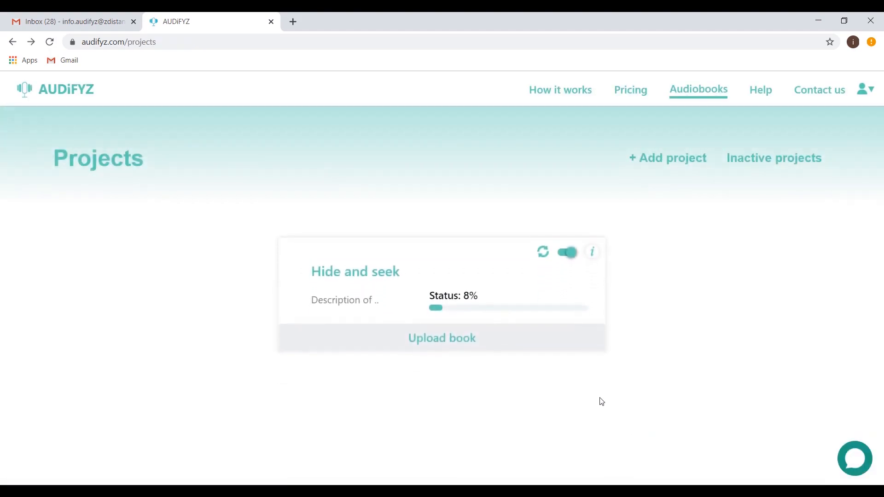
Step: Upload the book PDF to Hide and seek and dismiss the content extraction message
{"action": "left_click", "coordinate": [441, 338]}
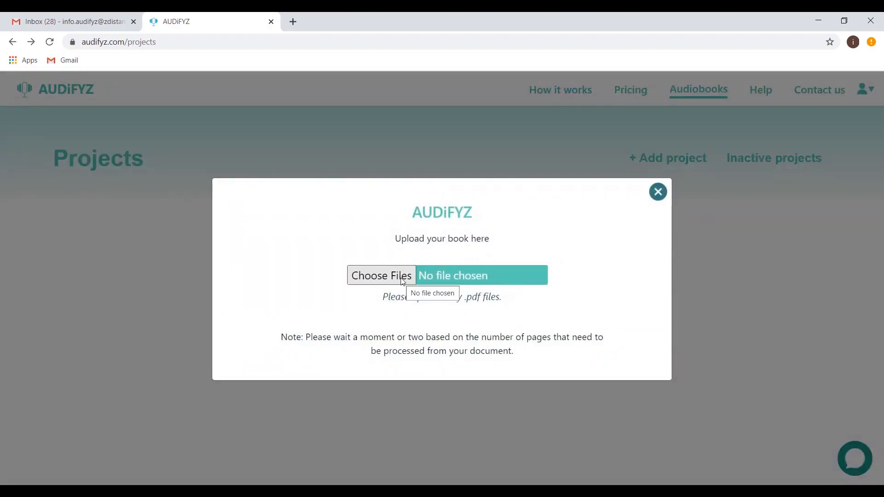
{"action": "left_click", "coordinate": [380, 276]}
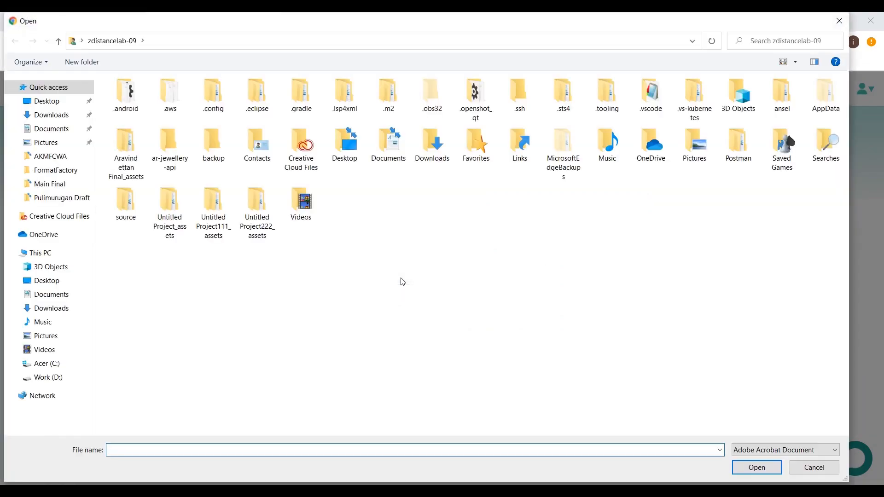
{"action": "left_click", "coordinate": [47, 102]}
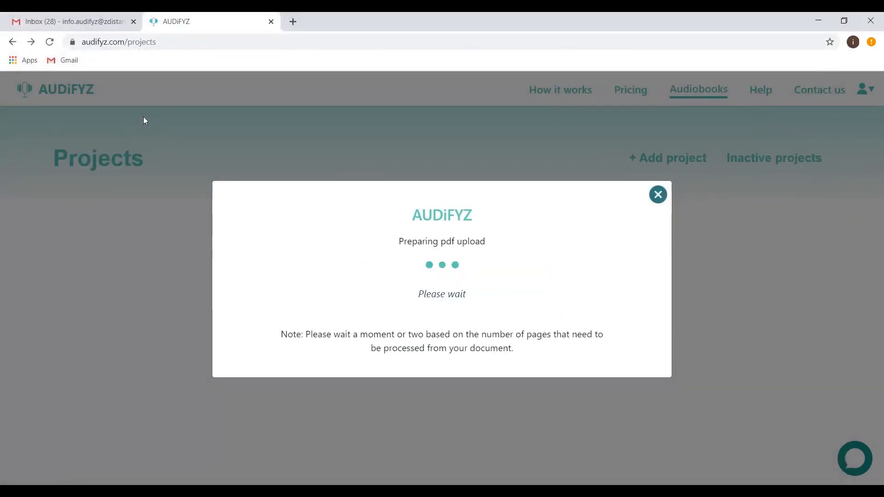
{"action": "mouse_move", "coordinate": [149, 124]}
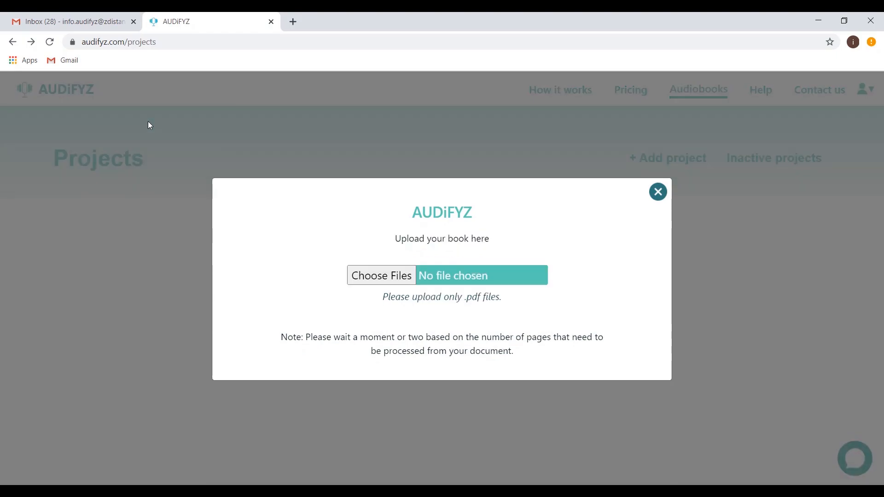
{"action": "left_click", "coordinate": [381, 276]}
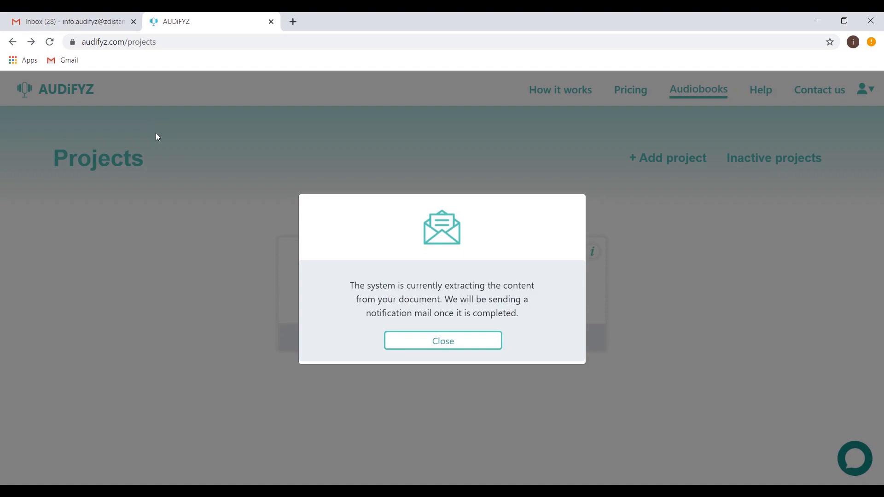
{"action": "mouse_move", "coordinate": [443, 341]}
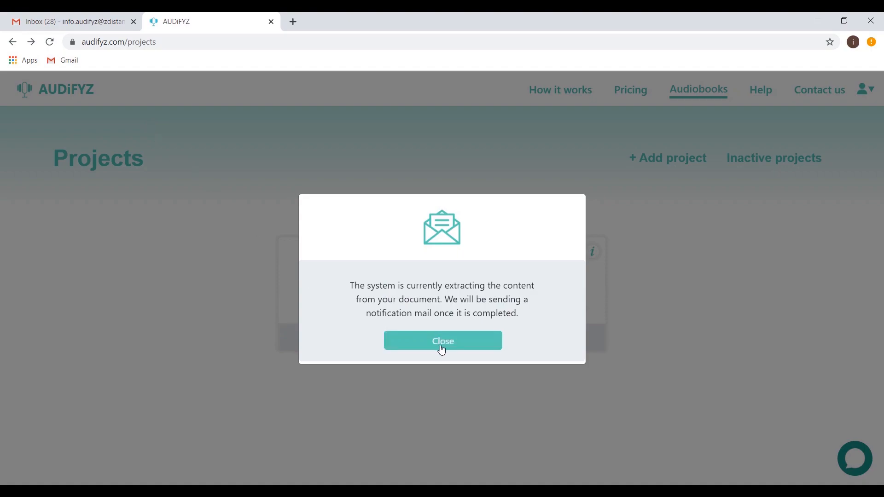
{"action": "left_click", "coordinate": [442, 340]}
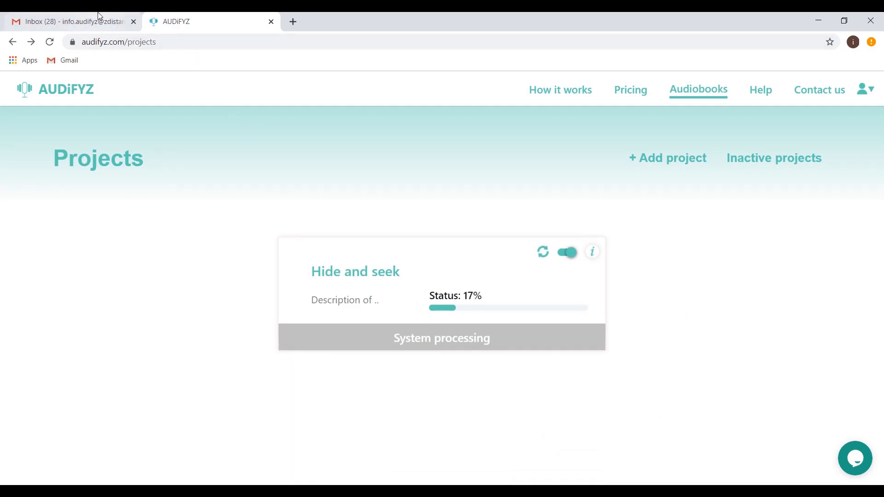
Step: Open the Audifyz Status Change Notification email in Gmail and return via Visit Audifyz
{"action": "left_click", "coordinate": [67, 21]}
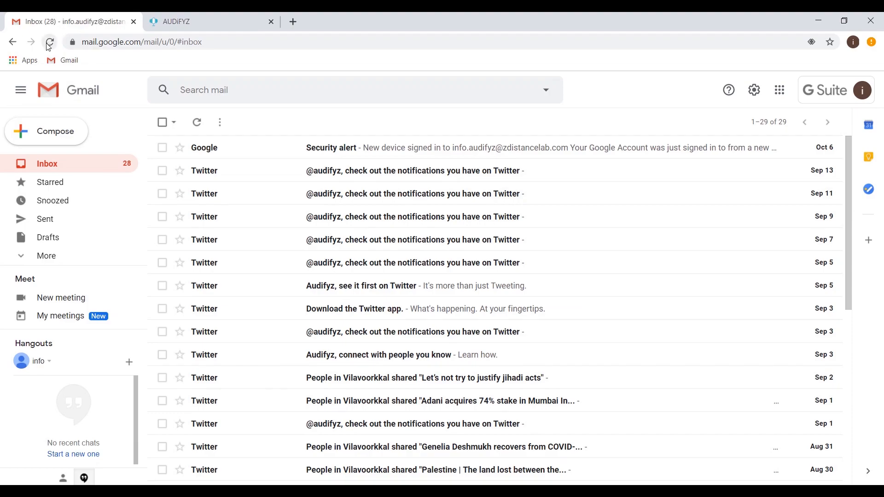
{"action": "left_click", "coordinate": [49, 42]}
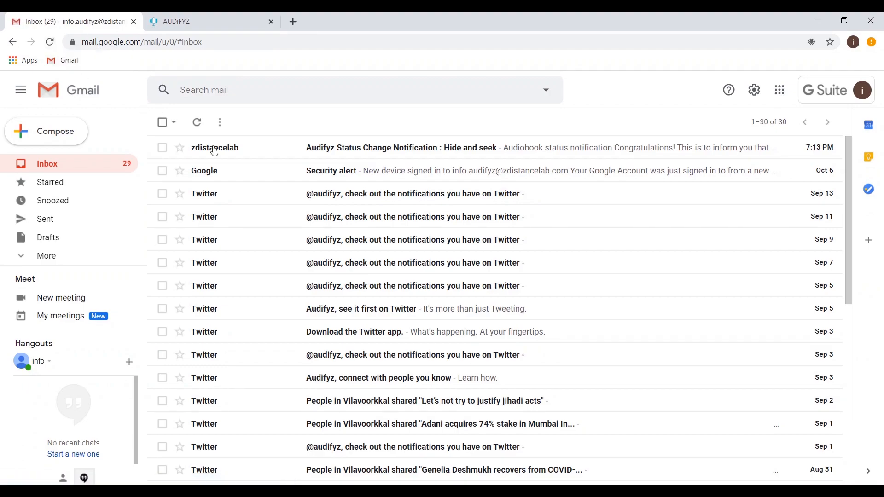
{"action": "left_click", "coordinate": [401, 147]}
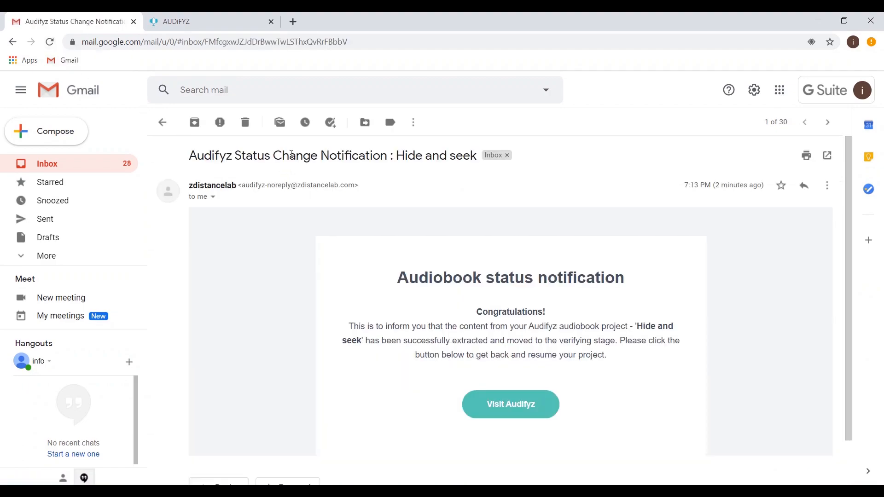
{"action": "scroll", "scroll_direction": "down", "scroll_amount": 3}
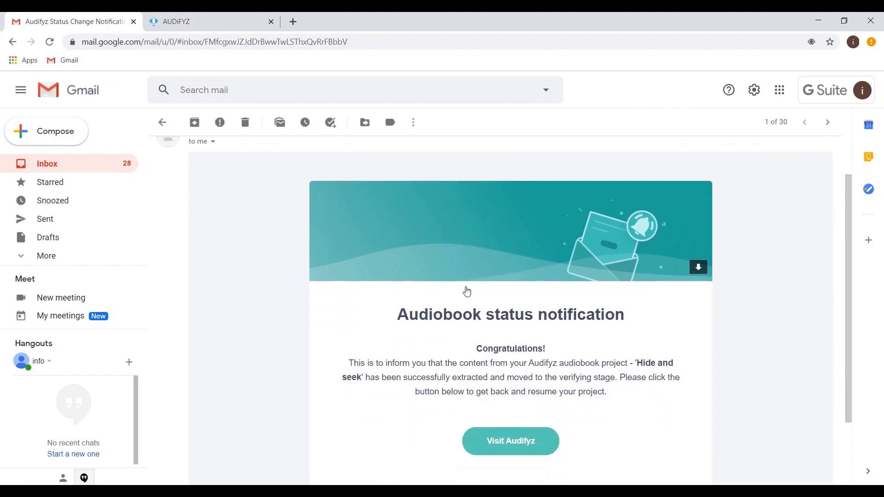
{"action": "scroll", "scroll_direction": "down", "scroll_amount": 3}
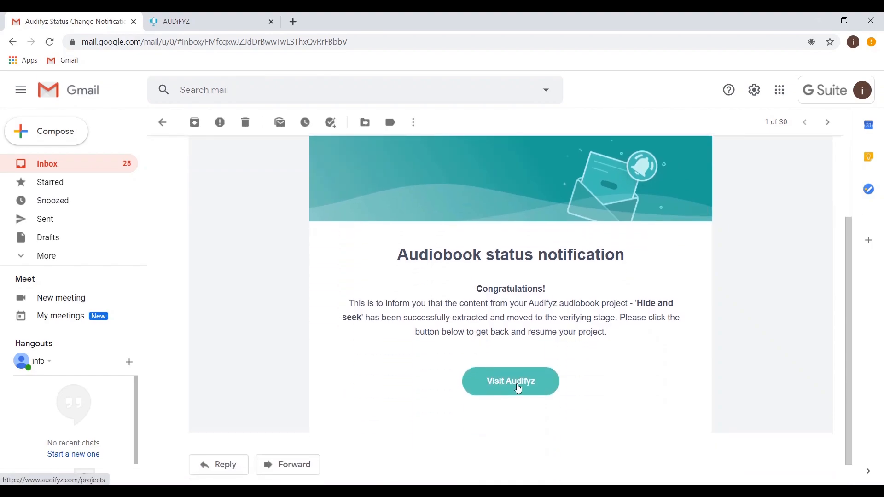
{"action": "left_click", "coordinate": [509, 382]}
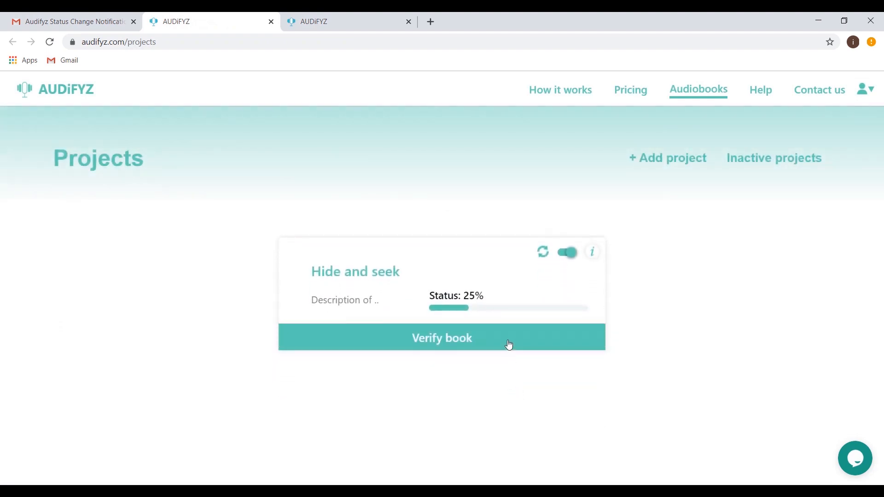
Step: Deactivate Hide and seek, then reactivate it from the Inactive projects list
{"action": "left_click", "coordinate": [568, 253]}
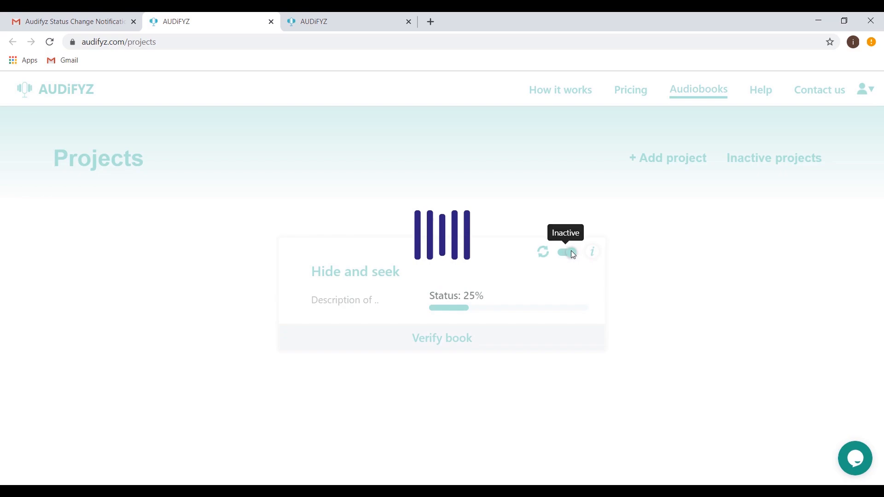
{"action": "left_click", "coordinate": [568, 253]}
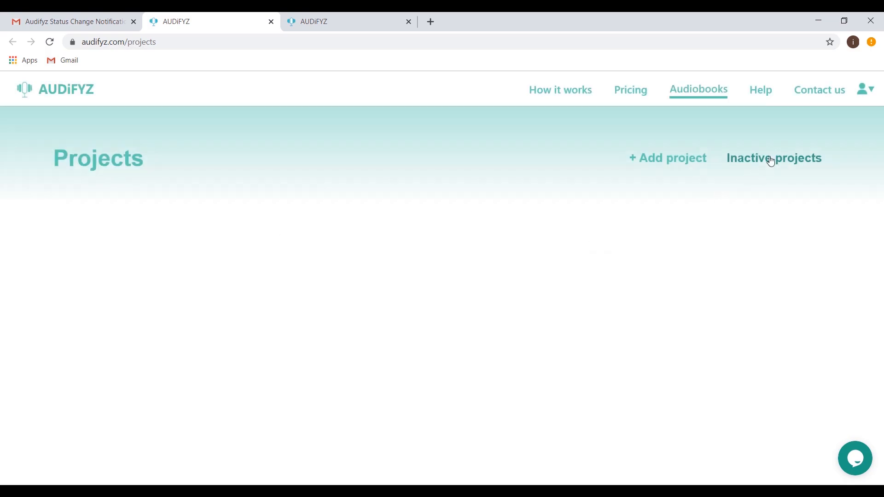
{"action": "left_click", "coordinate": [773, 157]}
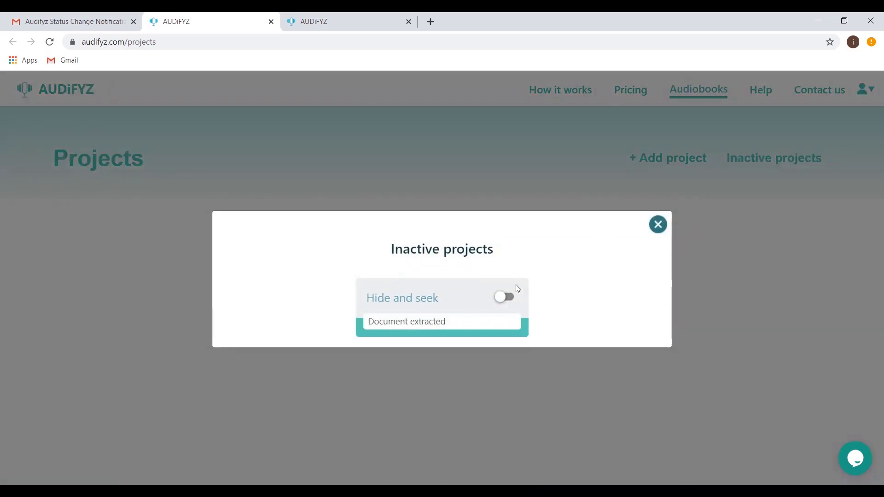
{"action": "left_click", "coordinate": [504, 298]}
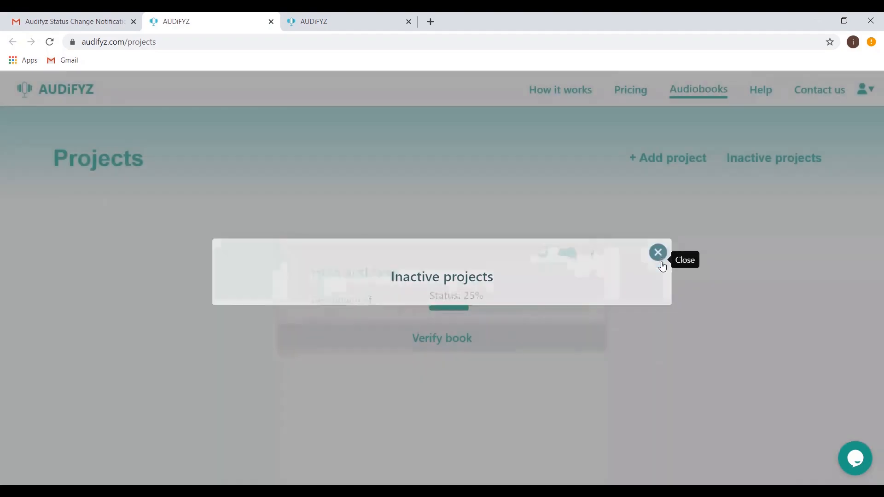
{"action": "left_click", "coordinate": [657, 252]}
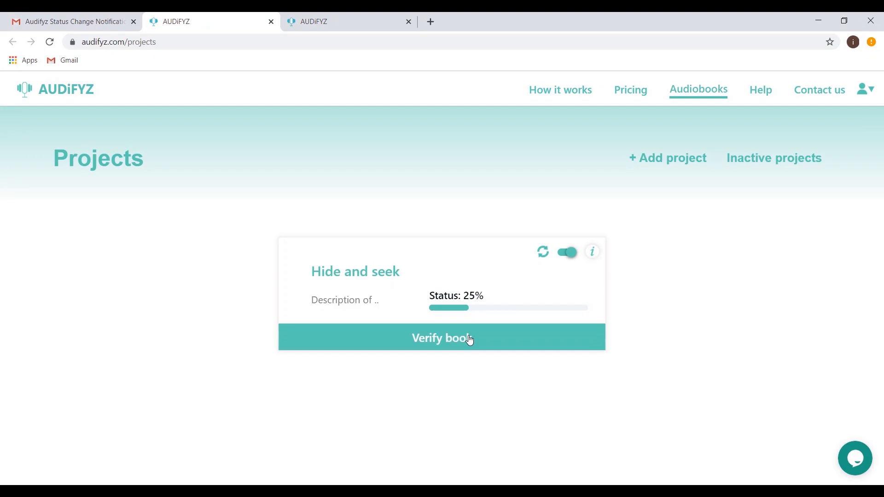
Step: In Verify book, replace the credits title placeholder with 'Hide and seek' and save changes
{"action": "left_click", "coordinate": [442, 338]}
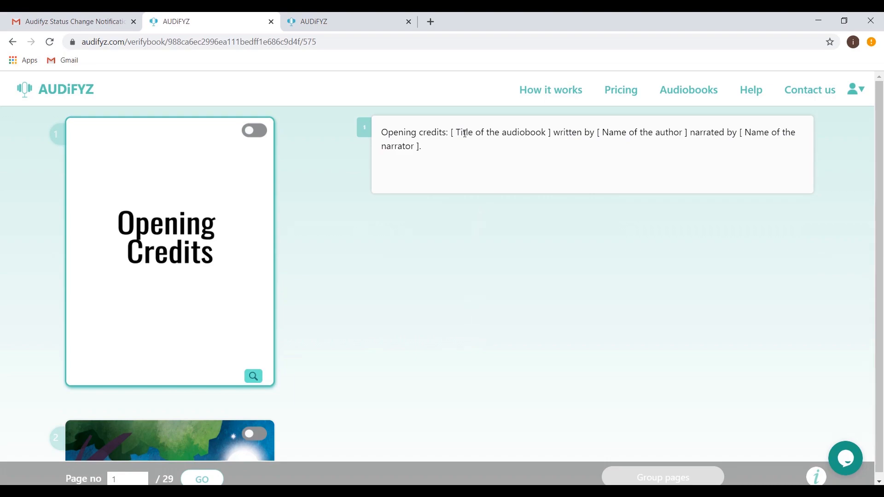
{"action": "double_click", "coordinate": [499, 132]}
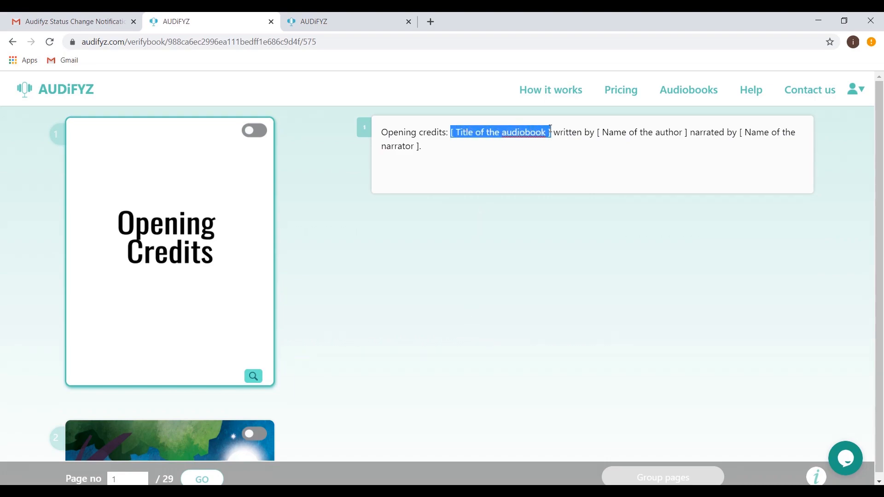
{"action": "type", "text": "Hide"}
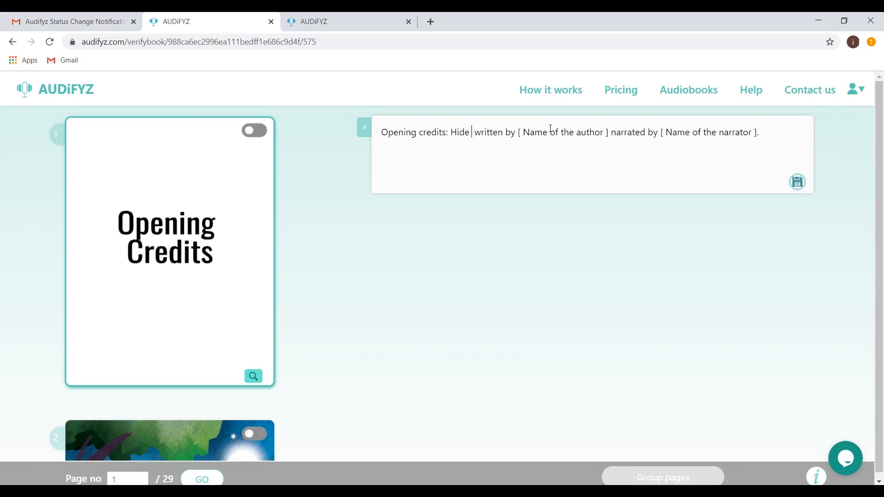
{"action": "type", "text": "and seek"}
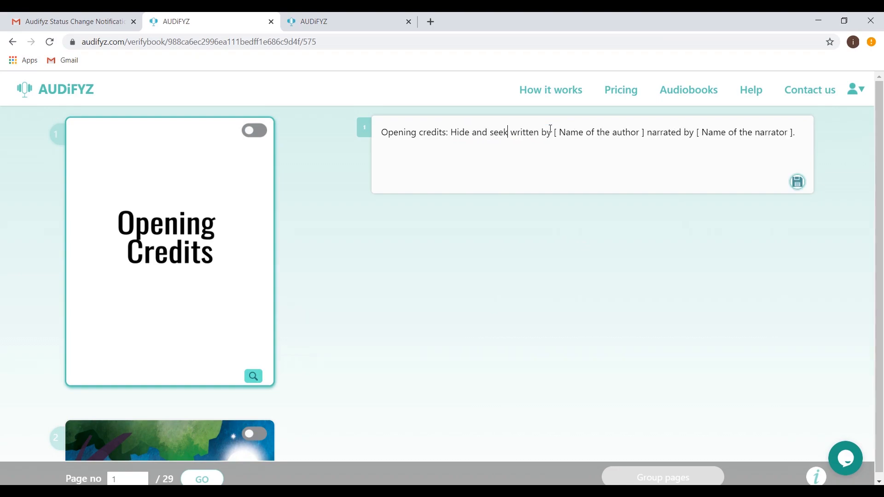
{"action": "mouse_move", "coordinate": [787, 174]}
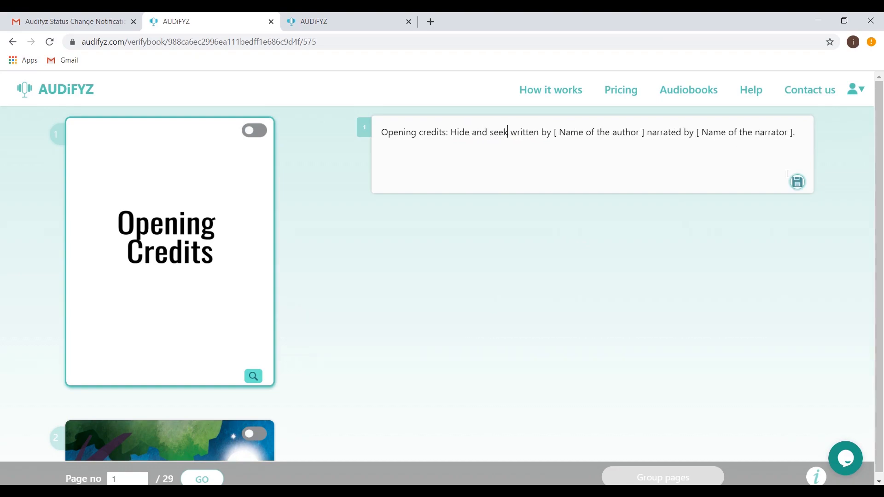
{"action": "left_click", "coordinate": [798, 182]}
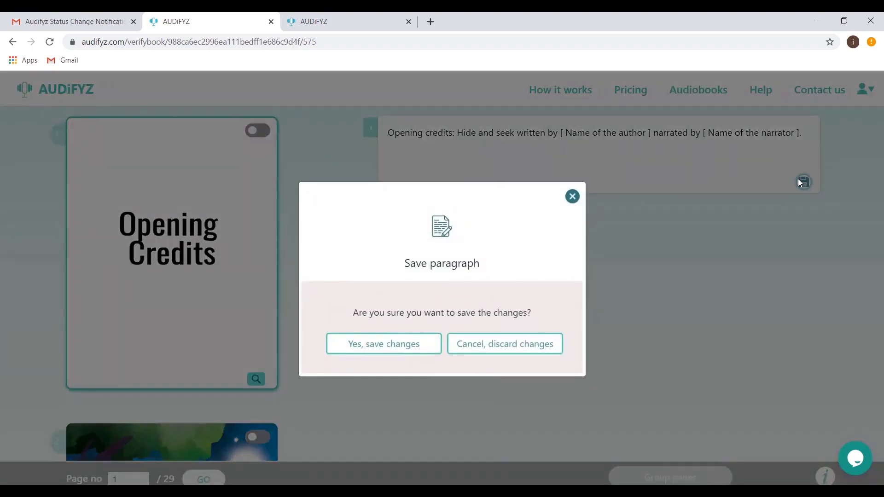
{"action": "left_click", "coordinate": [383, 344]}
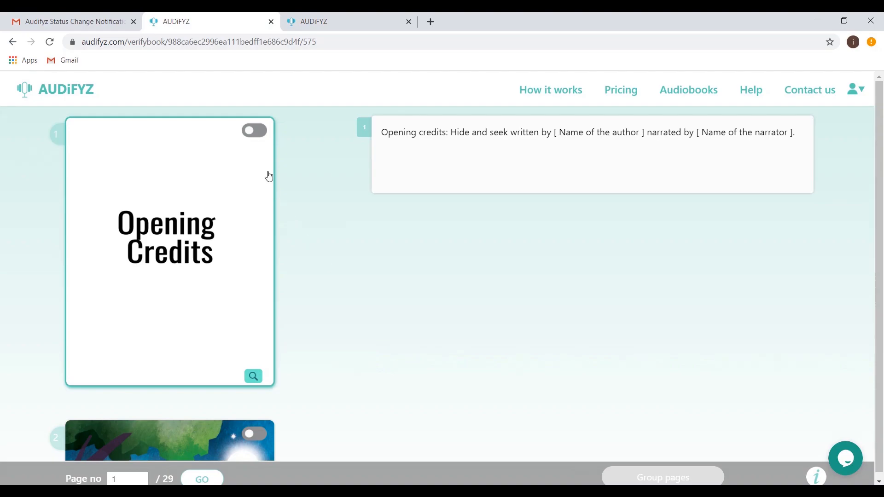
Step: Preview the page 2 cover at full size, close it and start deleting the page
{"action": "left_click", "coordinate": [254, 129]}
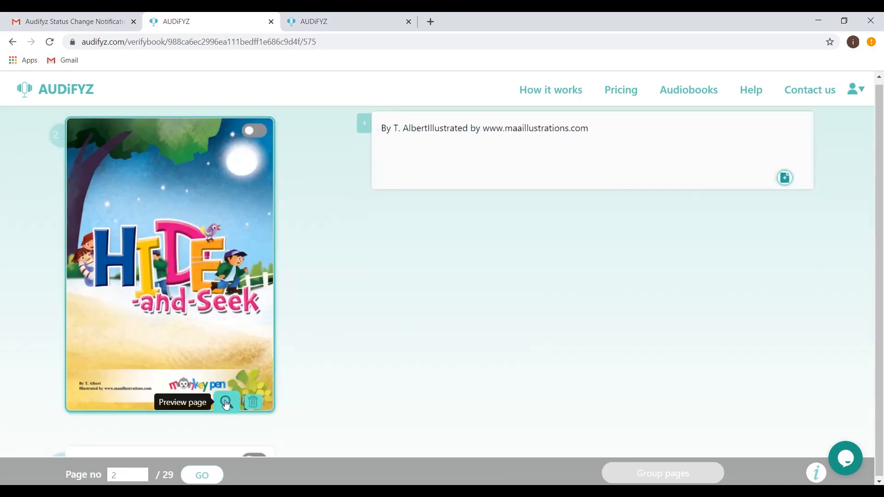
{"action": "left_click", "coordinate": [225, 402]}
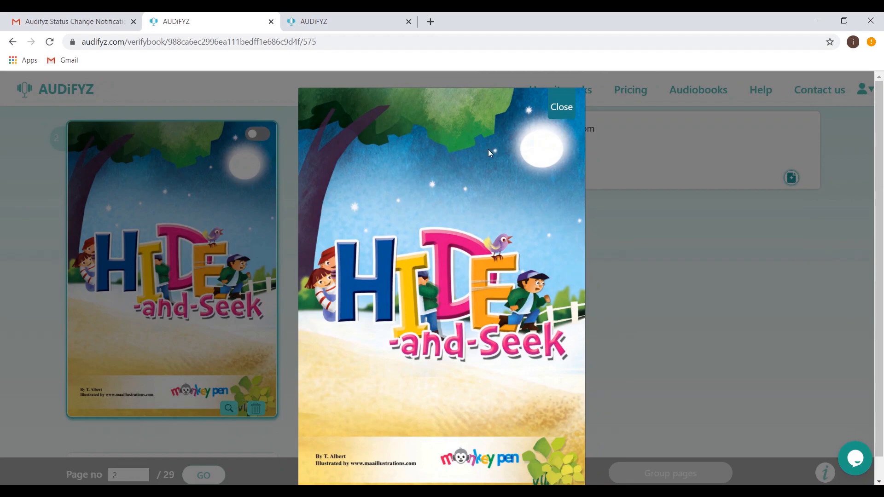
{"action": "mouse_move", "coordinate": [561, 107]}
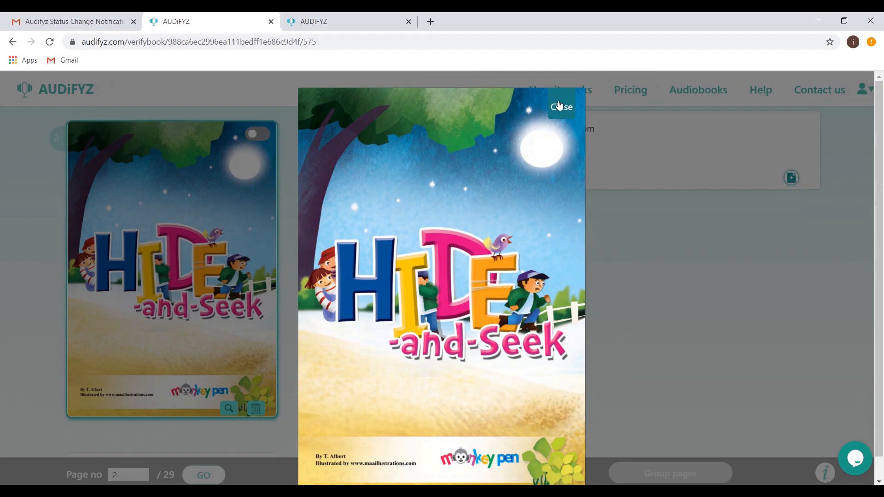
{"action": "left_click", "coordinate": [562, 107]}
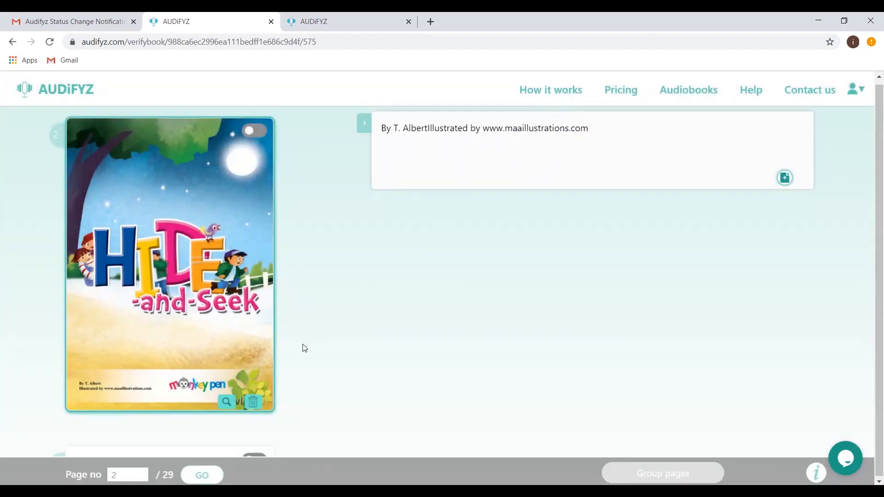
{"action": "left_click", "coordinate": [254, 403]}
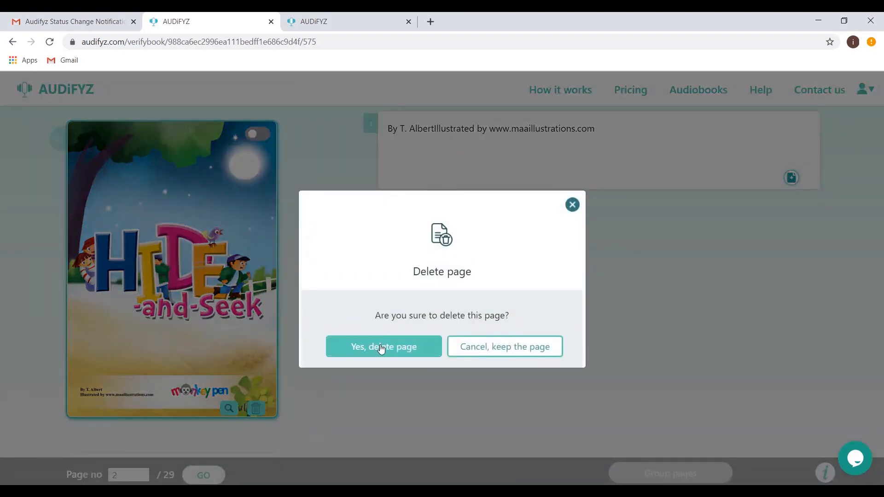
Step: Confirm deleting the cover page, leaving 28 pages
{"action": "left_click", "coordinate": [383, 346]}
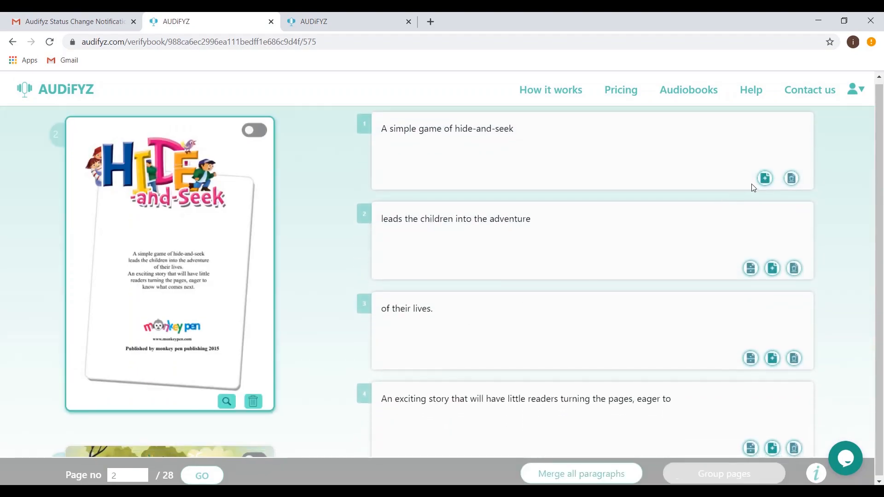
{"action": "left_click", "coordinate": [765, 178]}
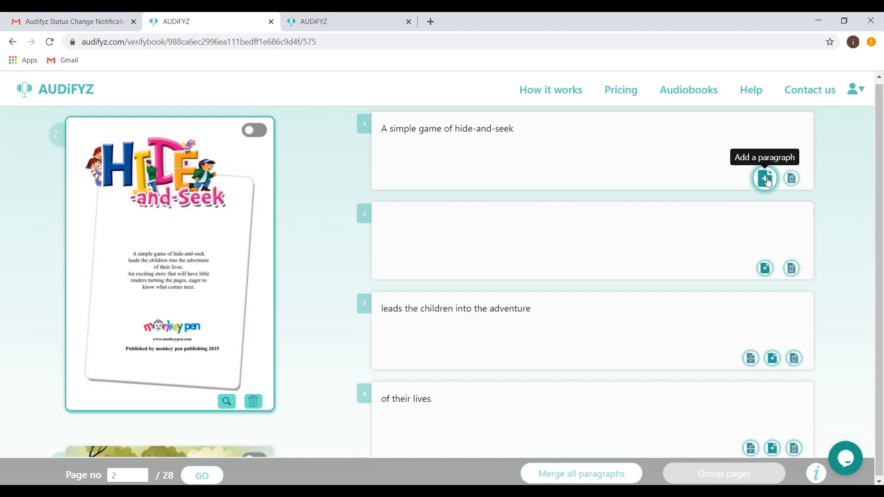
{"action": "mouse_move", "coordinate": [683, 224]}
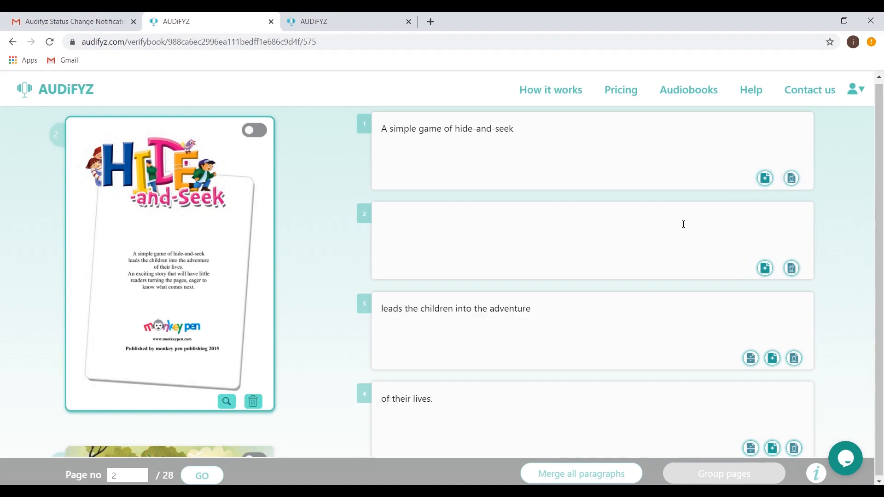
{"action": "type", "text": "New pa"}
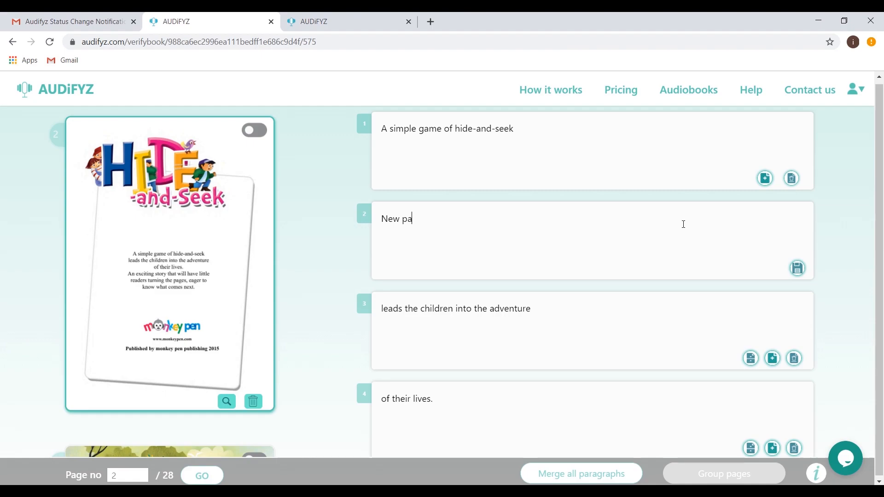
{"action": "type", "text": "ragraph"}
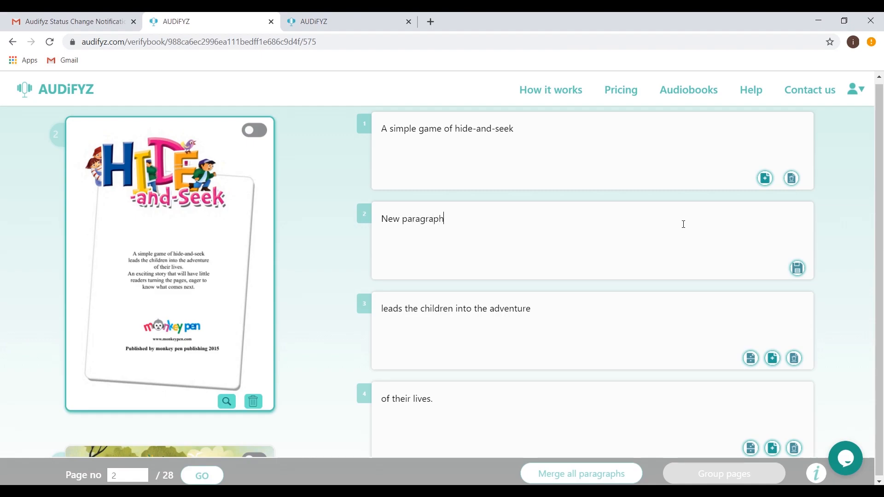
{"action": "mouse_move", "coordinate": [772, 259]}
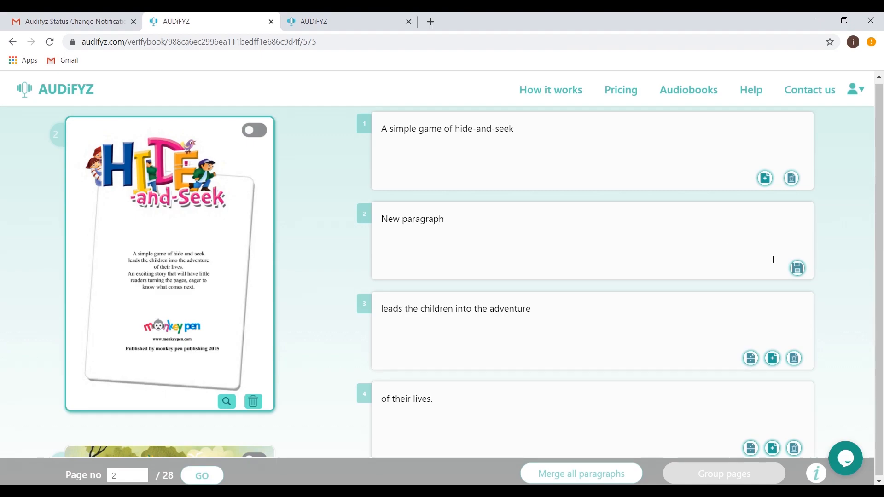
{"action": "left_click", "coordinate": [797, 268]}
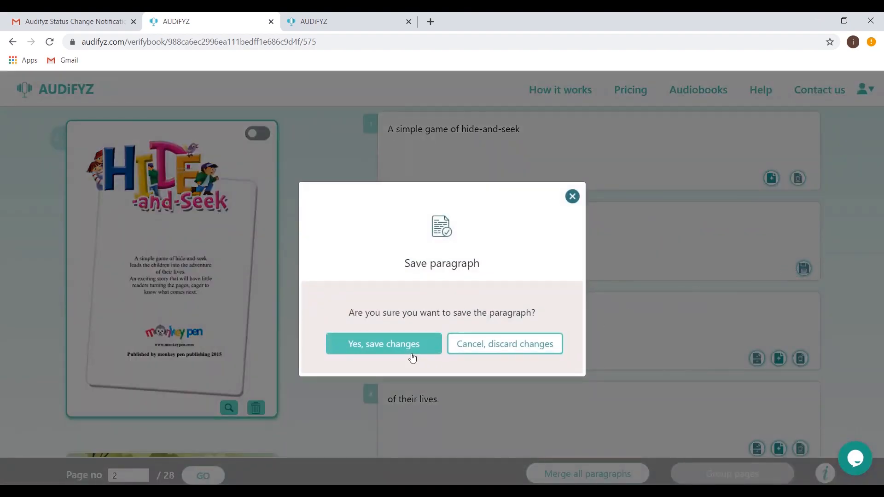
{"action": "left_click", "coordinate": [383, 343]}
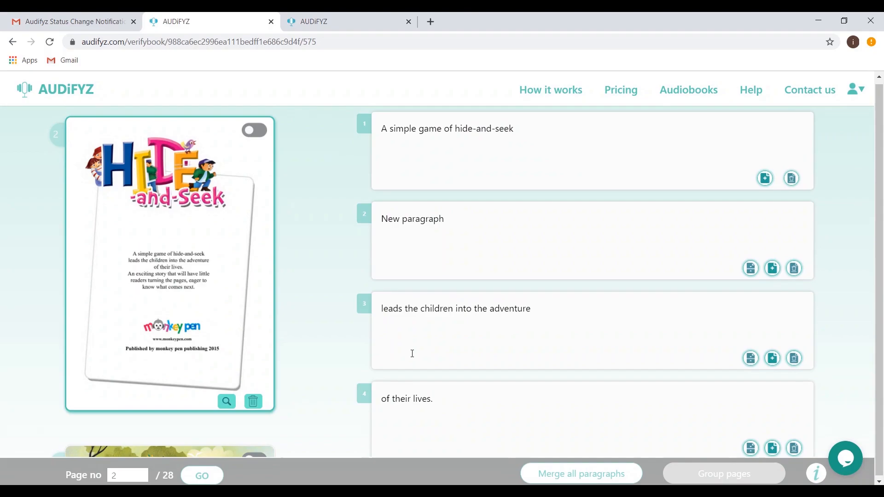
{"action": "mouse_move", "coordinate": [792, 268]}
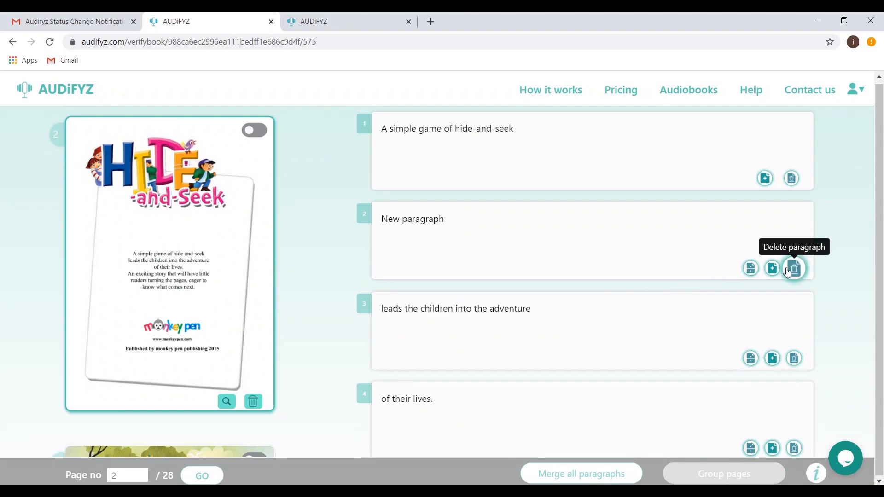
{"action": "left_click", "coordinate": [793, 268]}
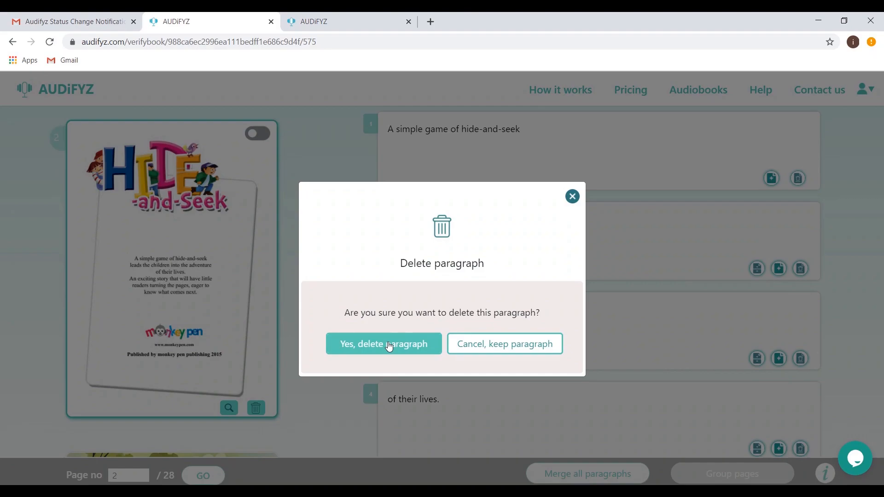
{"action": "left_click", "coordinate": [383, 343]}
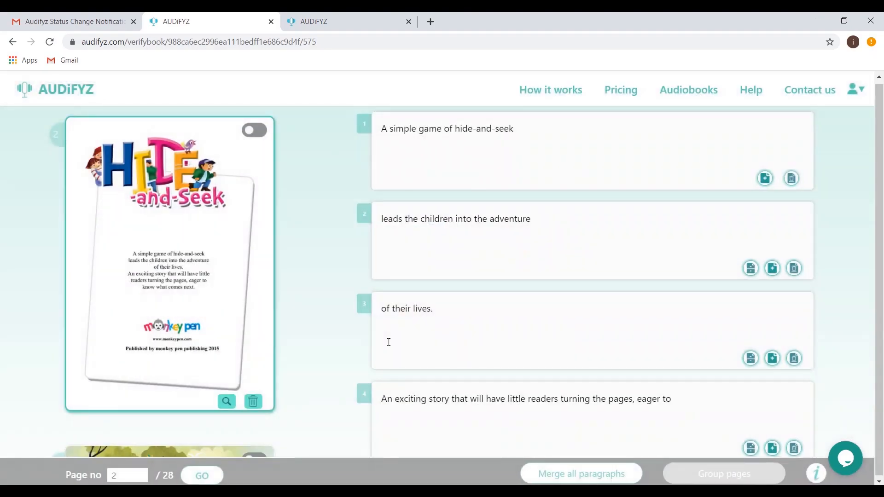
{"action": "mouse_move", "coordinate": [750, 268]}
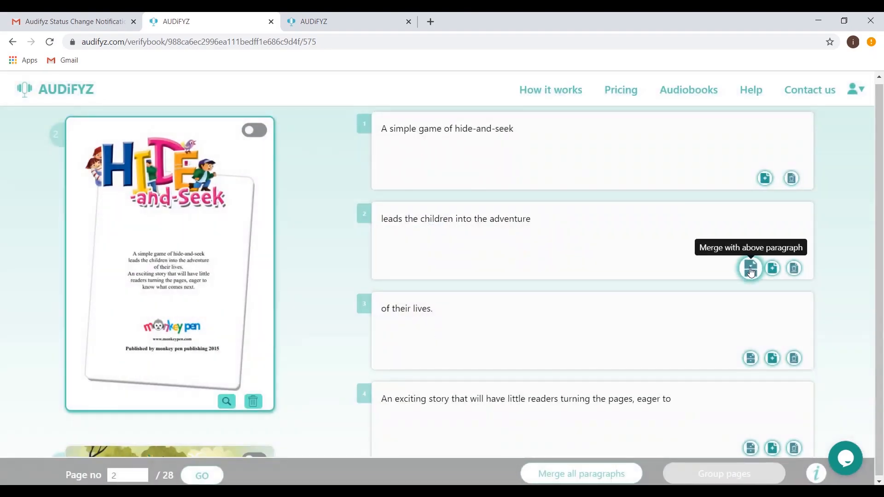
Step: Merge paragraphs 1 and 2, then merge all page 2 paragraphs into one
{"action": "left_click", "coordinate": [751, 268]}
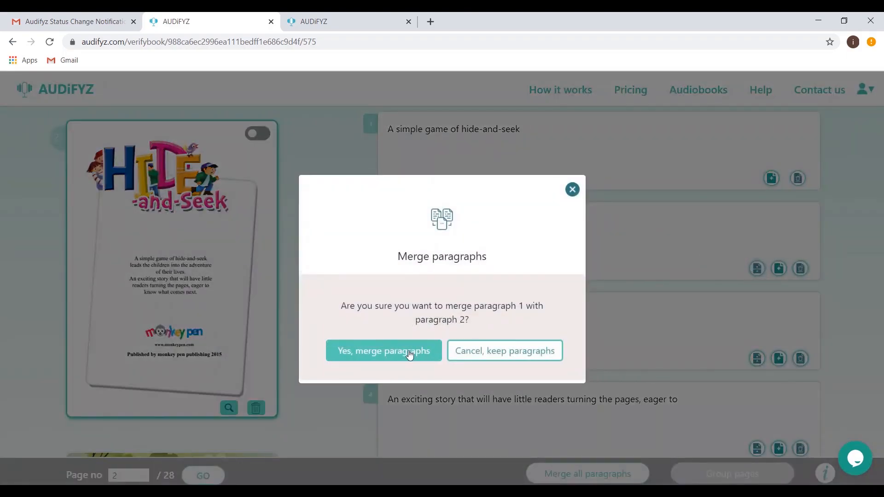
{"action": "left_click", "coordinate": [383, 351]}
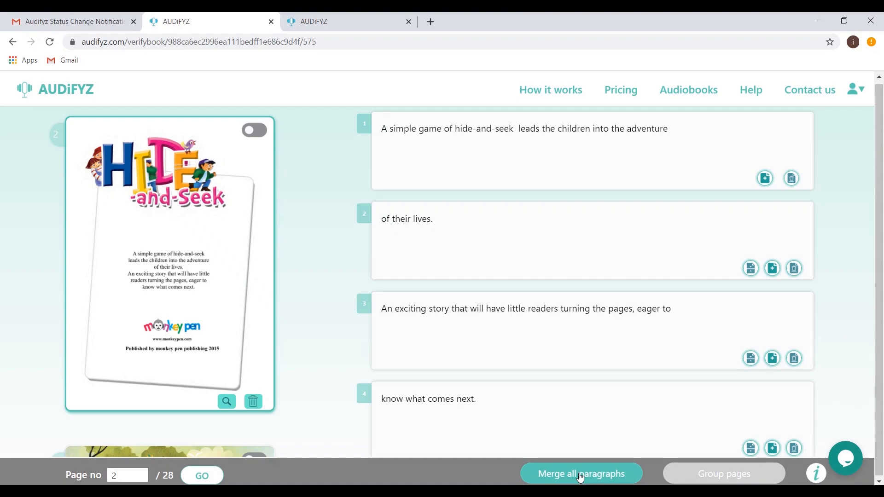
{"action": "left_click", "coordinate": [581, 474]}
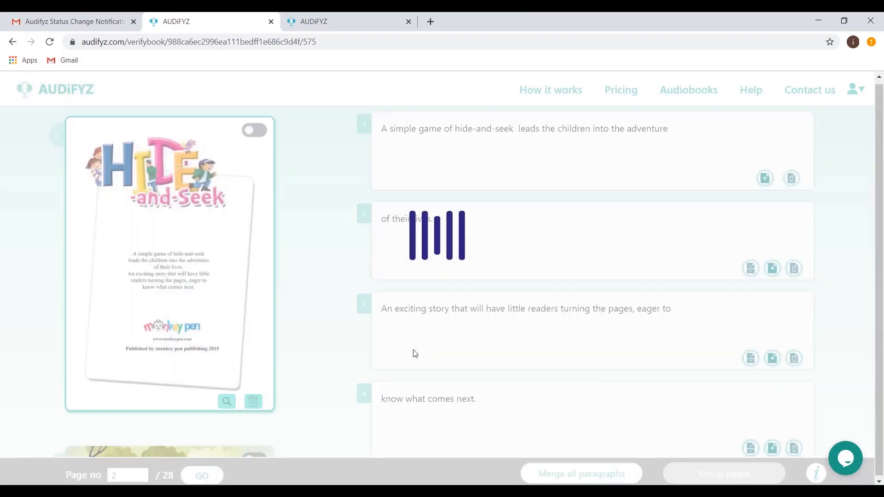
{"action": "left_click", "coordinate": [581, 474]}
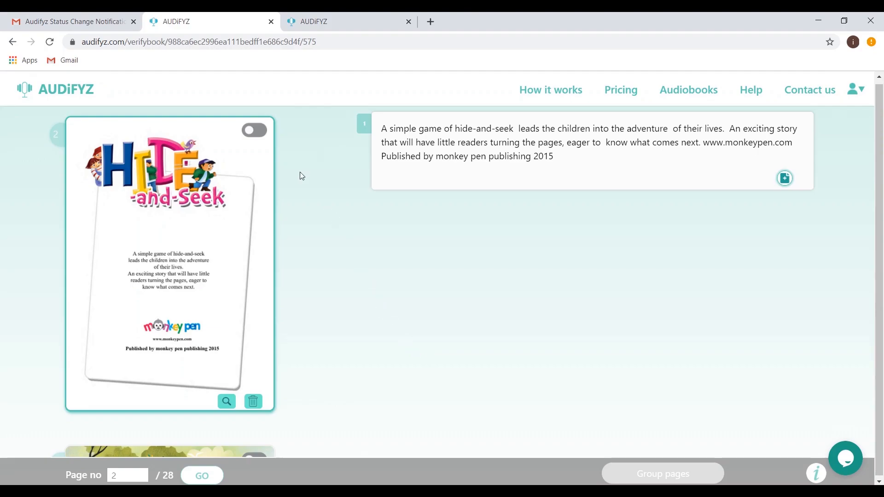
{"action": "mouse_move", "coordinate": [254, 130]}
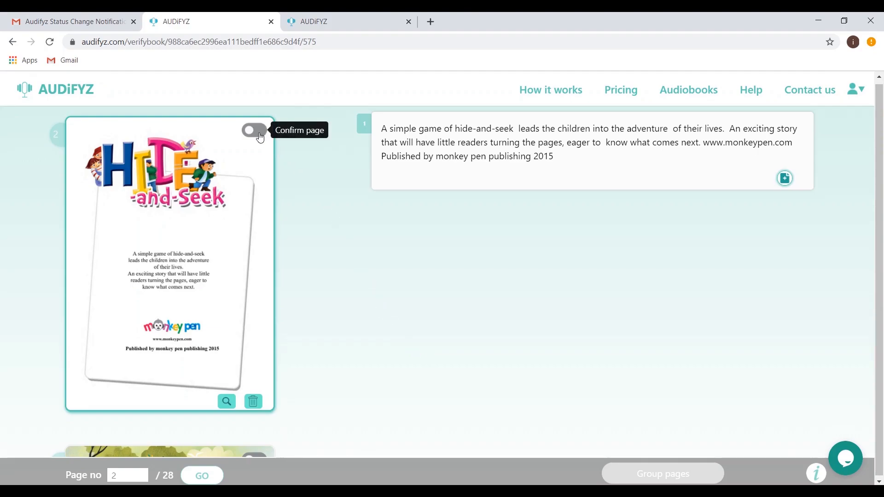
Step: Switch on Confirm page for page 2 and page 3
{"action": "left_click", "coordinate": [254, 130]}
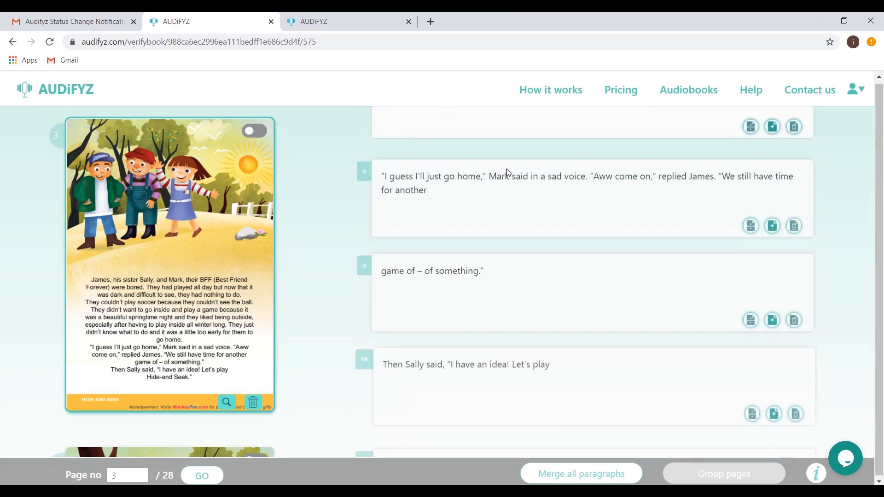
{"action": "scroll", "scroll_direction": "down", "scroll_amount": 3}
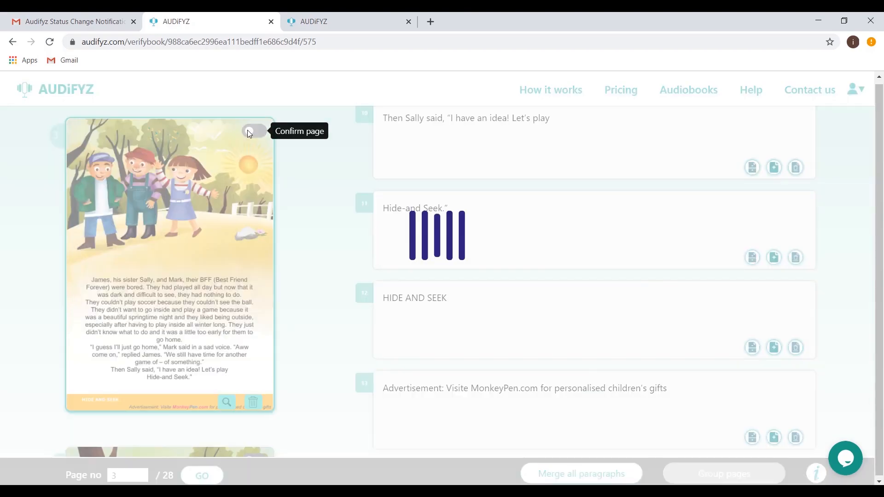
{"action": "left_click", "coordinate": [255, 132]}
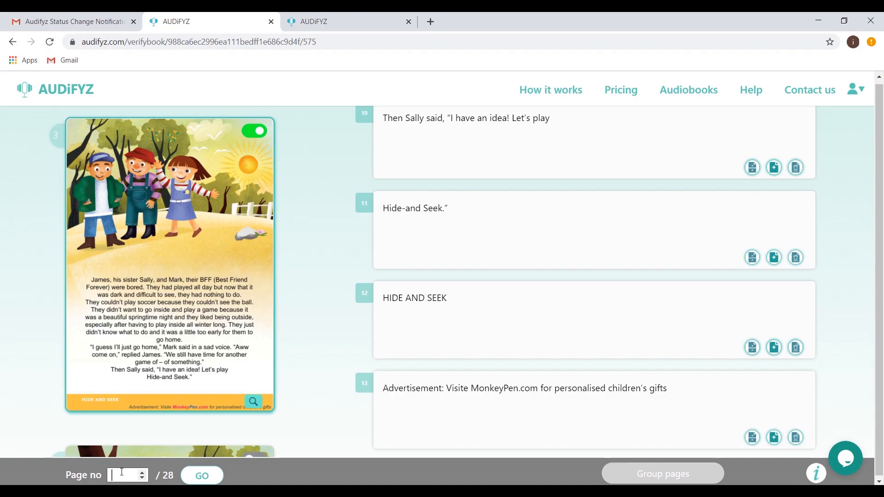
Step: Jump to page 28 and confirm the Retail Sample page
{"action": "type", "text": "28"}
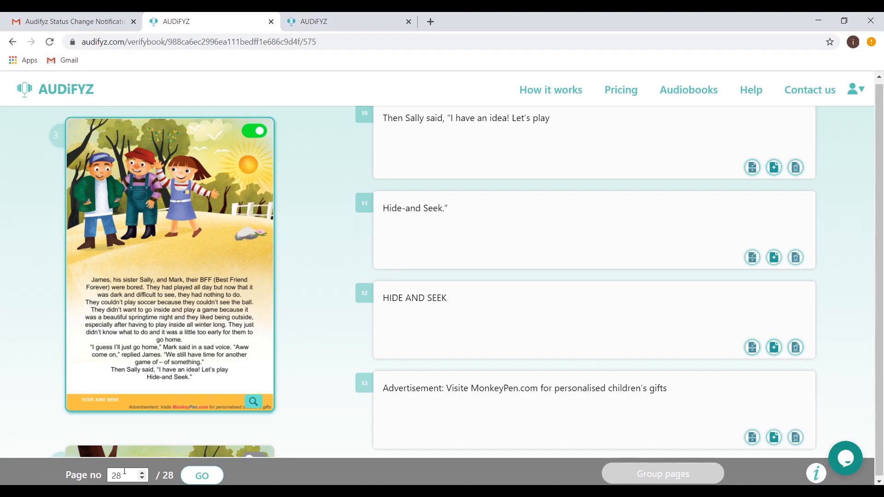
{"action": "left_click", "coordinate": [202, 475]}
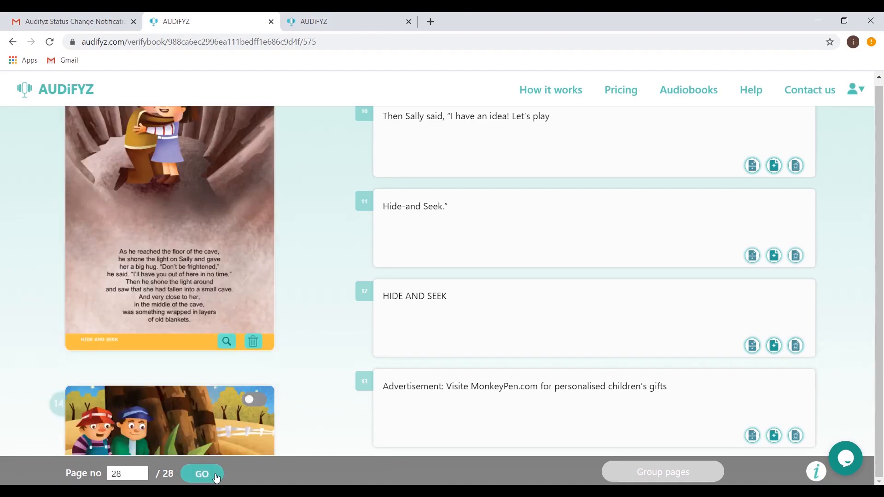
{"action": "left_click", "coordinate": [202, 473]}
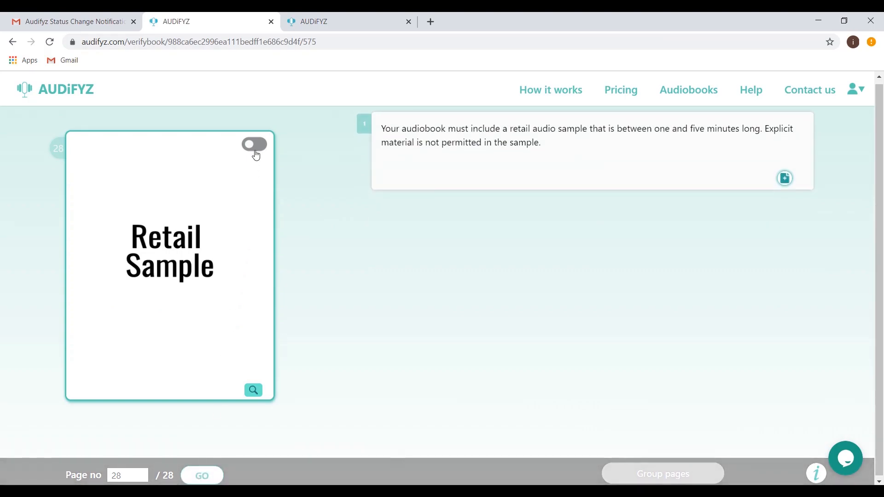
{"action": "left_click", "coordinate": [254, 145]}
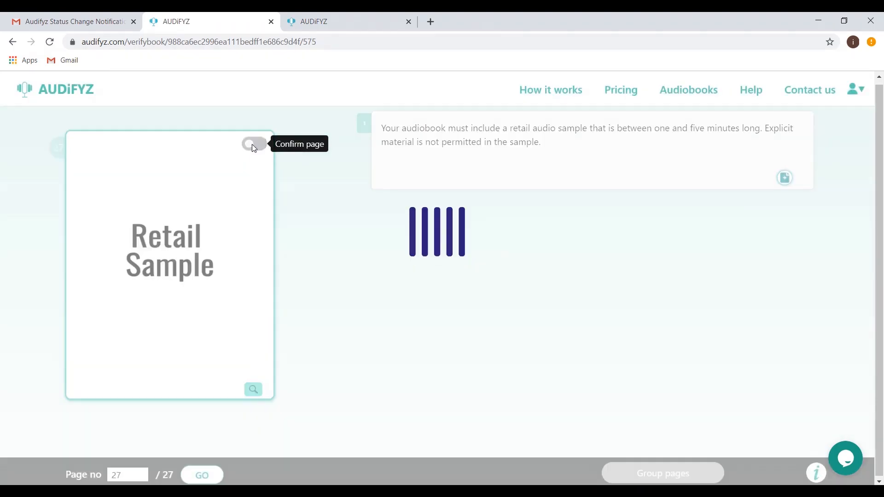
{"action": "left_click", "coordinate": [254, 143]}
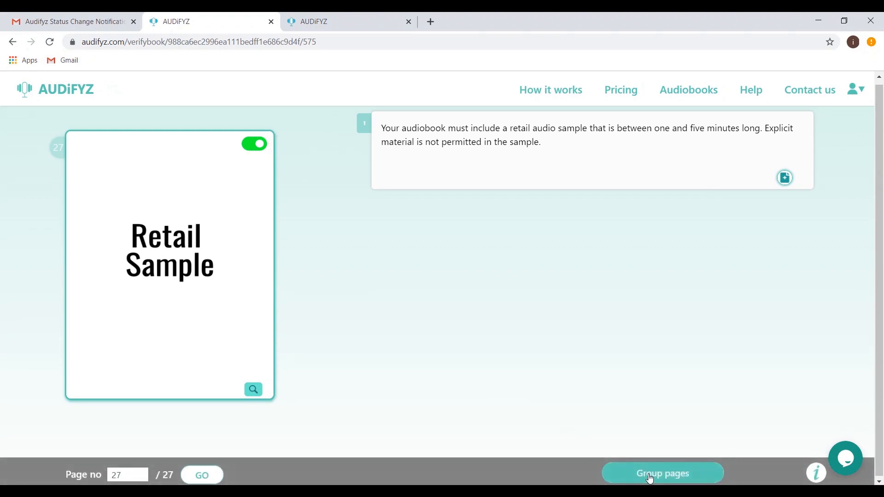
Step: Finish the book verification and proceed to the Chapters grouping page
{"action": "left_click", "coordinate": [662, 473]}
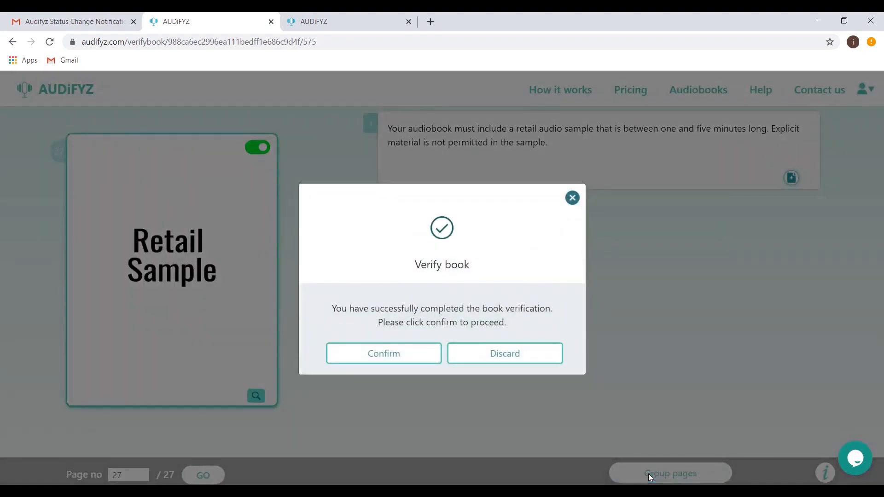
{"action": "left_click", "coordinate": [383, 353]}
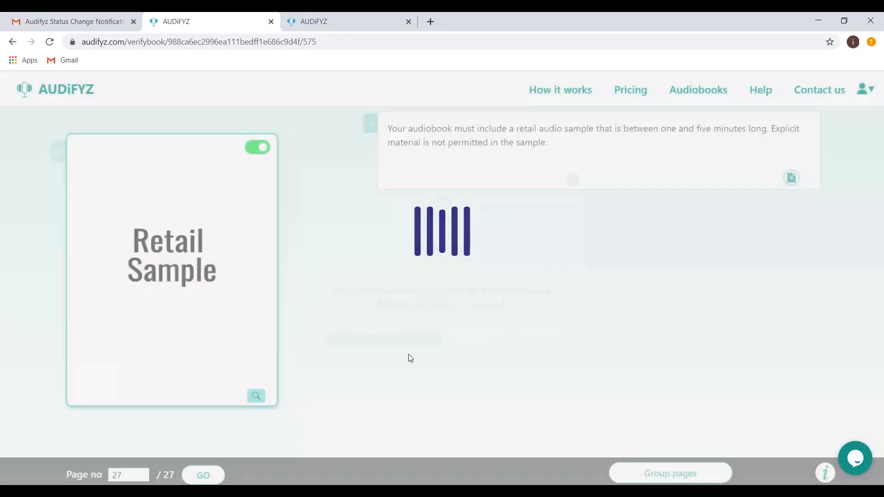
{"action": "left_click", "coordinate": [669, 473]}
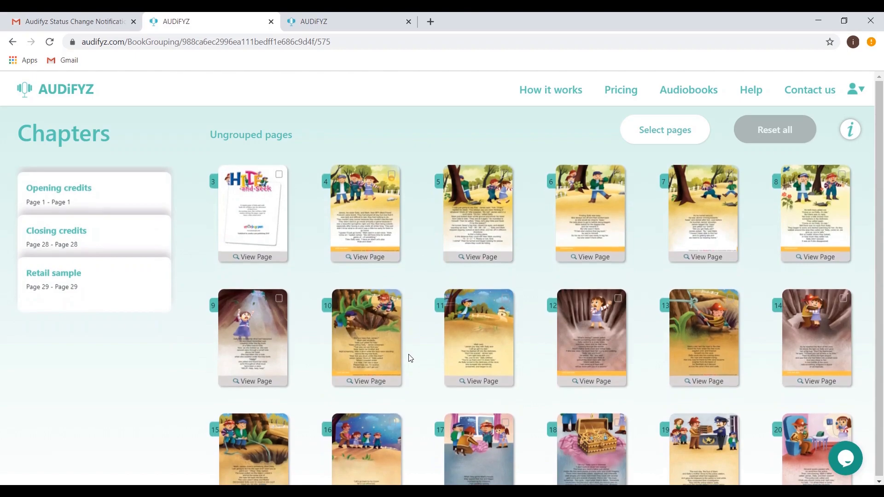
{"action": "mouse_move", "coordinate": [591, 332]}
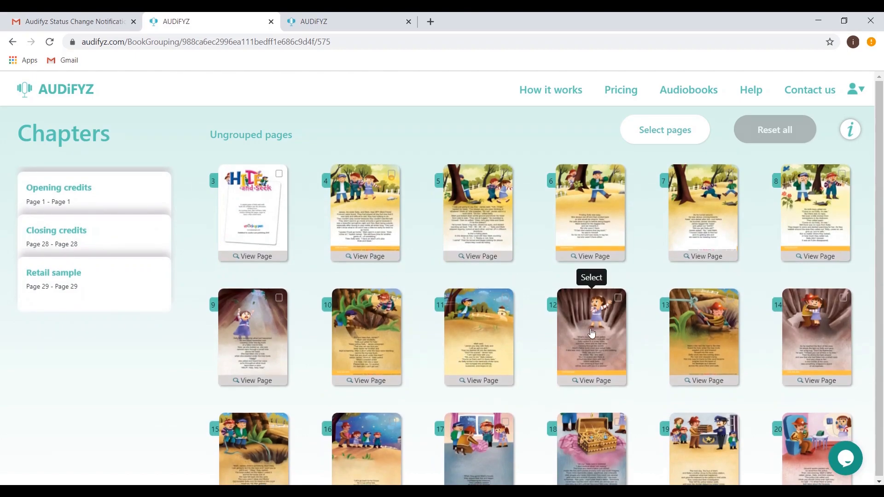
Step: Group pages 3–12 into Chapter 1 and pages 13–15 into Chapter 2
{"action": "left_click", "coordinate": [664, 130]}
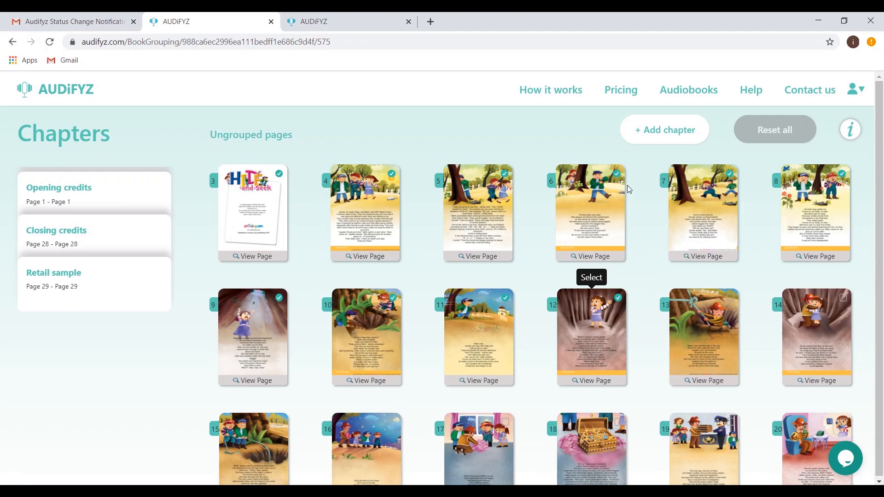
{"action": "left_click", "coordinate": [664, 130]}
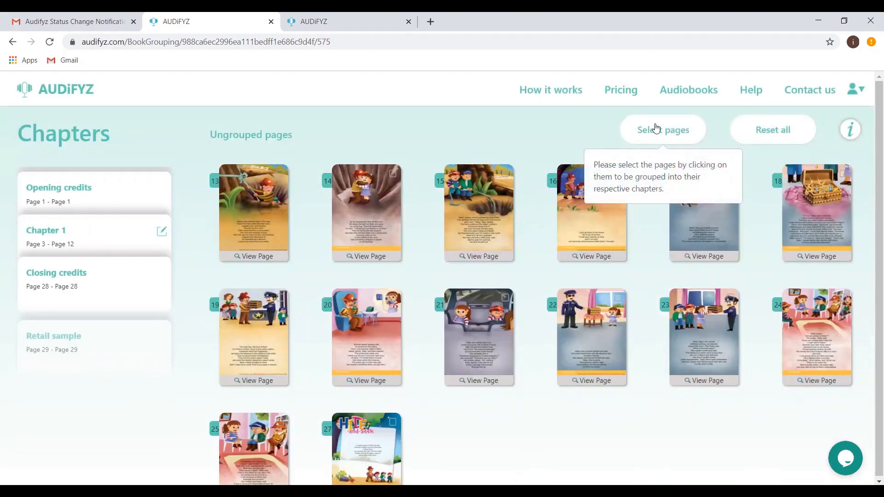
{"action": "left_click", "coordinate": [662, 130]}
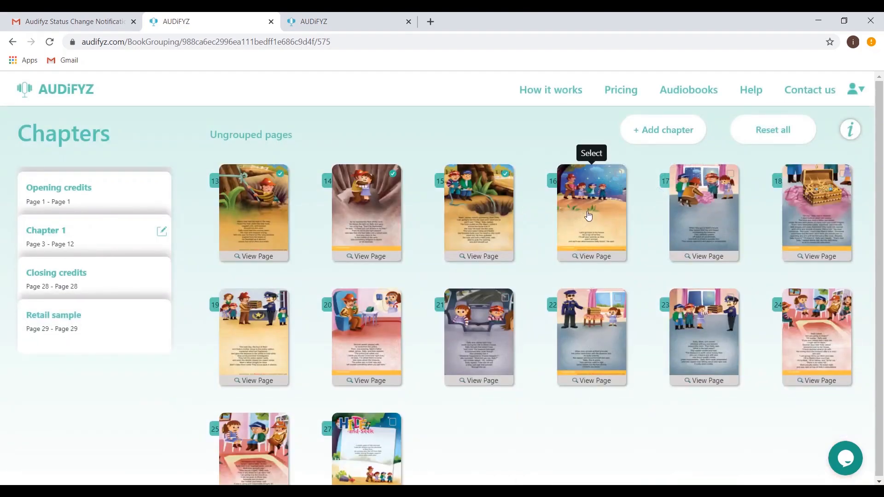
{"action": "left_click", "coordinate": [662, 130]}
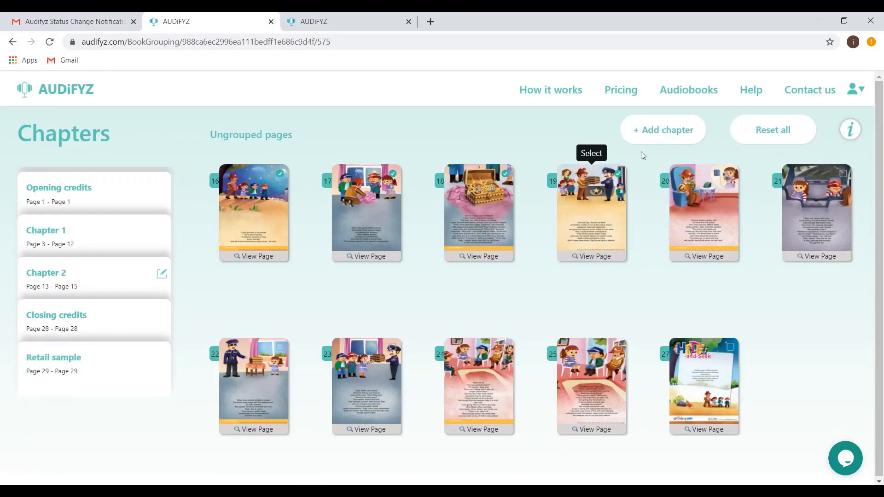
Step: Group pages 16–19, 20–23 and 24–27 into Chapters 3, 4 and 5
{"action": "left_click", "coordinate": [662, 129]}
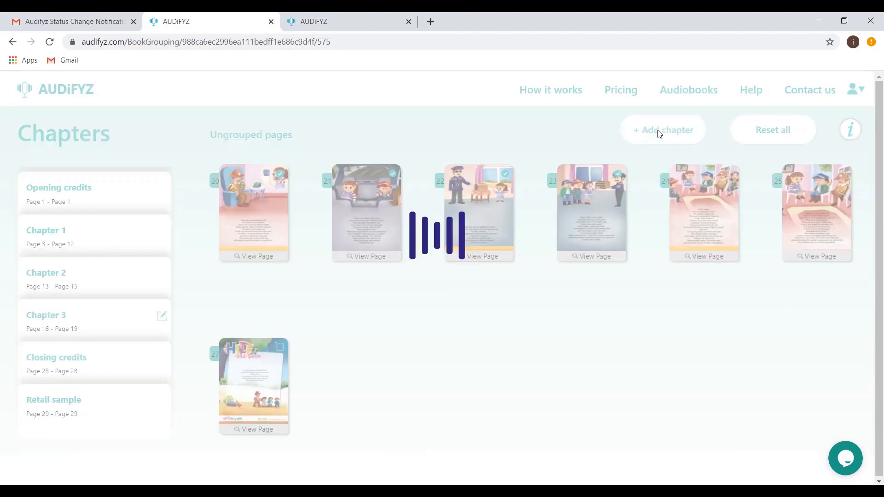
{"action": "left_click", "coordinate": [662, 130]}
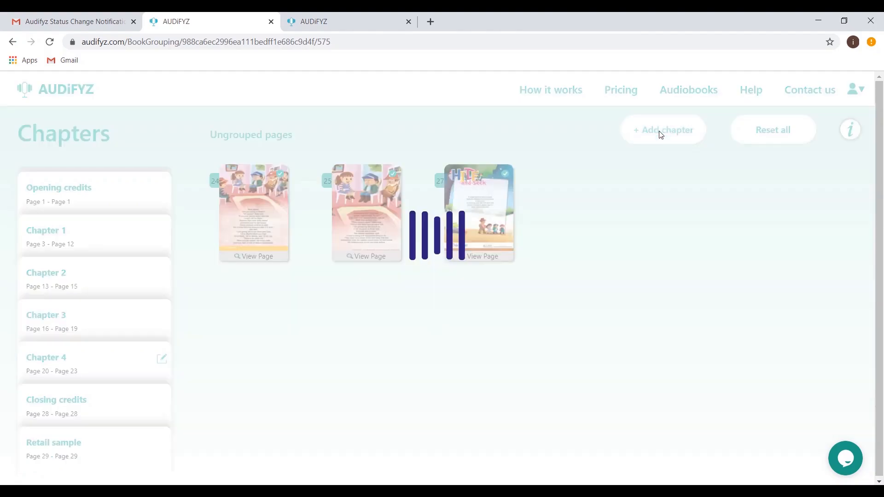
{"action": "left_click", "coordinate": [662, 130]}
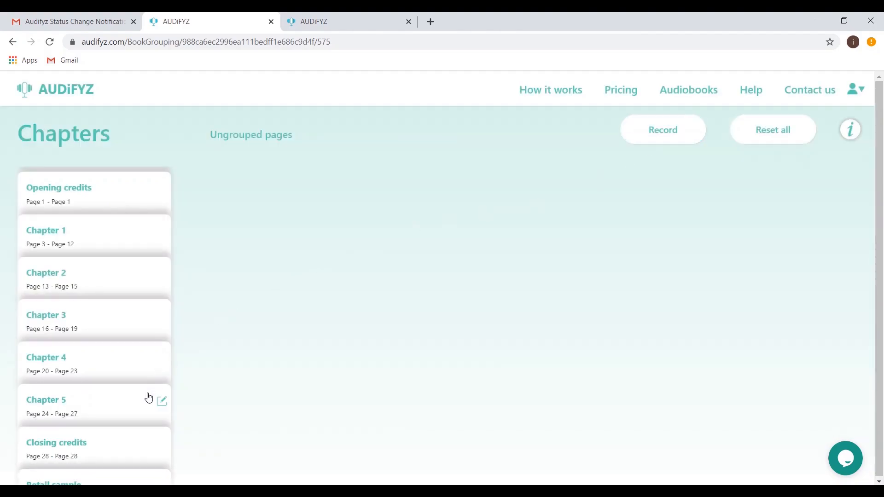
{"action": "mouse_move", "coordinate": [162, 400]}
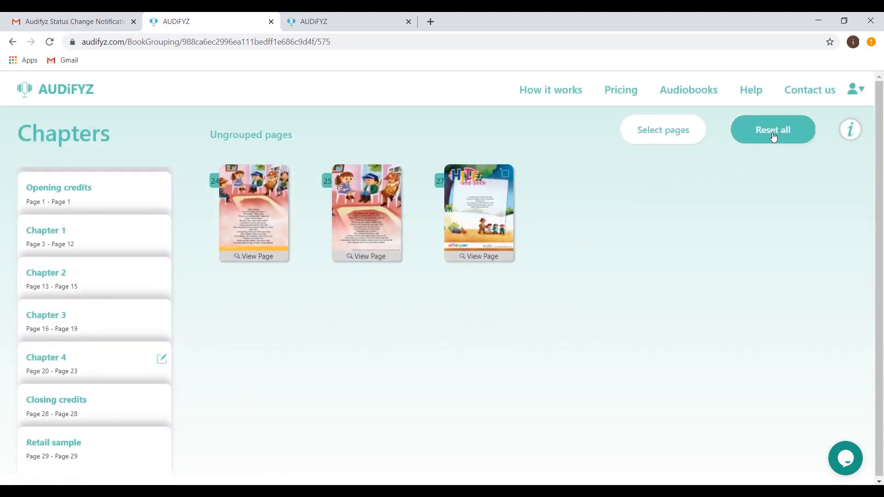
Step: Reset all chapter groupings and preview page 5 at full size
{"action": "left_click", "coordinate": [772, 128]}
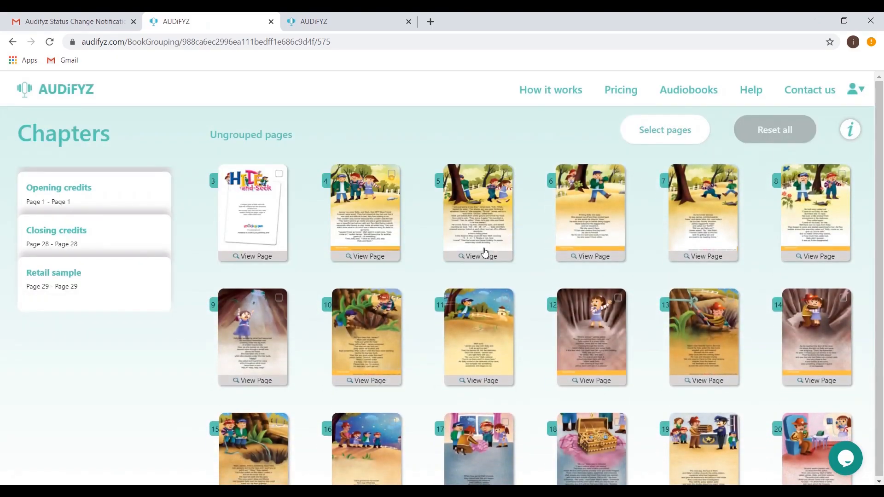
{"action": "left_click", "coordinate": [479, 256]}
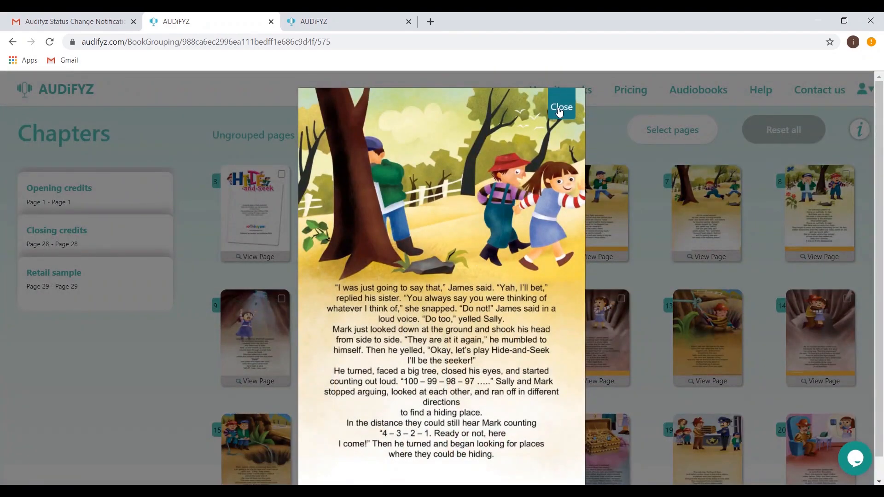
{"action": "left_click", "coordinate": [560, 107]}
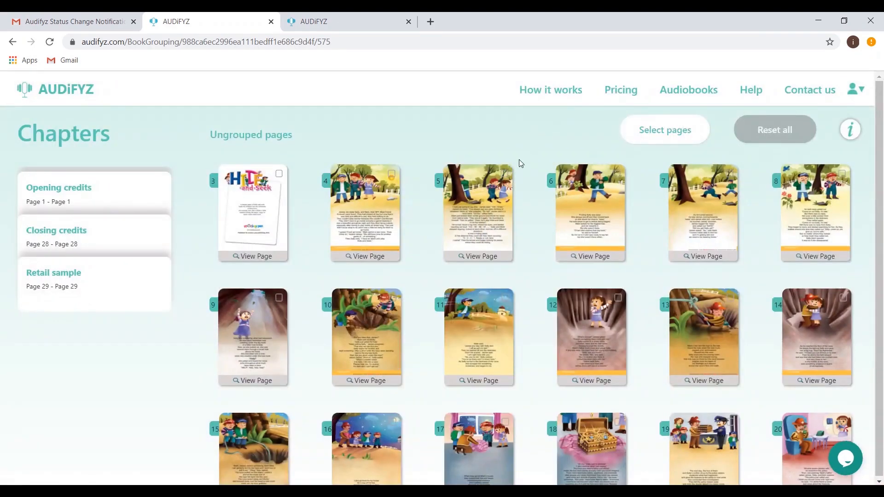
Step: Regroup the pages into new chapters, including Chapter 3 from pages 9–12 and page 24
{"action": "left_click", "coordinate": [663, 130]}
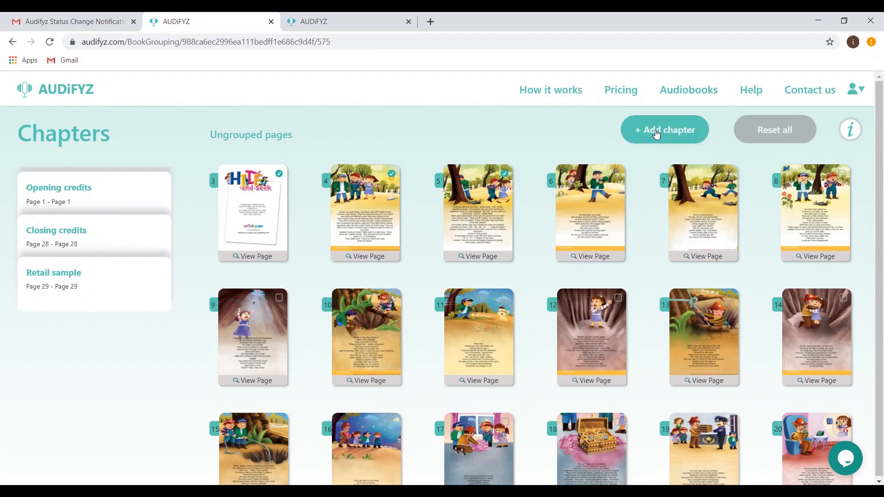
{"action": "left_click", "coordinate": [665, 130]}
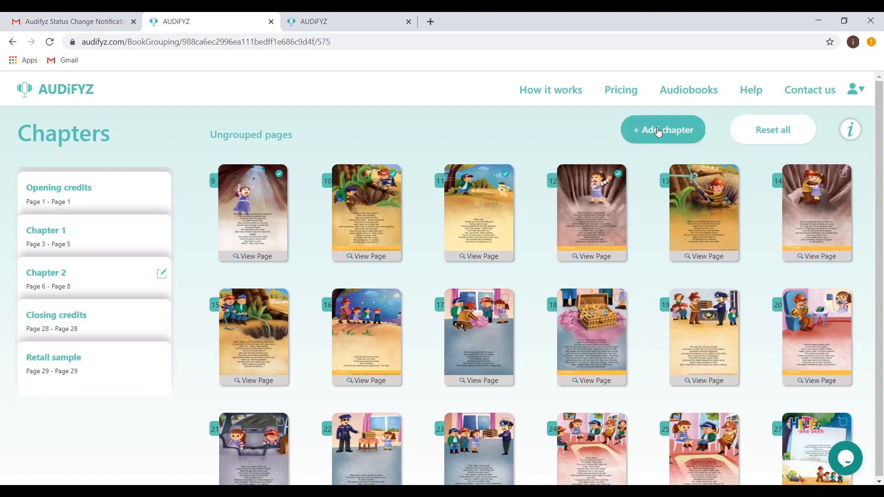
{"action": "left_click", "coordinate": [662, 130]}
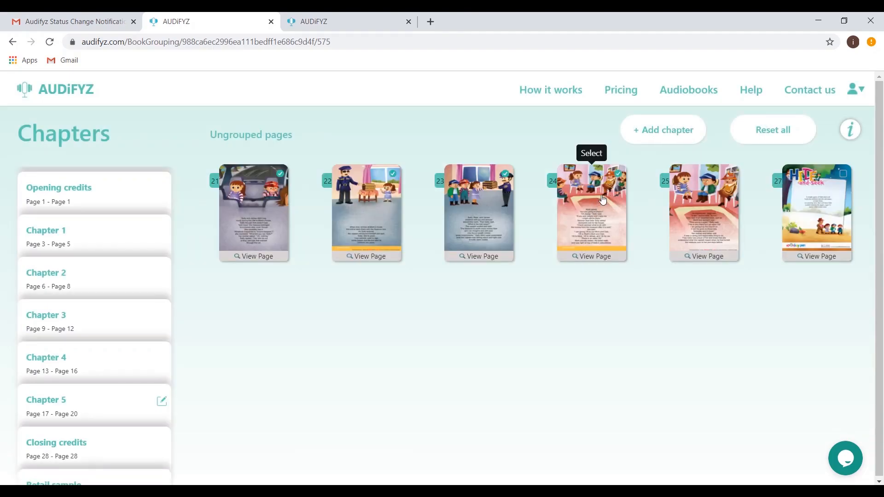
{"action": "left_click", "coordinate": [662, 130]}
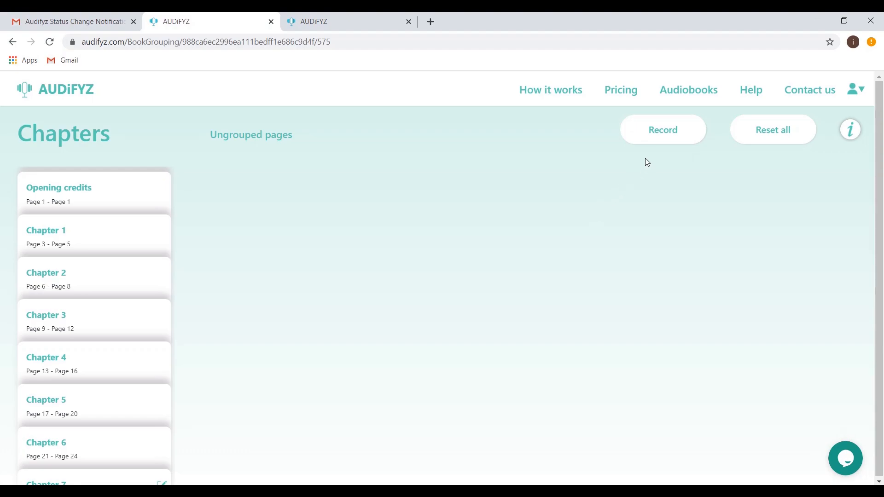
Step: Start recording the grouped audiobook and read through the audio recording guidelines
{"action": "left_click", "coordinate": [662, 130]}
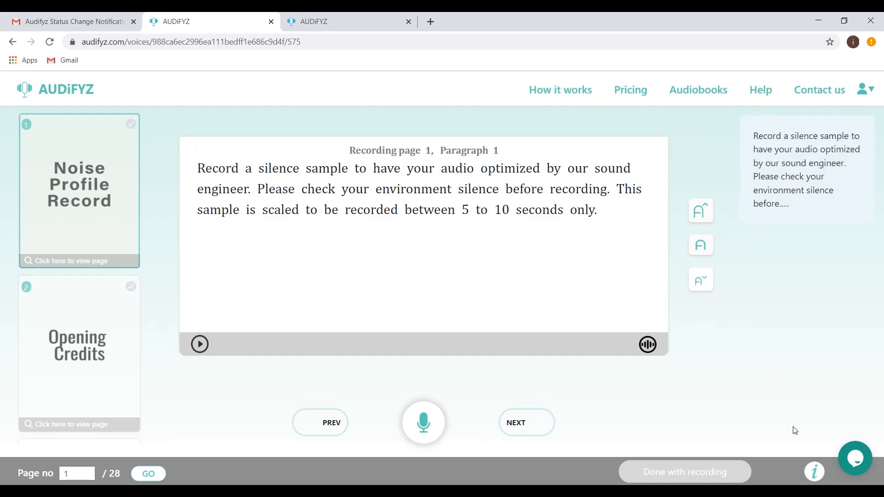
{"action": "left_click", "coordinate": [814, 472]}
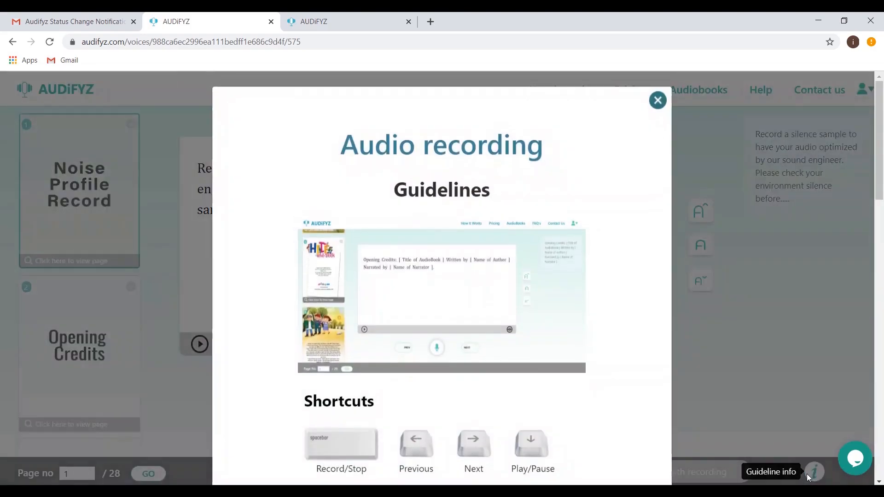
{"action": "scroll", "scroll_direction": "down", "scroll_amount": 3}
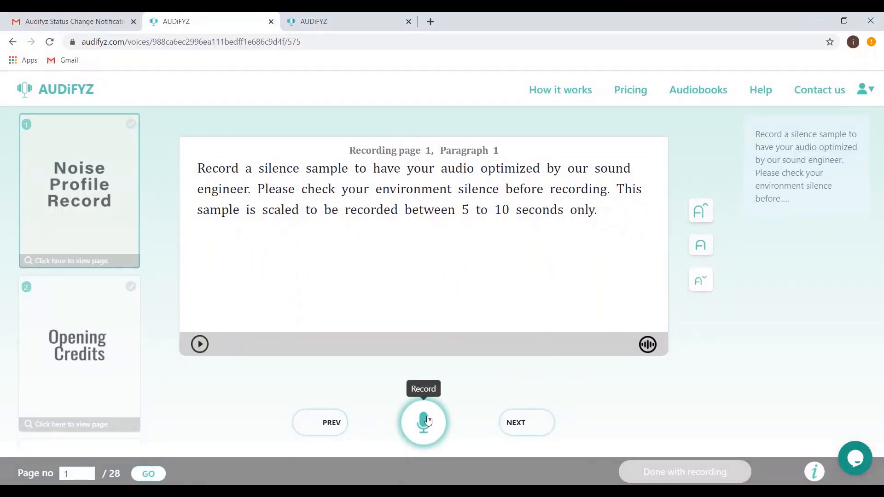
Step: Allow microphone access and record the silence sample on page 1
{"action": "left_click", "coordinate": [423, 423]}
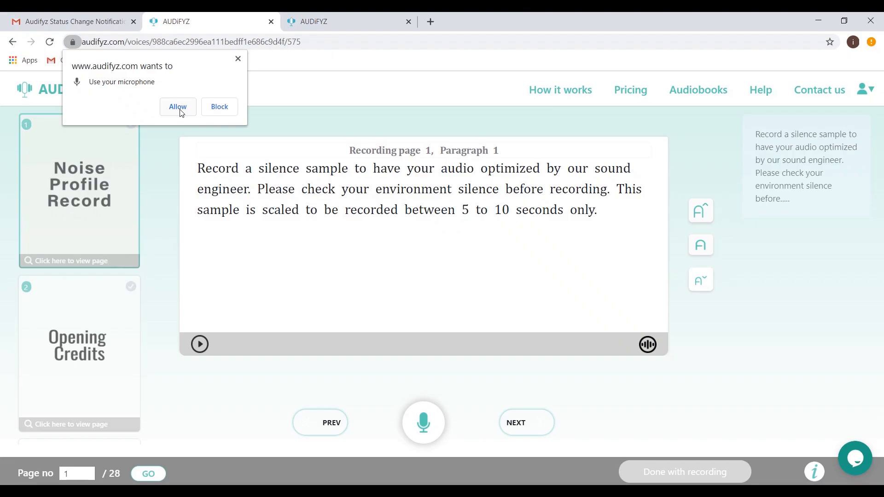
{"action": "left_click", "coordinate": [177, 107]}
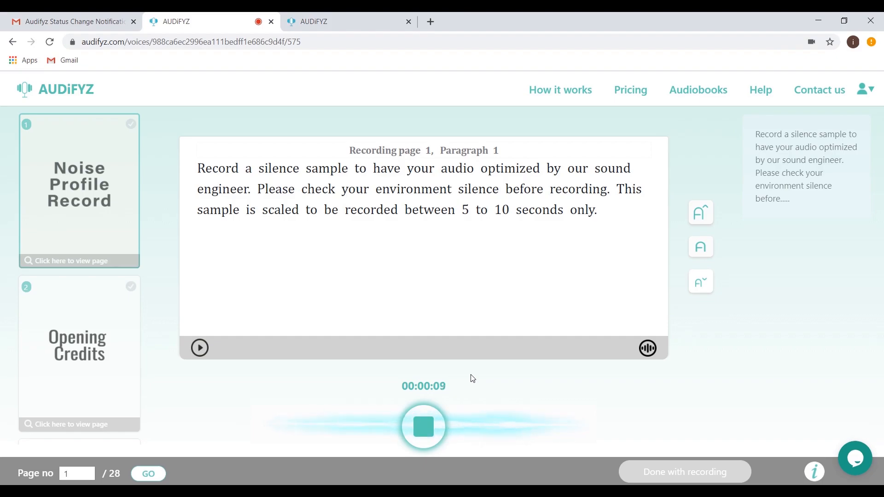
{"action": "left_click", "coordinate": [424, 427]}
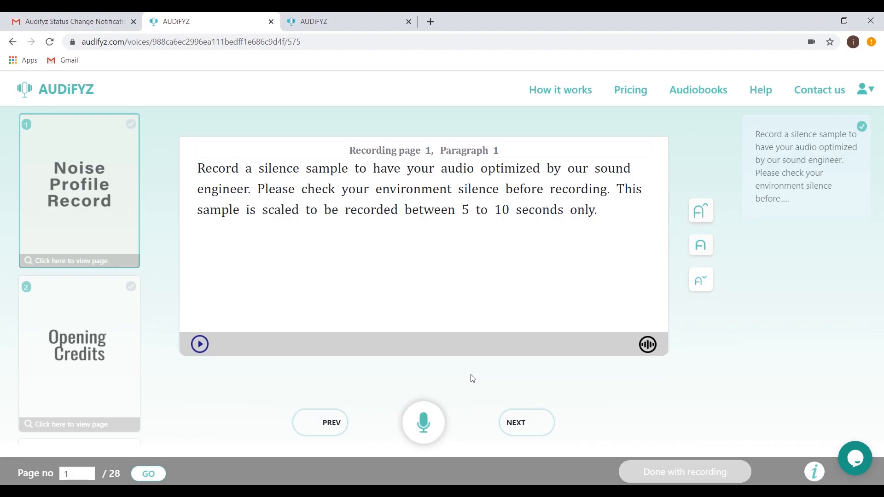
Step: Record the opening credits narration on page 2
{"action": "left_click", "coordinate": [525, 422]}
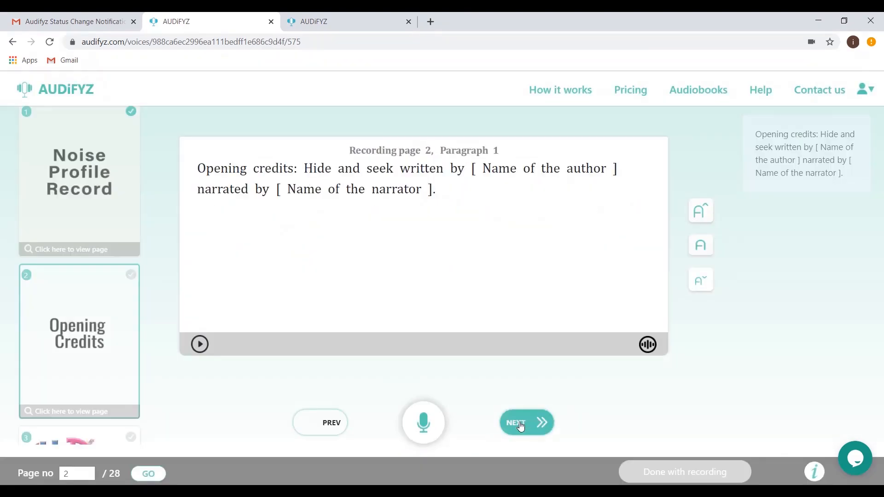
{"action": "left_click", "coordinate": [422, 423]}
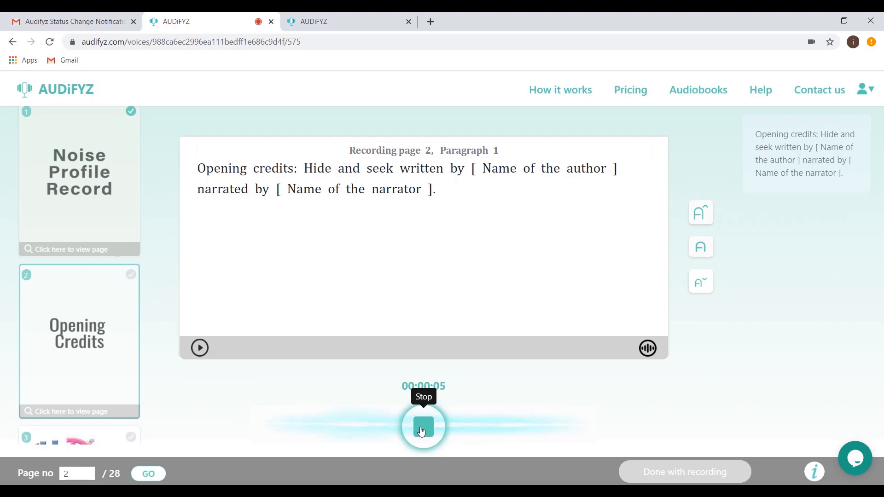
{"action": "left_click", "coordinate": [423, 426]}
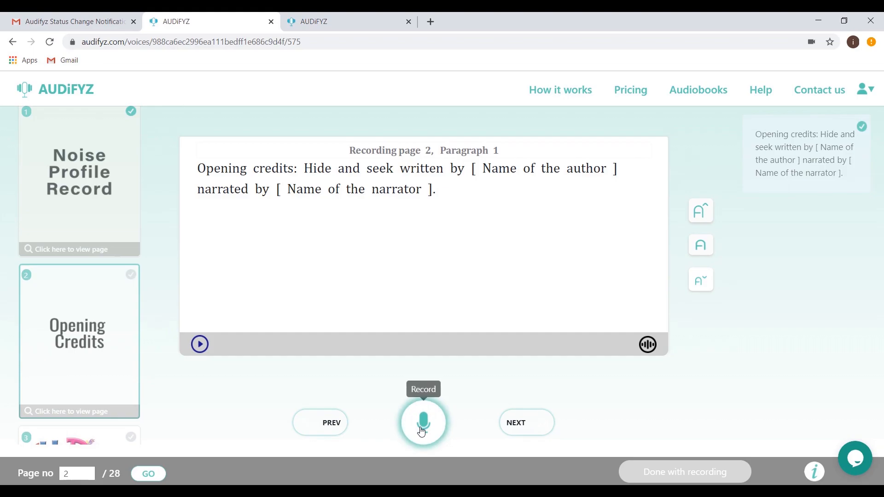
{"action": "mouse_move", "coordinate": [526, 422]}
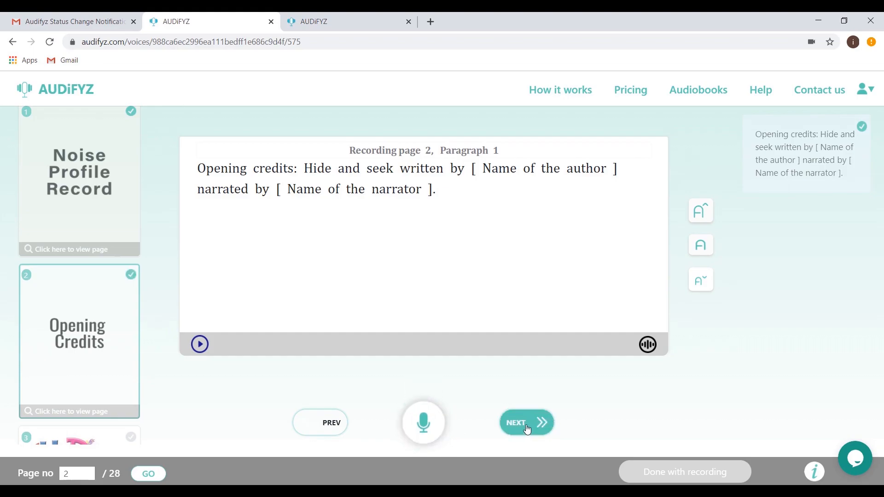
Step: Record the first paragraph of page 4 about James, Sally and Mark
{"action": "left_click", "coordinate": [524, 423]}
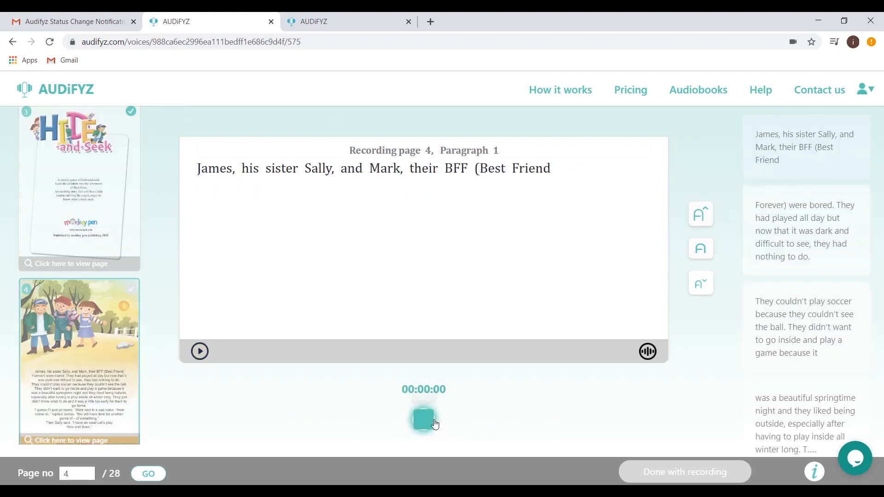
{"action": "left_click", "coordinate": [424, 420]}
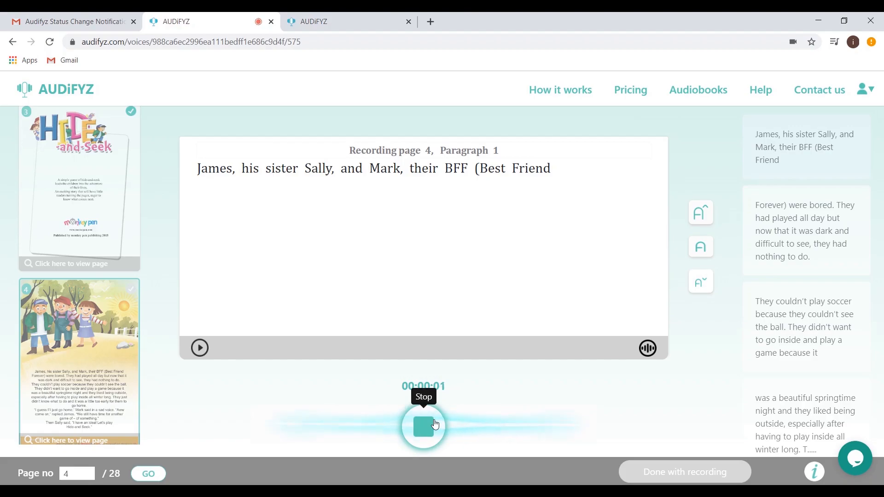
{"action": "left_click", "coordinate": [423, 424]}
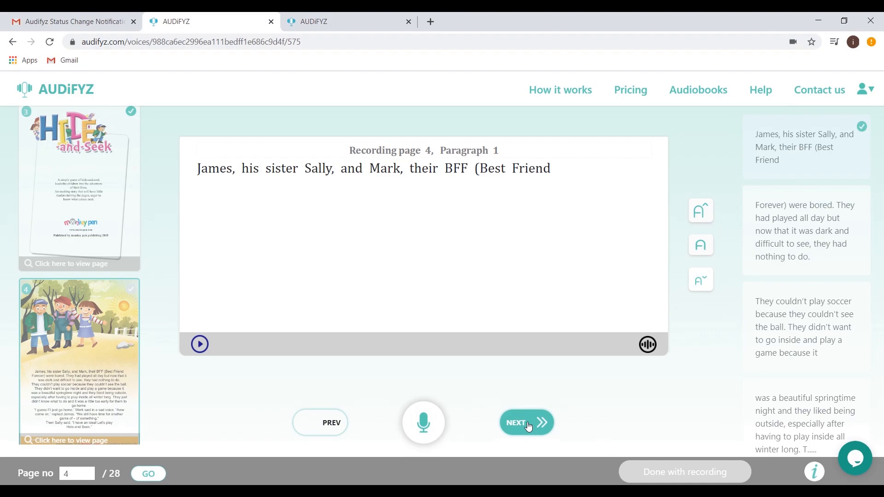
Step: Move to paragraph 2 and try zooming the text in and back out
{"action": "left_click", "coordinate": [525, 423]}
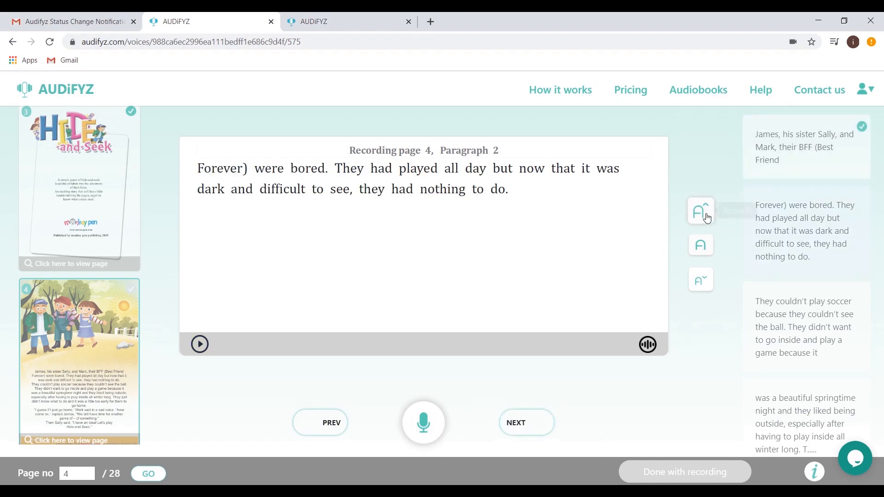
{"action": "left_click", "coordinate": [700, 210]}
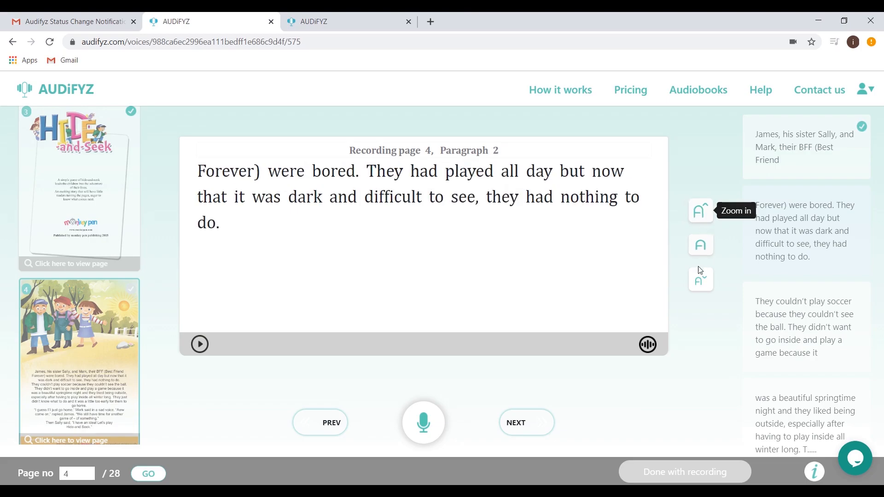
{"action": "left_click", "coordinate": [700, 281]}
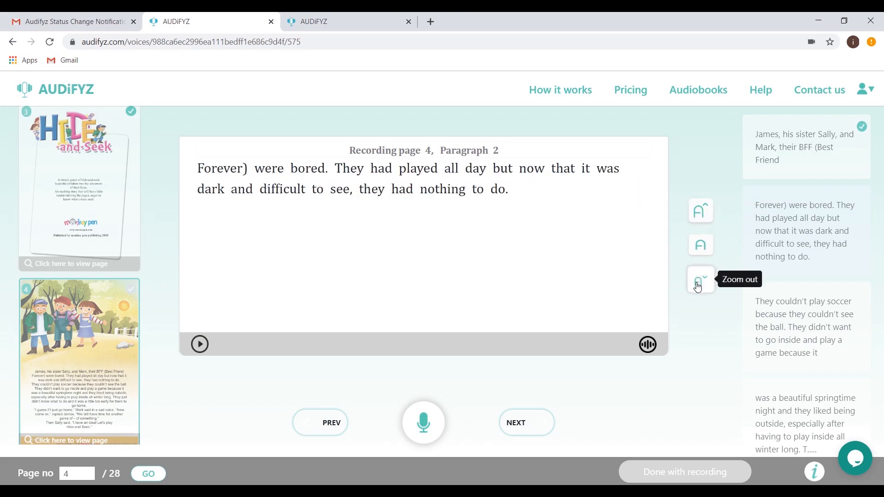
{"action": "left_click", "coordinate": [700, 279]}
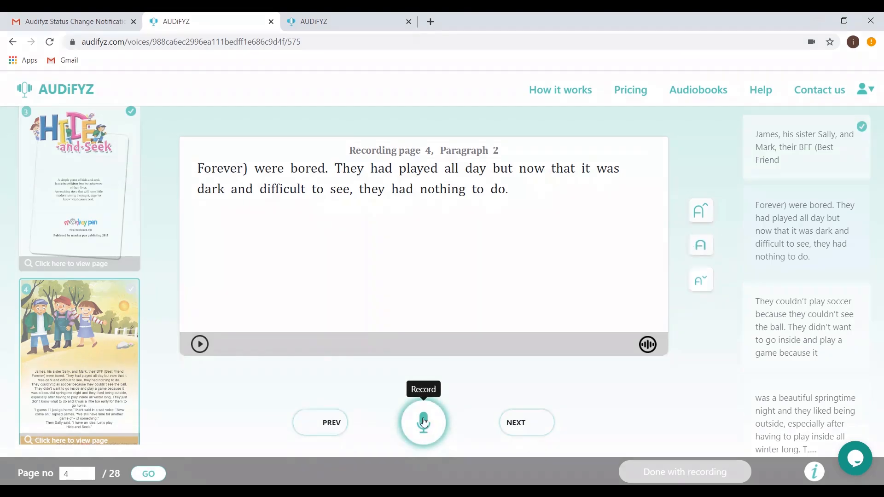
Step: Record paragraph 2 of page 4 and play back the new recording
{"action": "left_click", "coordinate": [423, 423]}
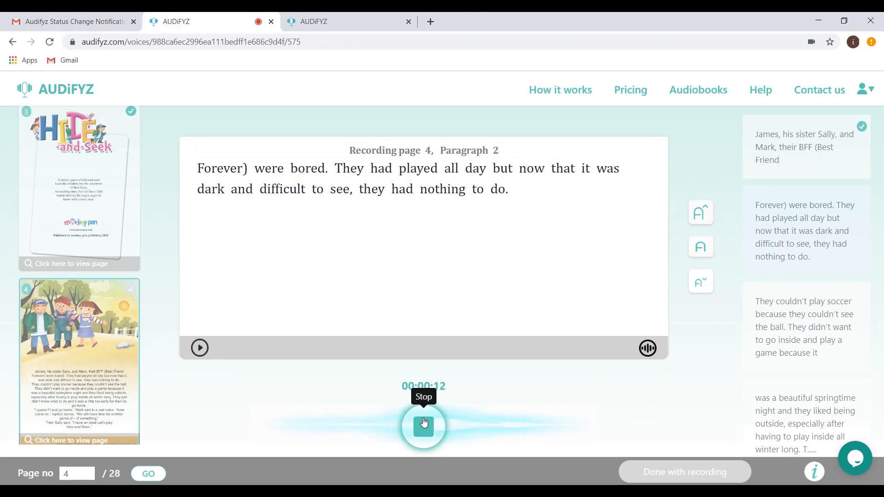
{"action": "left_click", "coordinate": [424, 425]}
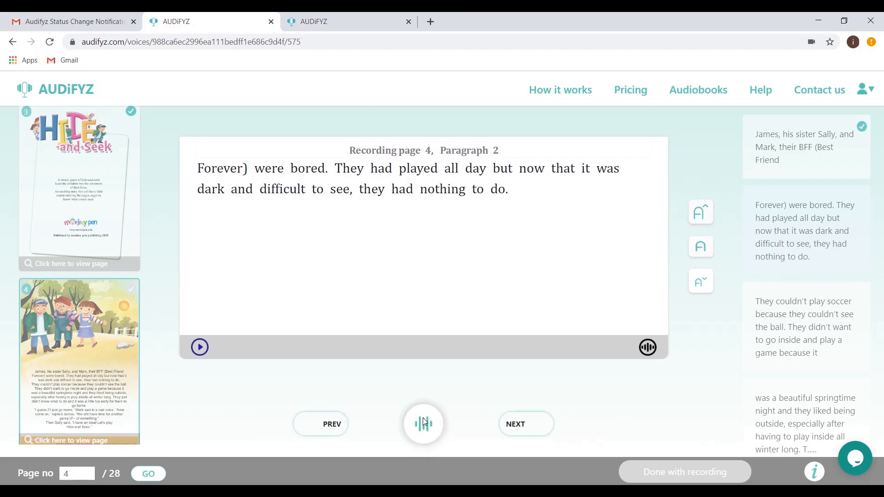
{"action": "mouse_move", "coordinate": [423, 422]}
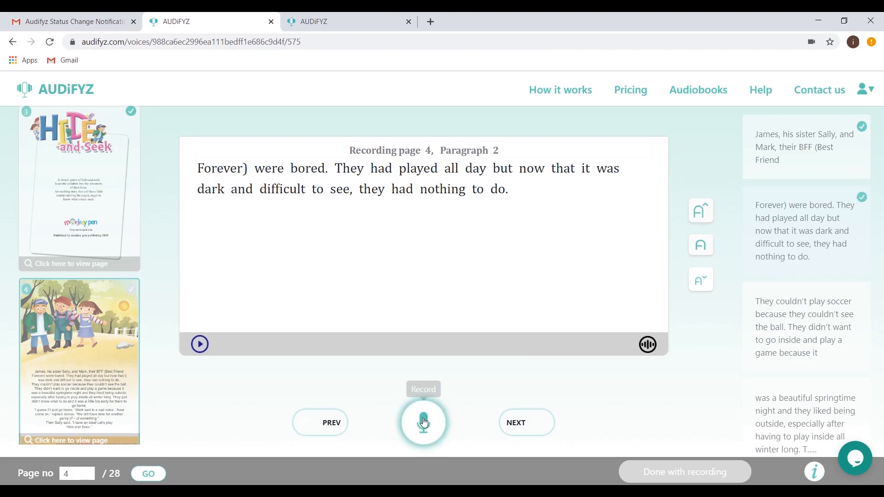
{"action": "left_click", "coordinate": [199, 344]}
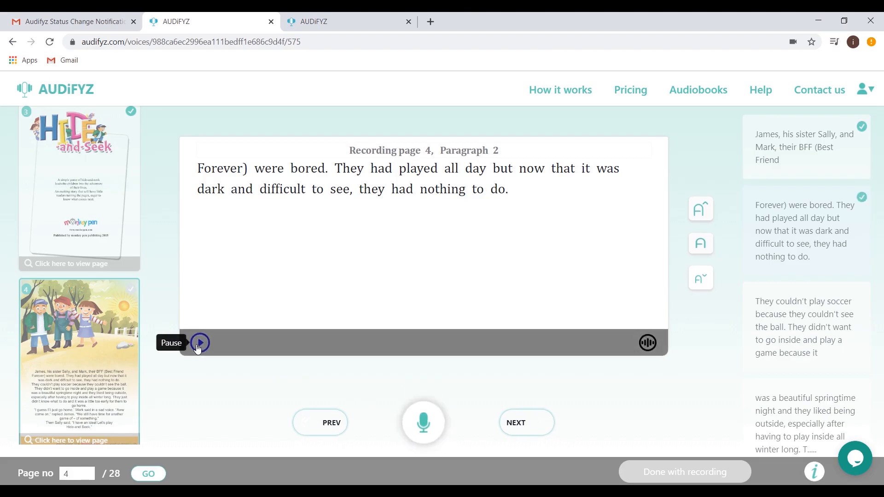
{"action": "left_click", "coordinate": [199, 343]}
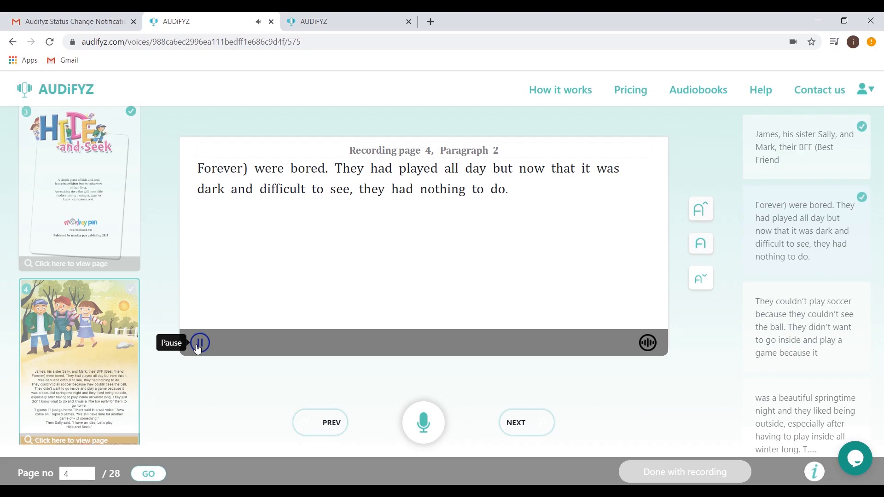
{"action": "left_click", "coordinate": [200, 343]}
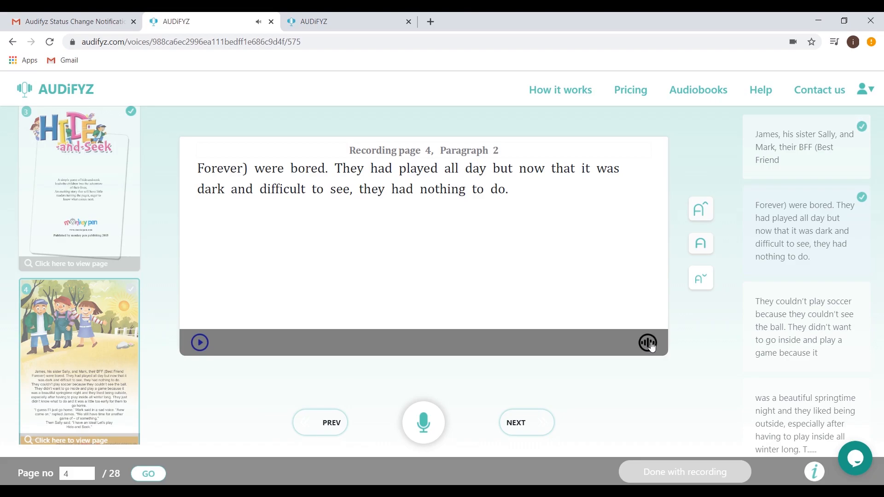
{"action": "mouse_move", "coordinate": [648, 343]}
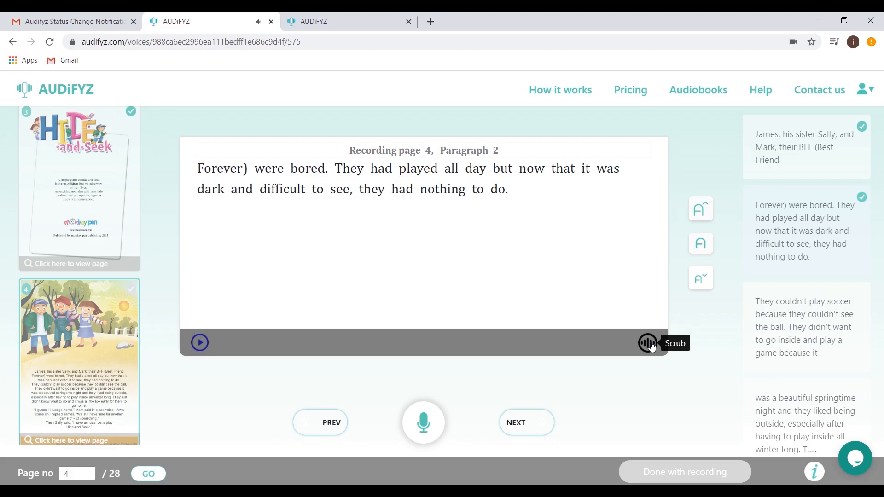
Step: De-silence the paragraph 2 recording, removing the four detected silences
{"action": "left_click", "coordinate": [647, 343]}
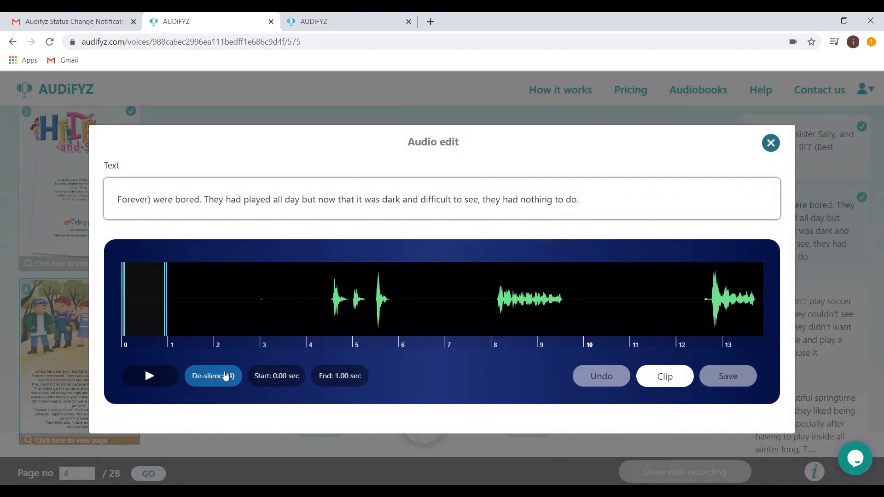
{"action": "mouse_move", "coordinate": [213, 375]}
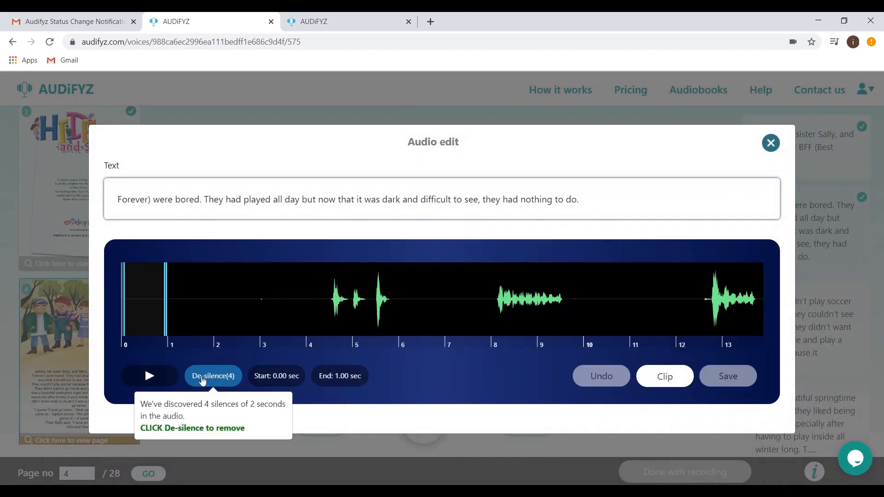
{"action": "left_click", "coordinate": [213, 376]}
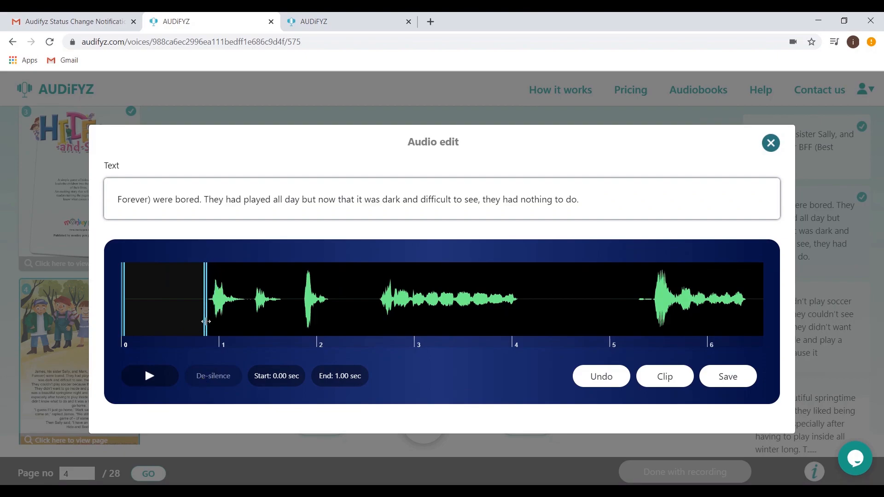
{"action": "left_click", "coordinate": [664, 375]}
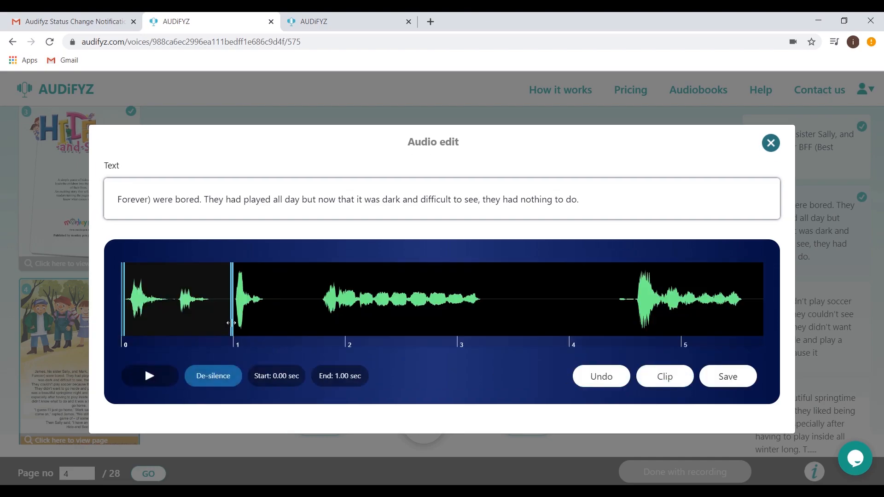
Step: Clip the pauses at 3.24–4.44 s and 1.31–1.82 s and save the edited audio
{"action": "left_click_drag", "start_coordinate": [231, 323], "coordinate": [558, 320]}
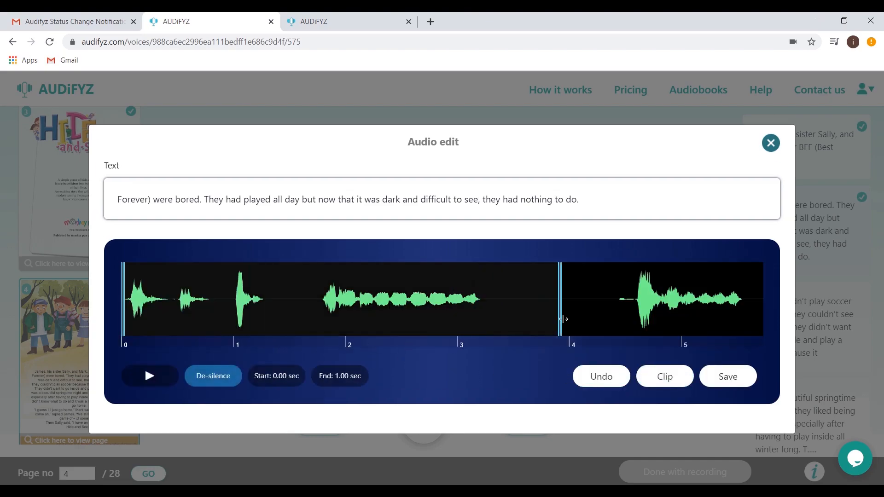
{"action": "left_click_drag", "start_coordinate": [558, 319], "coordinate": [614, 319]}
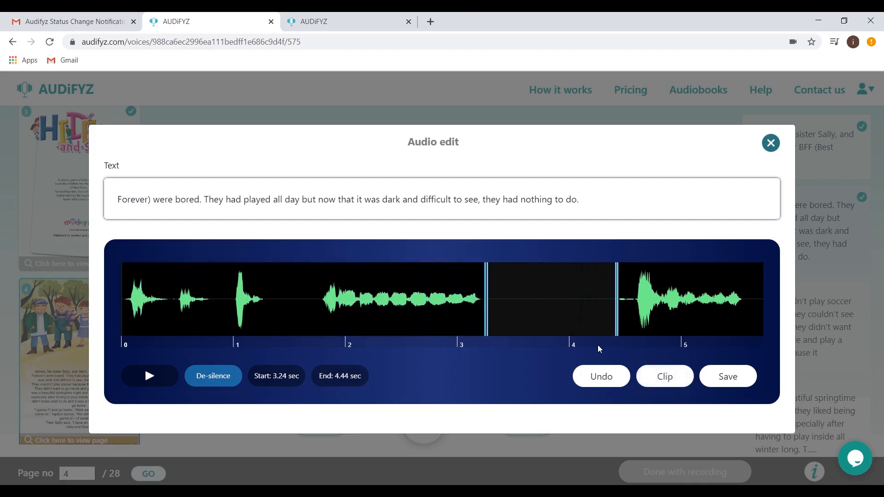
{"action": "left_click", "coordinate": [664, 376]}
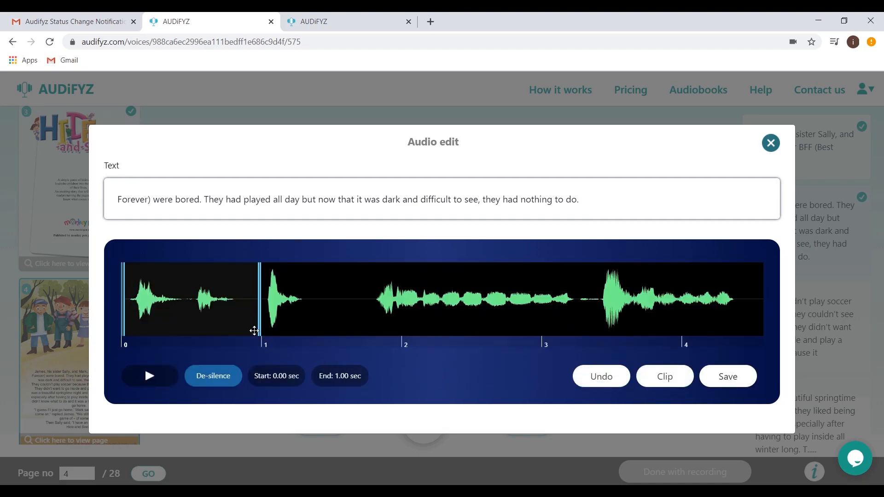
{"action": "left_click_drag", "start_coordinate": [260, 330], "coordinate": [372, 330]}
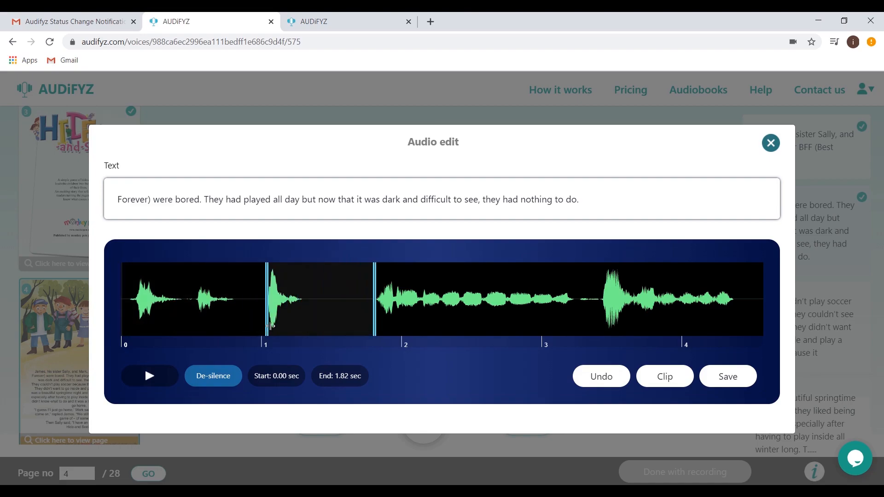
{"action": "left_click", "coordinate": [664, 375]}
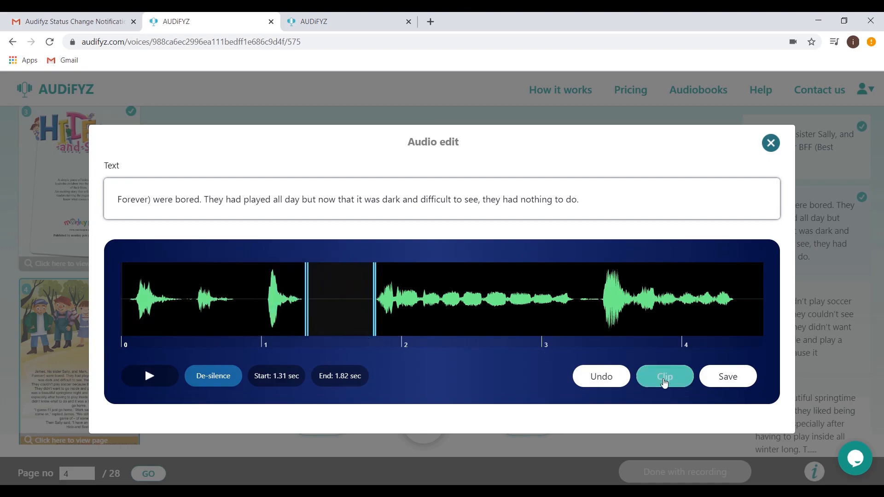
{"action": "left_click", "coordinate": [664, 376]}
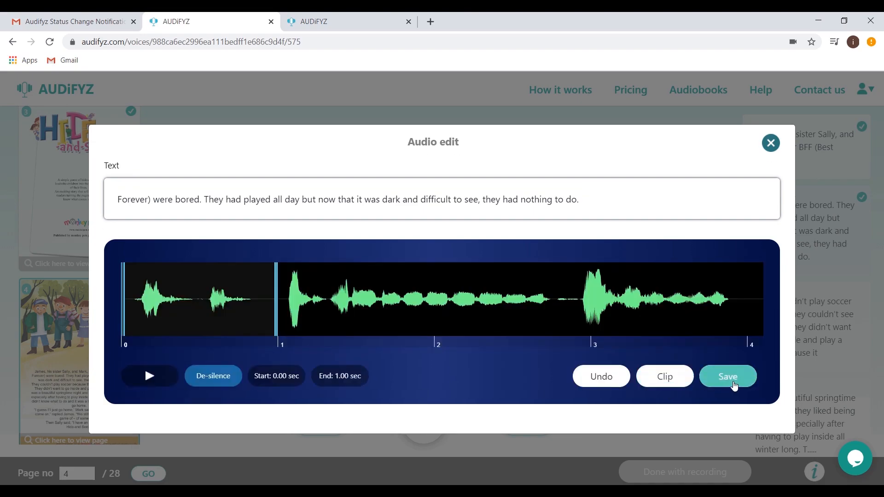
{"action": "left_click", "coordinate": [727, 377]}
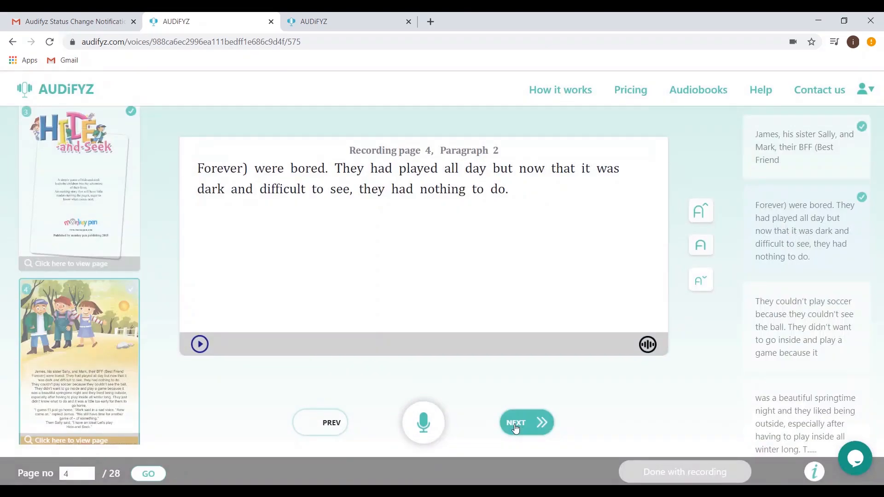
Step: Record paragraph 3 of page 4
{"action": "left_click", "coordinate": [526, 423]}
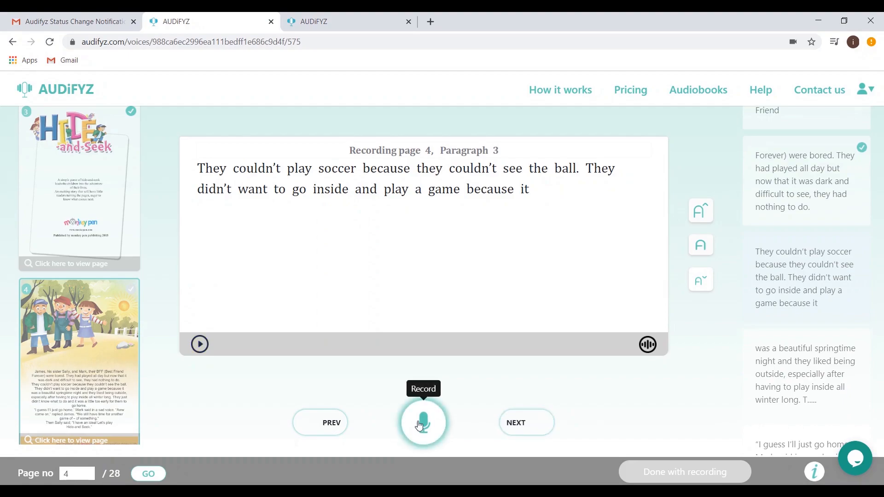
{"action": "left_click", "coordinate": [423, 423]}
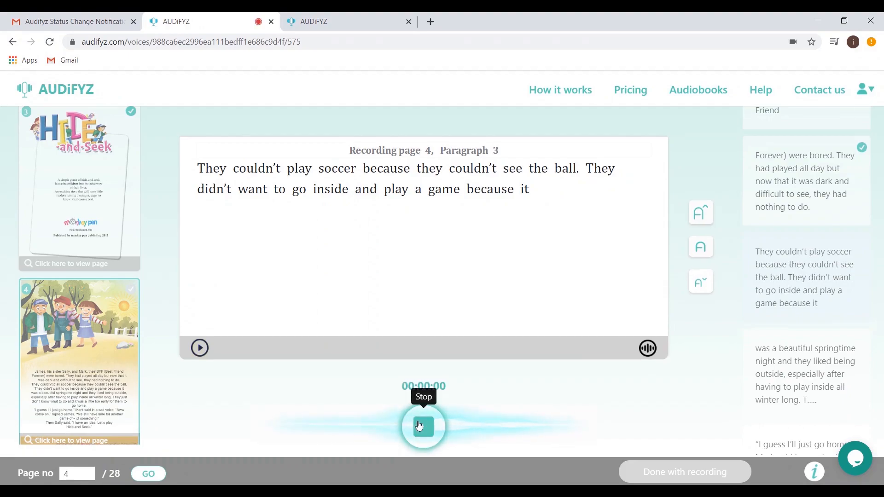
{"action": "left_click", "coordinate": [423, 426]}
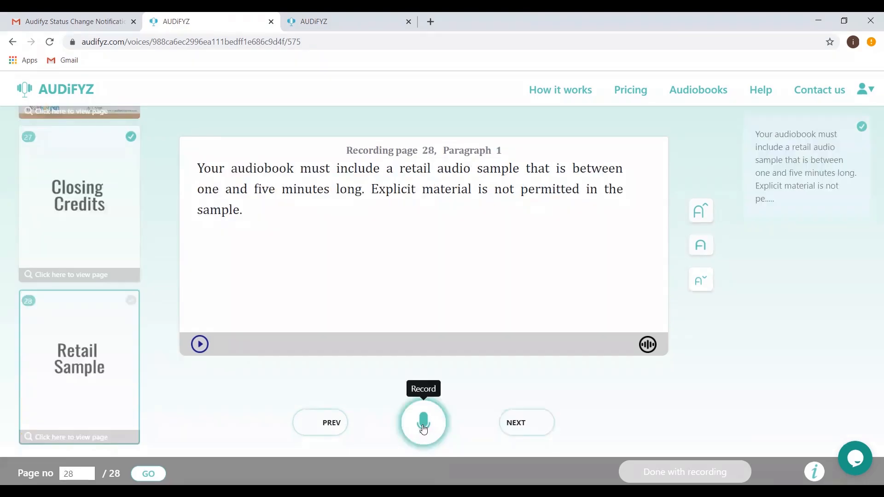
Step: Record the page 28 Retail Sample and finish recording to reach the payment plans
{"action": "left_click", "coordinate": [424, 423]}
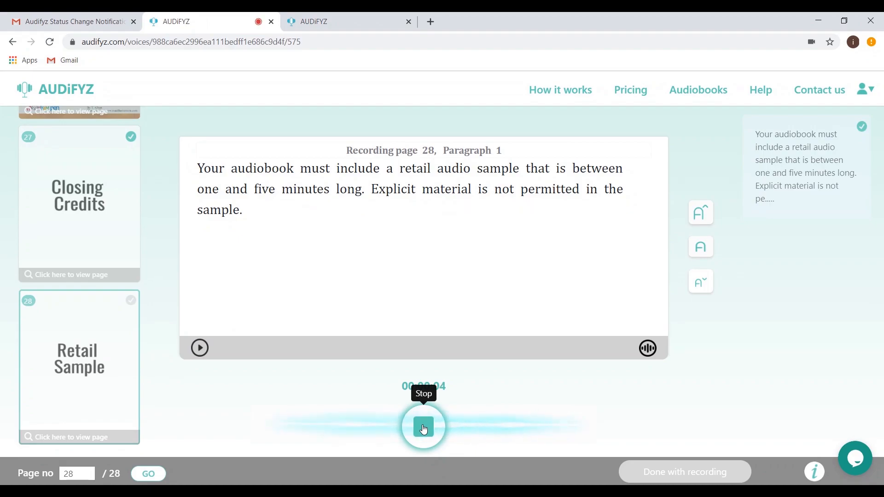
{"action": "left_click", "coordinate": [424, 426]}
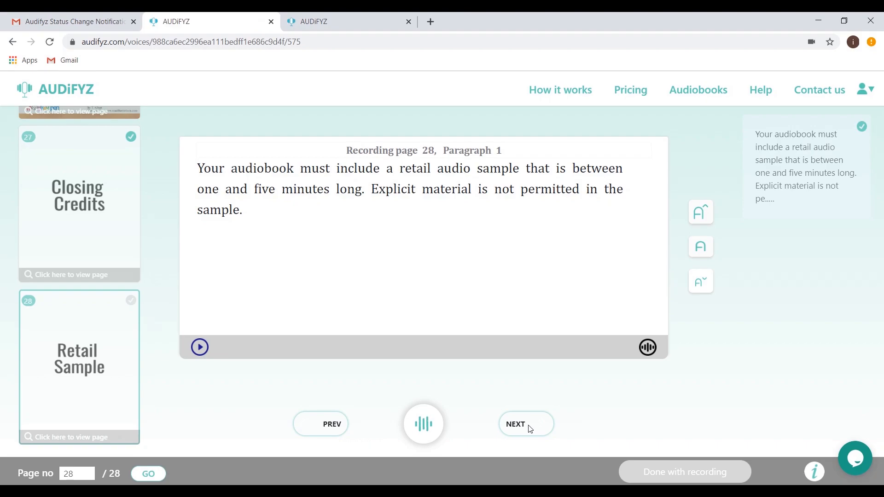
{"action": "left_click", "coordinate": [422, 424]}
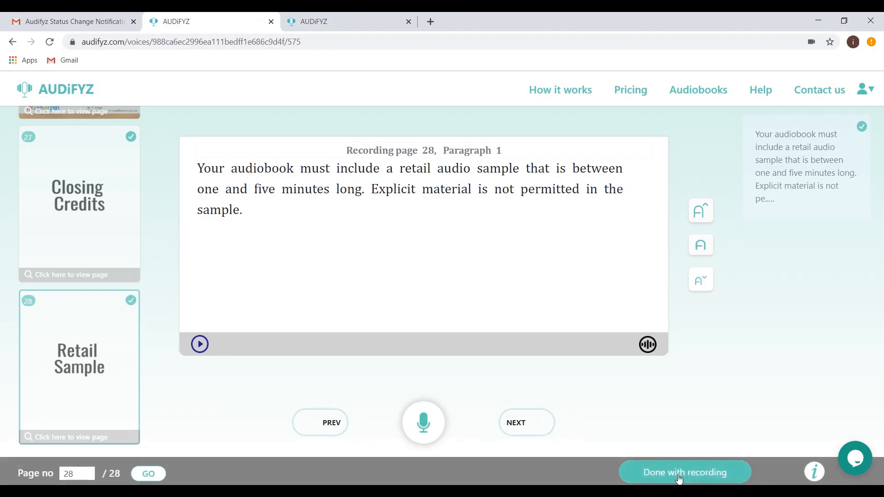
{"action": "left_click", "coordinate": [685, 472]}
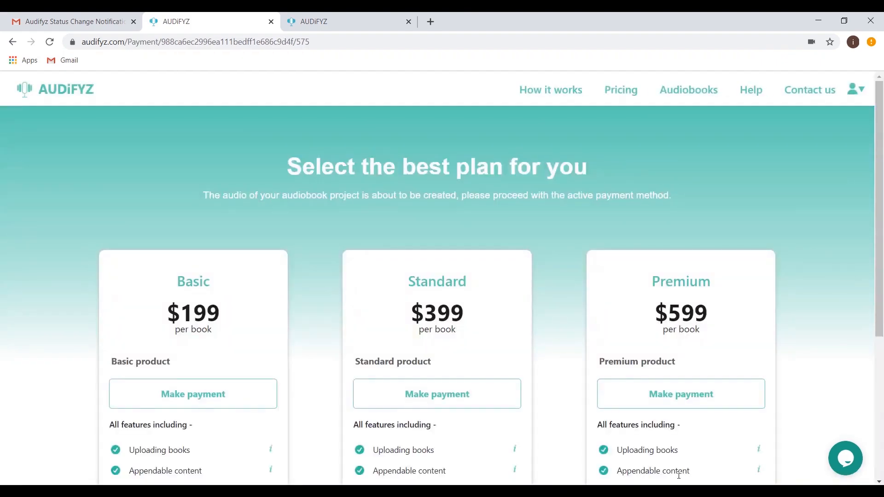
Step: Choose the Premium plan, opening the $599 order summary for Hide and seek
{"action": "scroll", "scroll_direction": "down", "scroll_amount": 3}
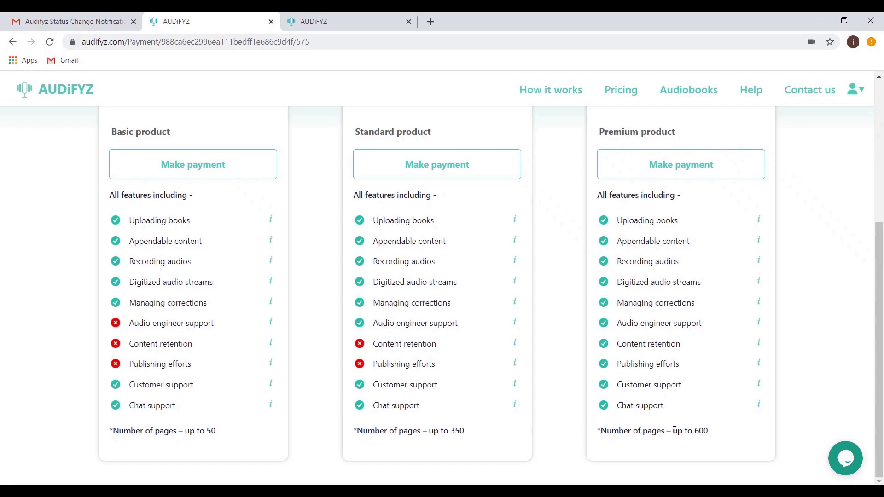
{"action": "mouse_move", "coordinate": [679, 164]}
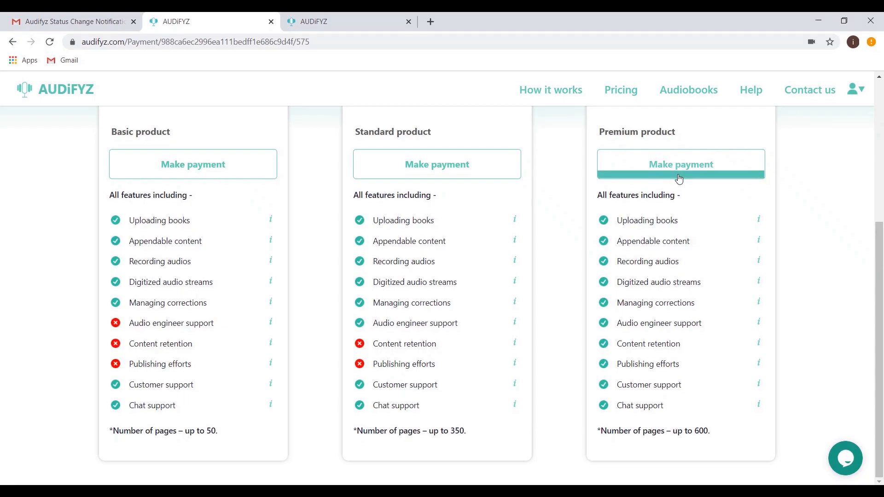
{"action": "left_click", "coordinate": [679, 164]}
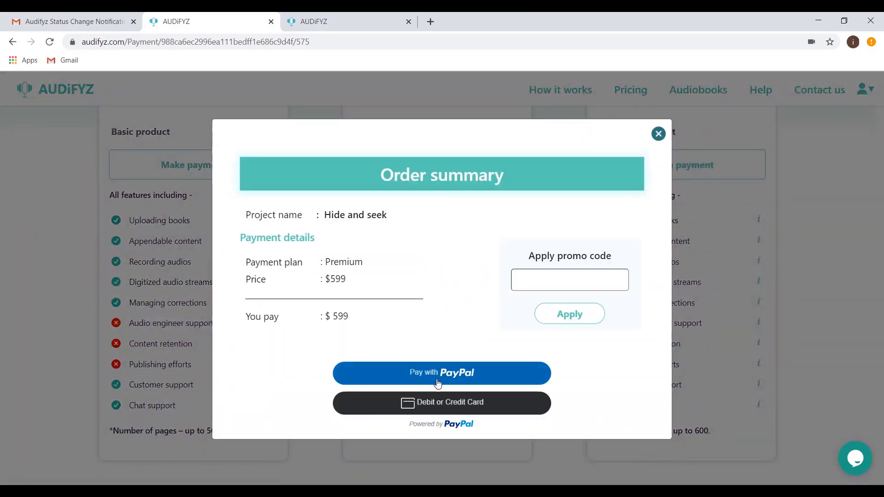
Step: Pay for the Premium order with PayPal and generate the Hide and seek audio, dismissing the email notice
{"action": "left_click", "coordinate": [441, 373]}
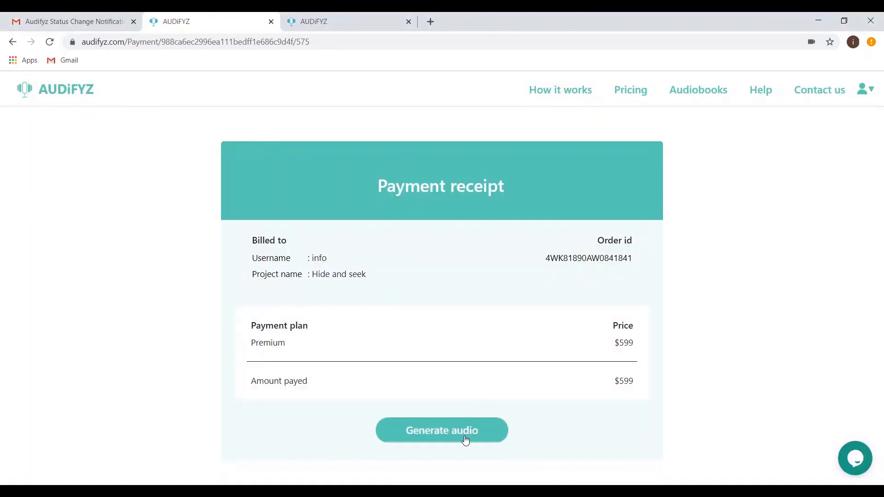
{"action": "left_click", "coordinate": [442, 430]}
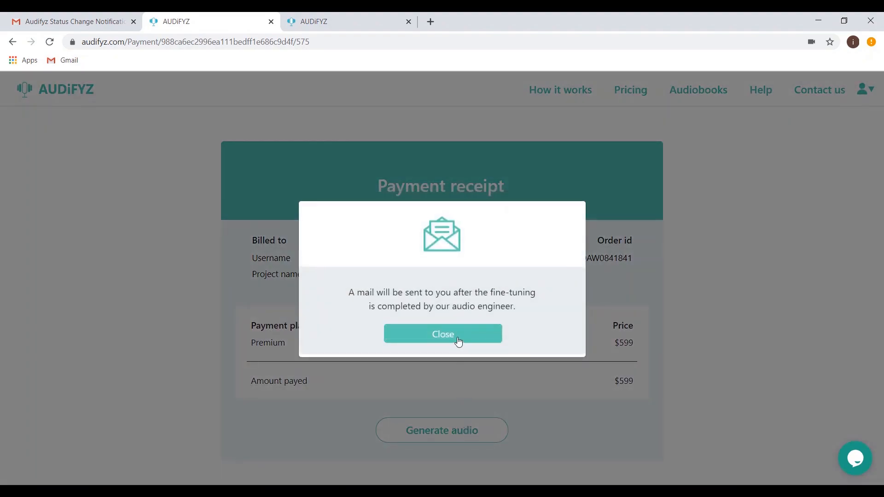
{"action": "left_click", "coordinate": [442, 333]}
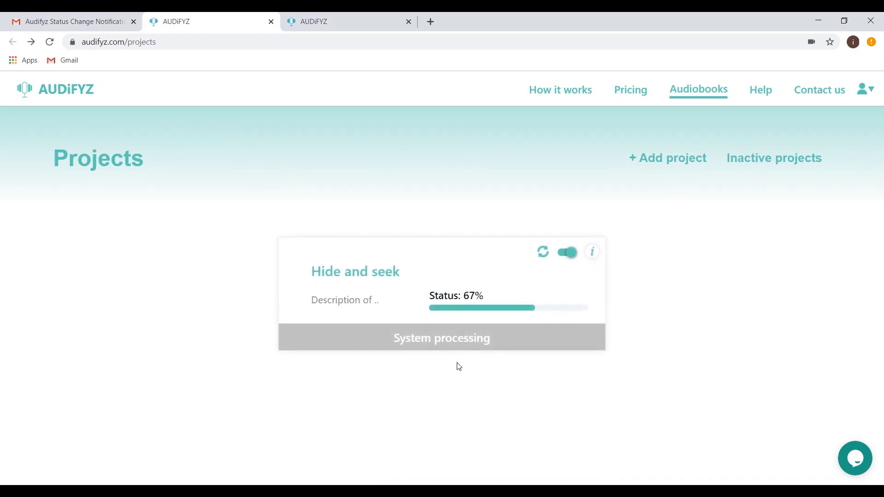
{"action": "mouse_move", "coordinate": [80, 15]}
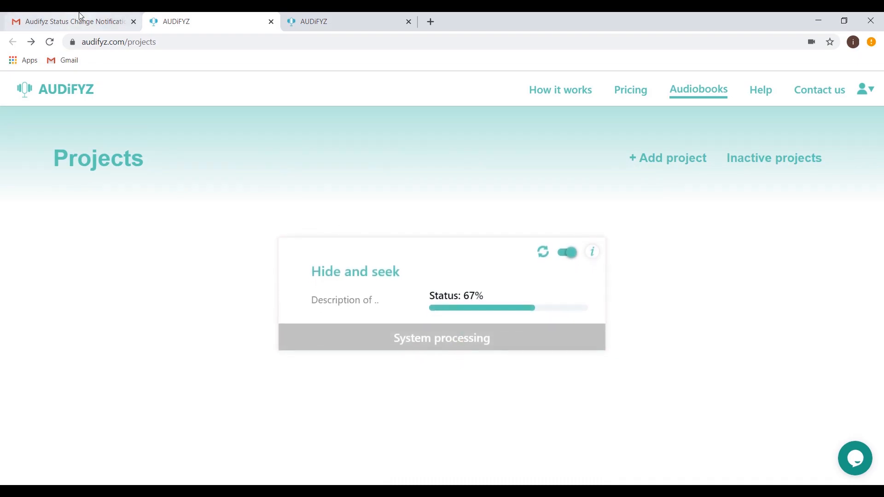
Step: Read the Payment Details email confirming $599 paid for Hide and seek, following its link to AUDiFYZ and back
{"action": "left_click", "coordinate": [68, 21]}
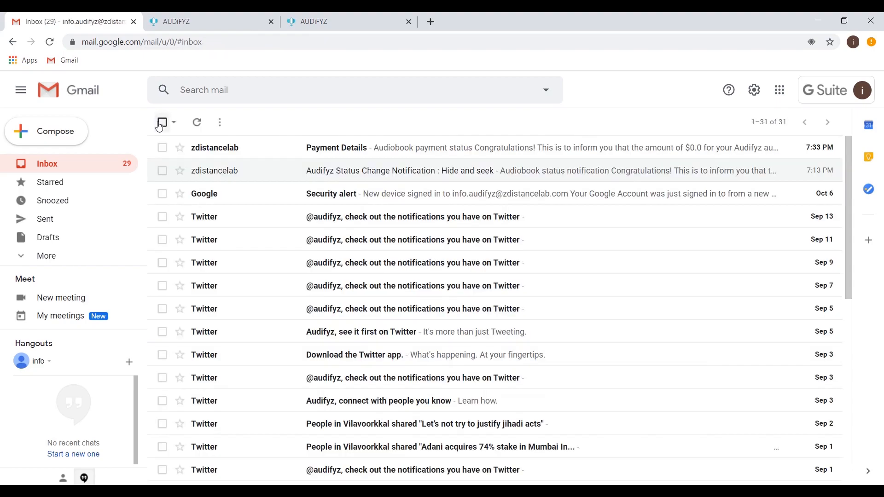
{"action": "left_click", "coordinate": [337, 148]}
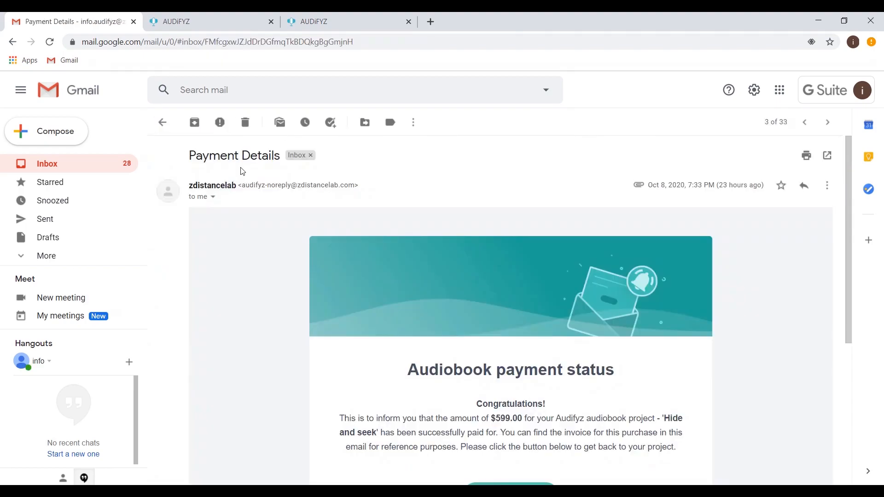
{"action": "scroll", "scroll_direction": "down", "scroll_amount": 3}
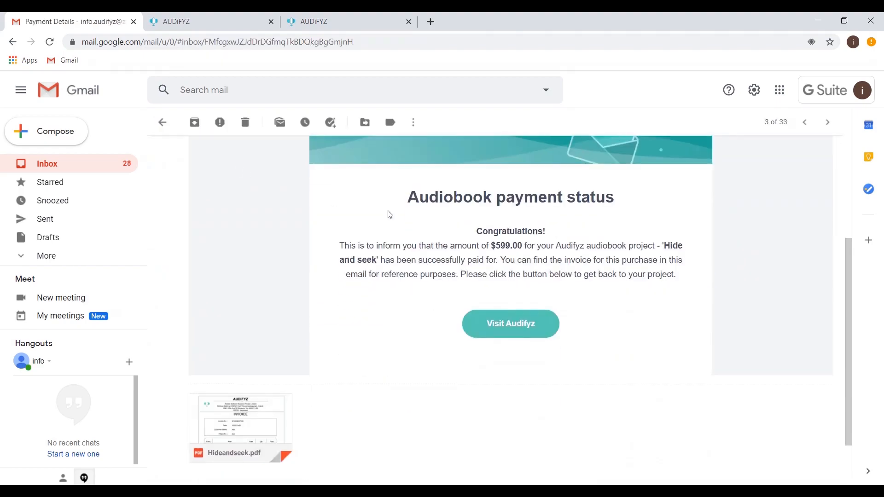
{"action": "mouse_move", "coordinate": [510, 323]}
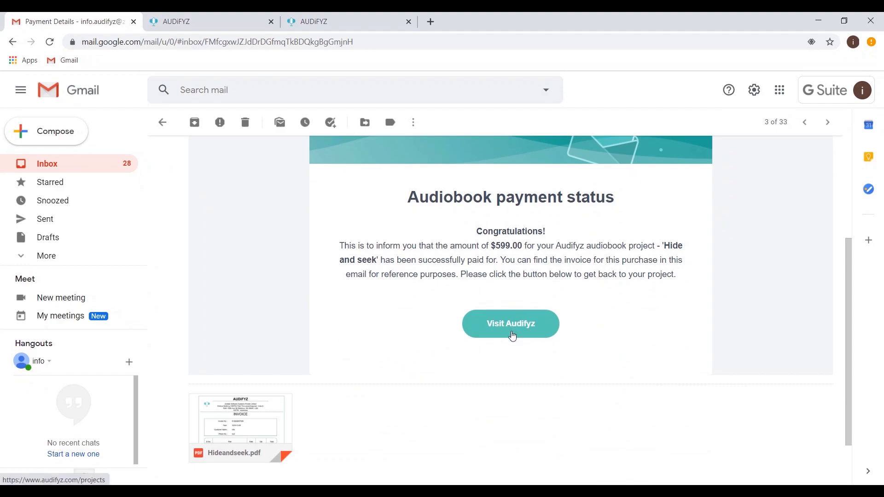
{"action": "left_click", "coordinate": [509, 323]}
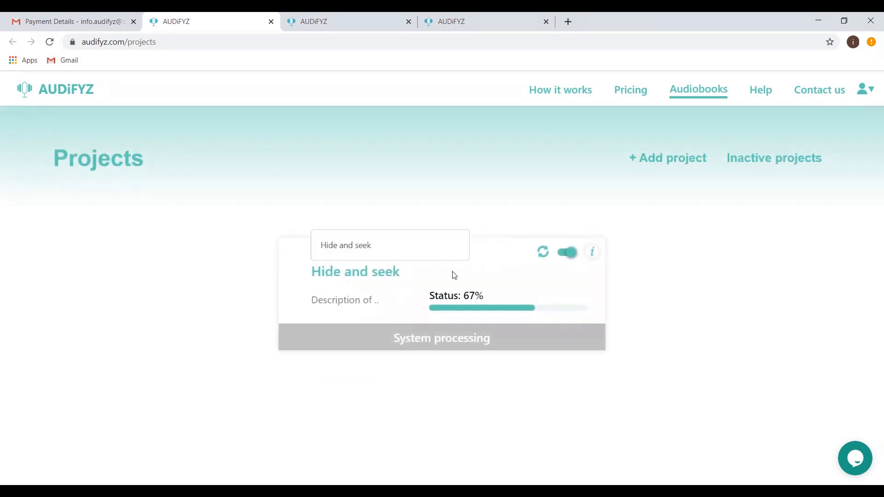
{"action": "left_click", "coordinate": [74, 22]}
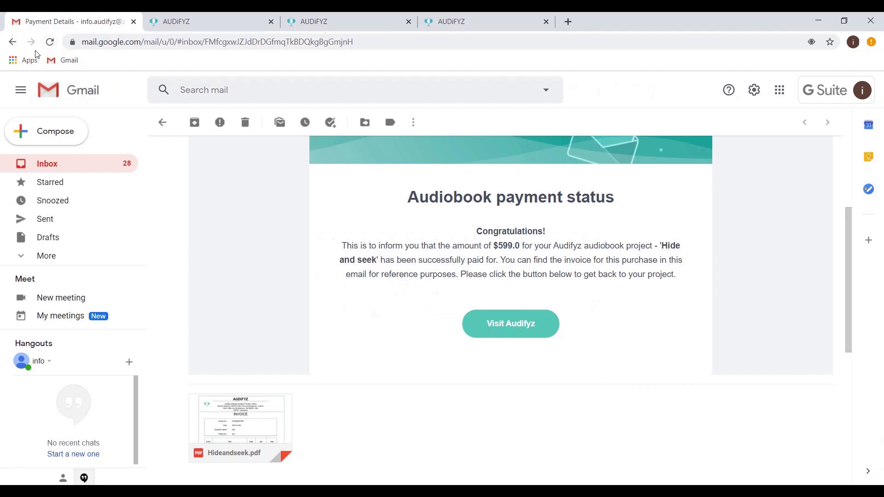
Step: Refresh the inbox, read the audio-merged status notification and follow Visit Audifyz to the project at 75%
{"action": "left_click", "coordinate": [13, 41]}
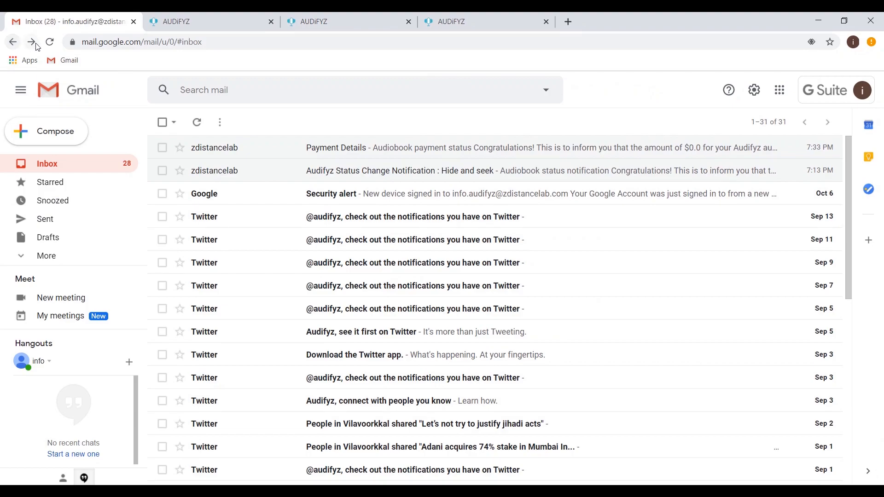
{"action": "left_click", "coordinate": [49, 42]}
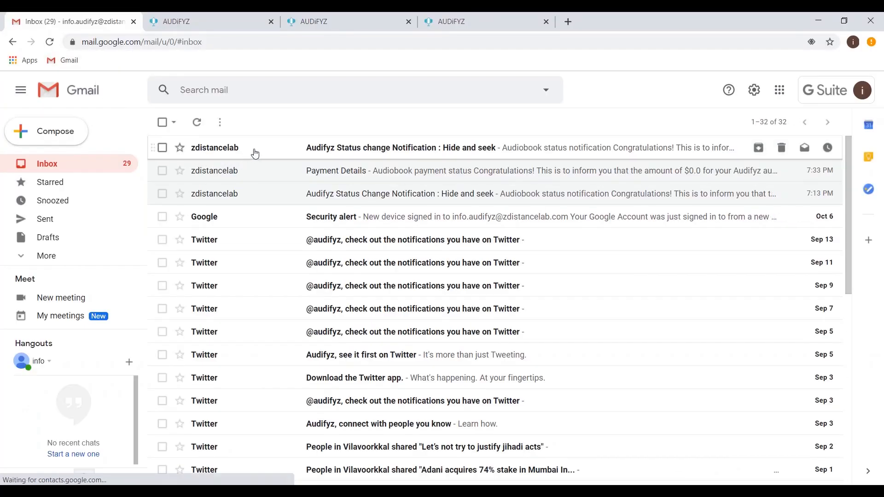
{"action": "left_click", "coordinate": [400, 148]}
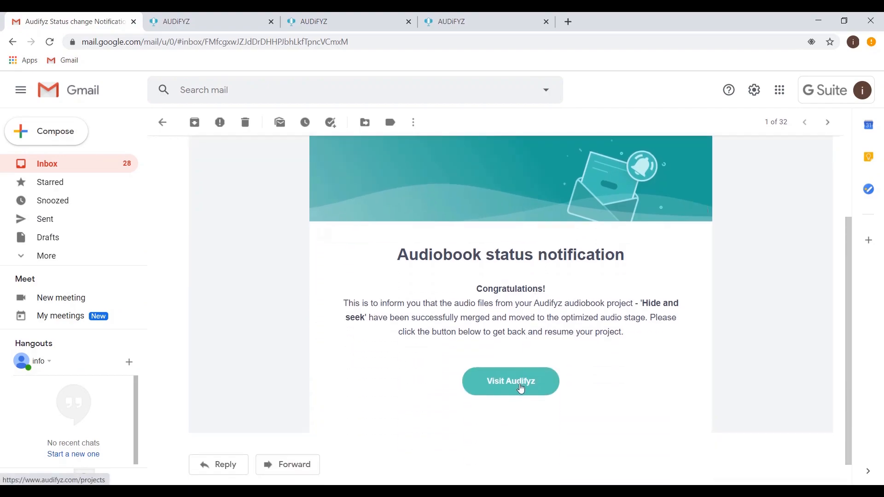
{"action": "left_click", "coordinate": [510, 381]}
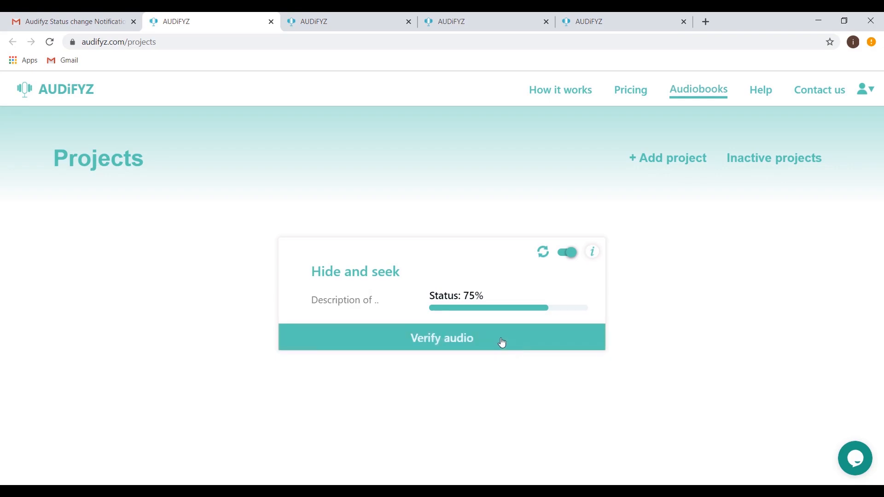
Step: Verify the merged chapter audio, preview the opening credits and send it for optimization, returning to Projects
{"action": "left_click", "coordinate": [442, 338]}
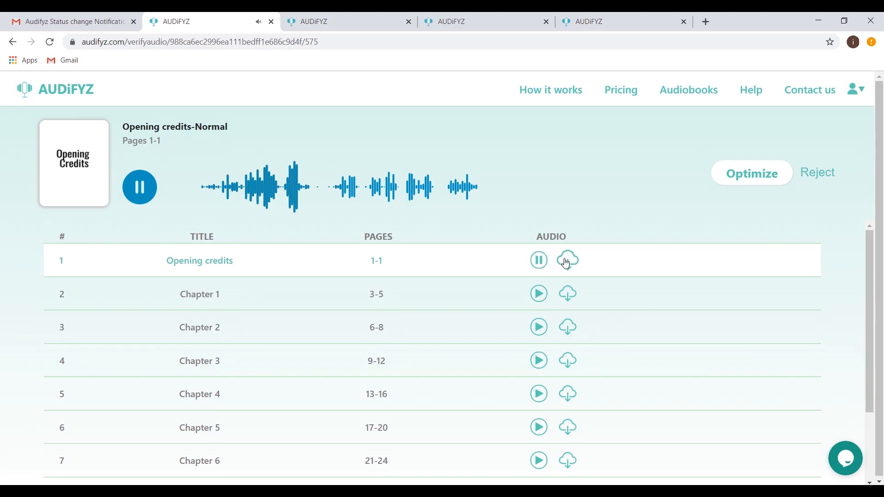
{"action": "left_click", "coordinate": [568, 259]}
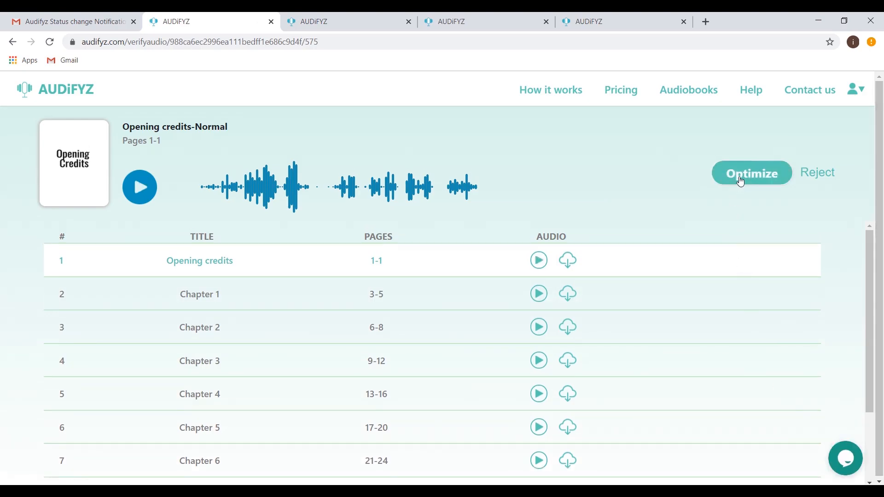
{"action": "left_click", "coordinate": [751, 172]}
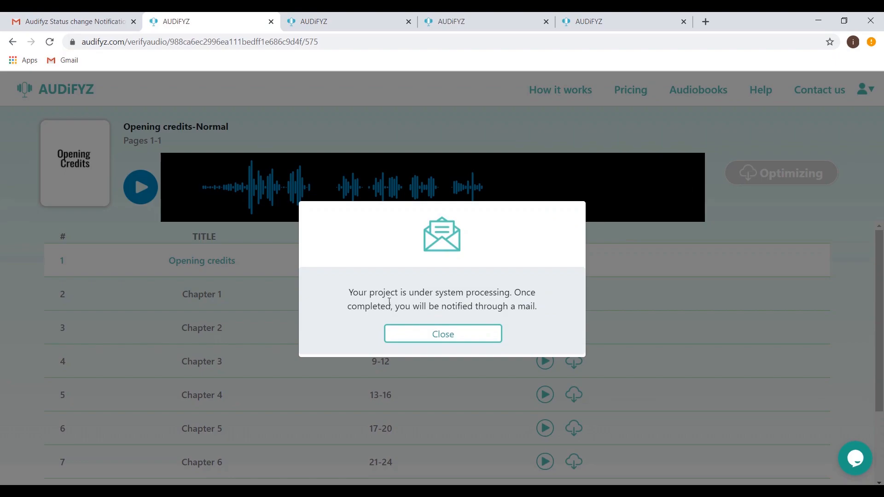
{"action": "left_click", "coordinate": [443, 333]}
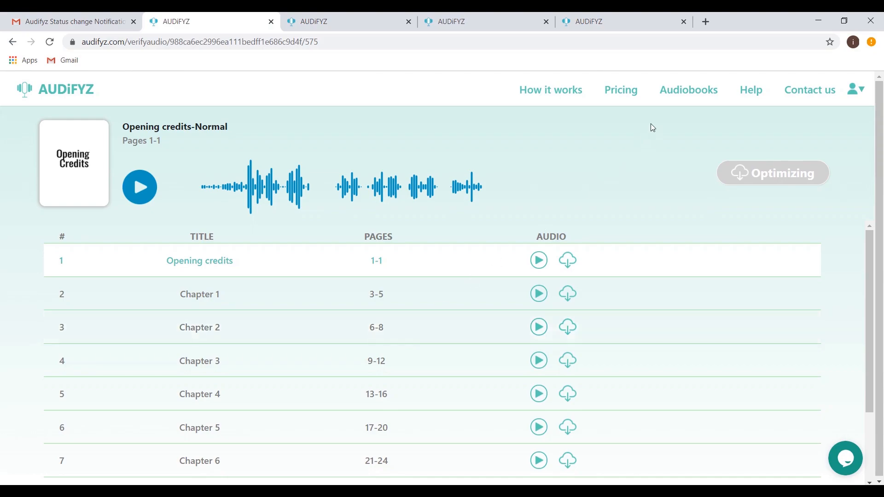
{"action": "left_click", "coordinate": [686, 90]}
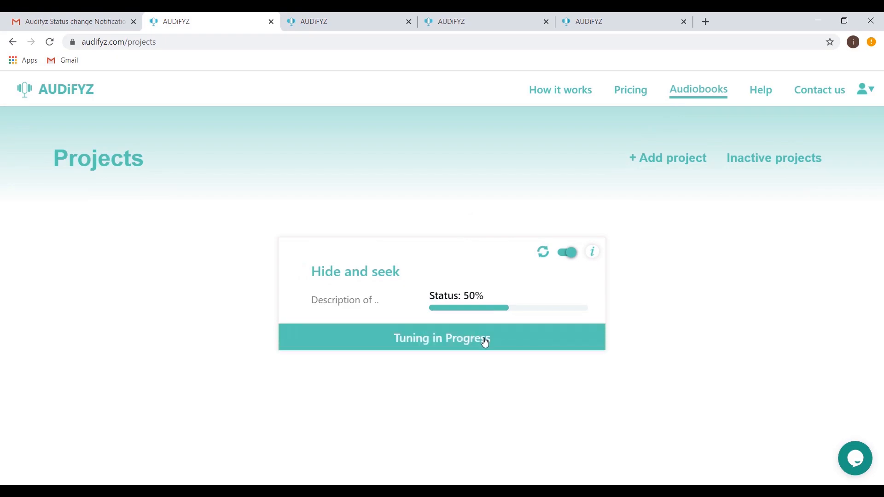
Step: Refresh Hide and seek to 83% and bring up its optimized chapter audio for verification
{"action": "left_click", "coordinate": [441, 338]}
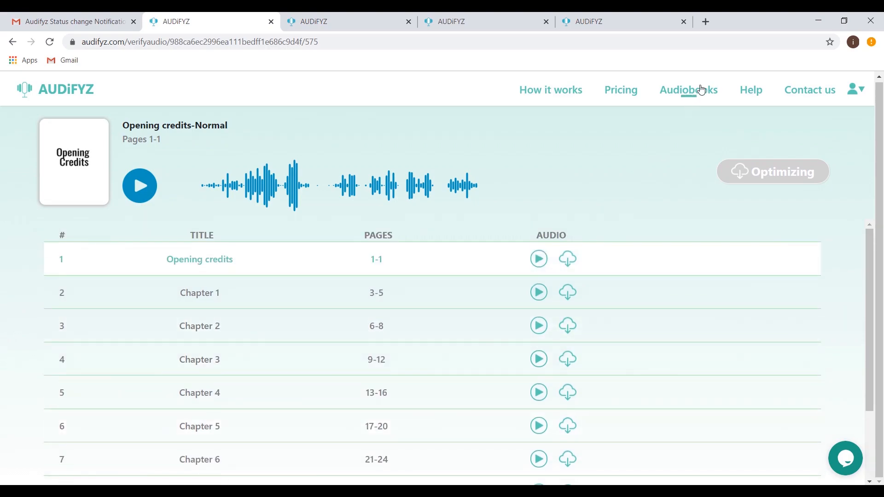
{"action": "left_click", "coordinate": [687, 90]}
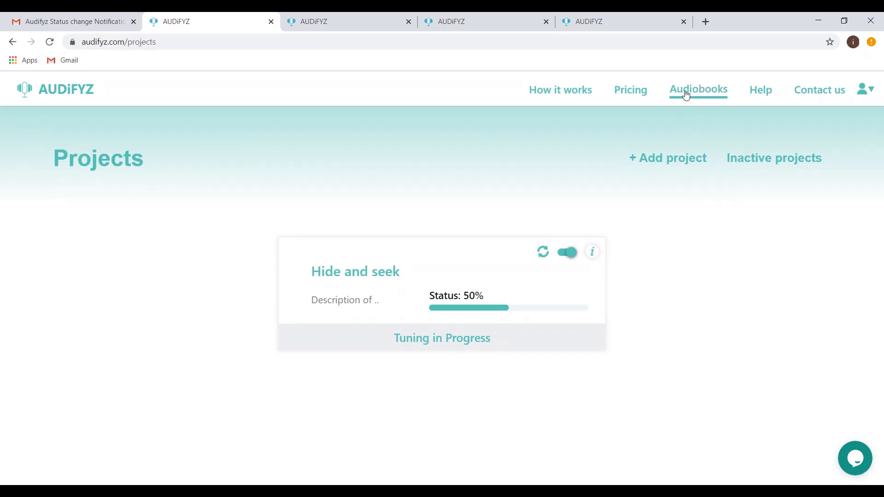
{"action": "mouse_move", "coordinate": [561, 263]}
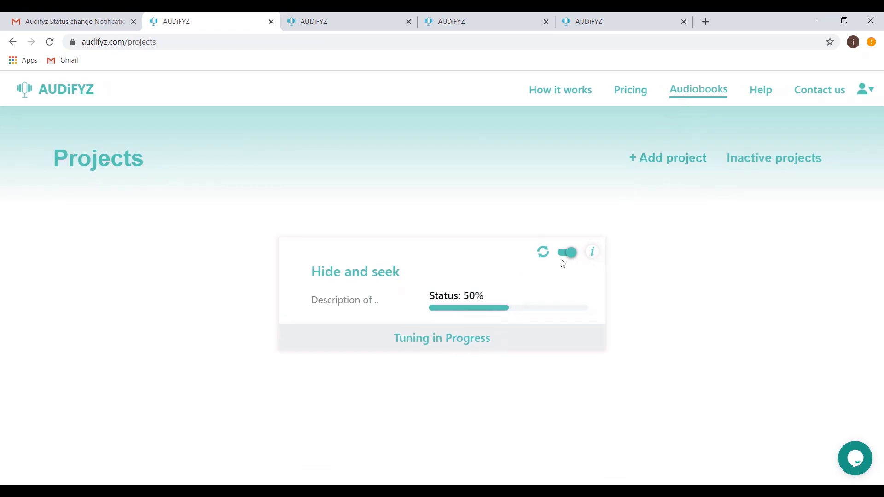
{"action": "left_click", "coordinate": [541, 252]}
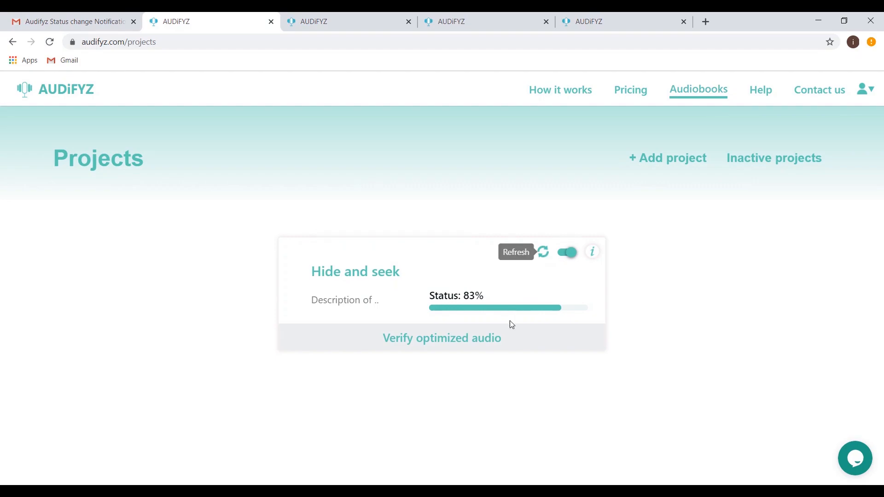
{"action": "mouse_move", "coordinate": [501, 338]}
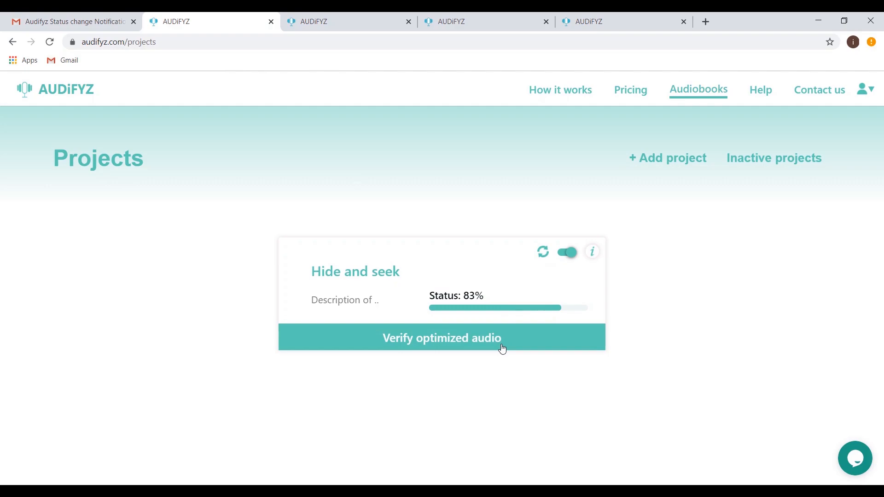
{"action": "left_click", "coordinate": [441, 338]}
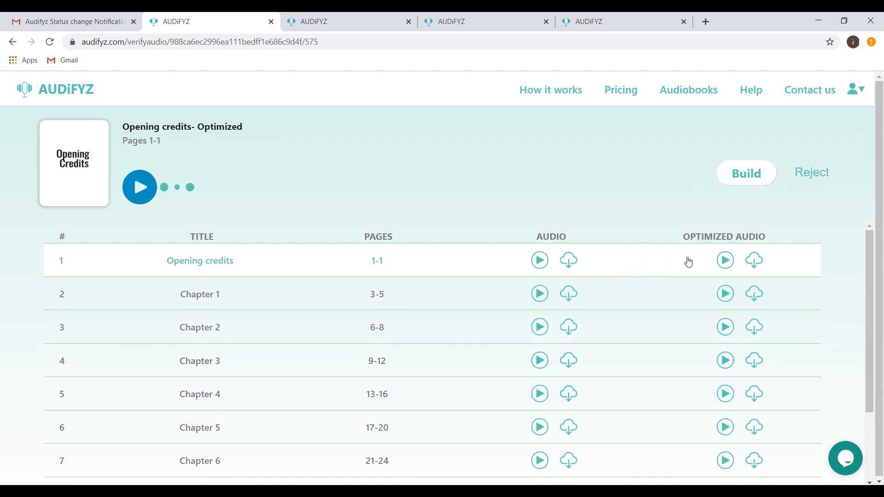
Step: Preview the optimized Opening credits and build the final Hide and seek audiobook
{"action": "left_click", "coordinate": [725, 260]}
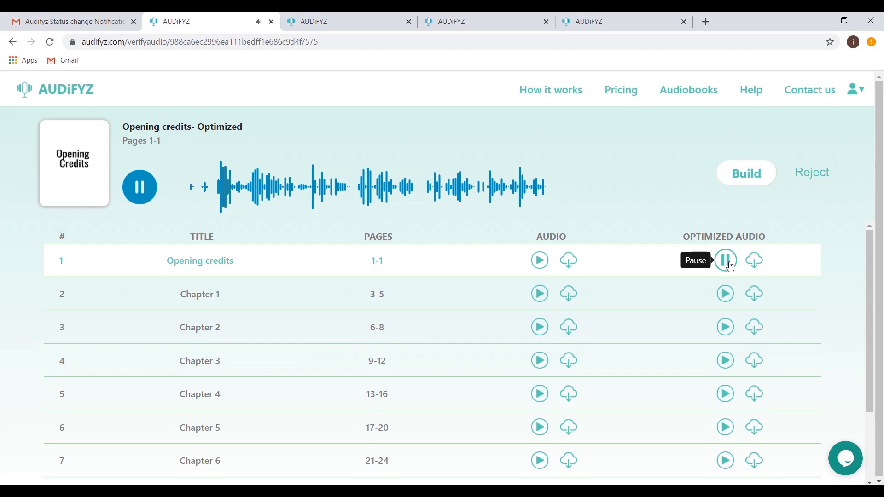
{"action": "left_click", "coordinate": [724, 259]}
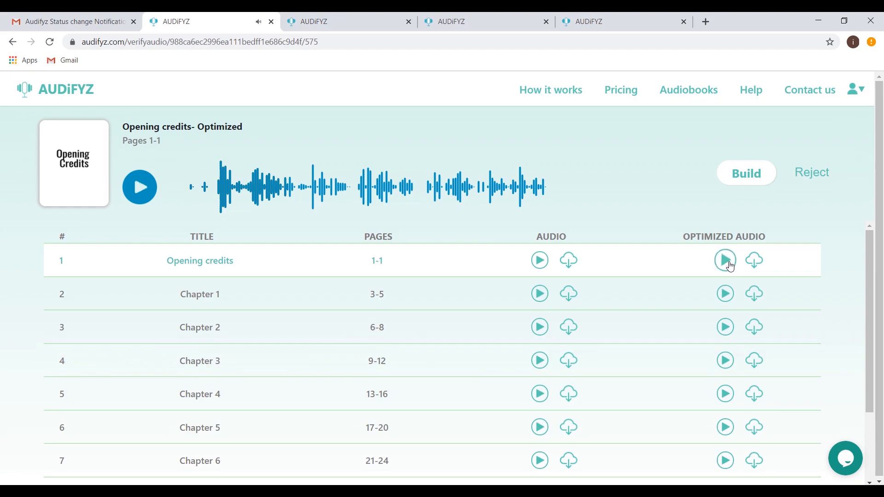
{"action": "mouse_move", "coordinate": [754, 260]}
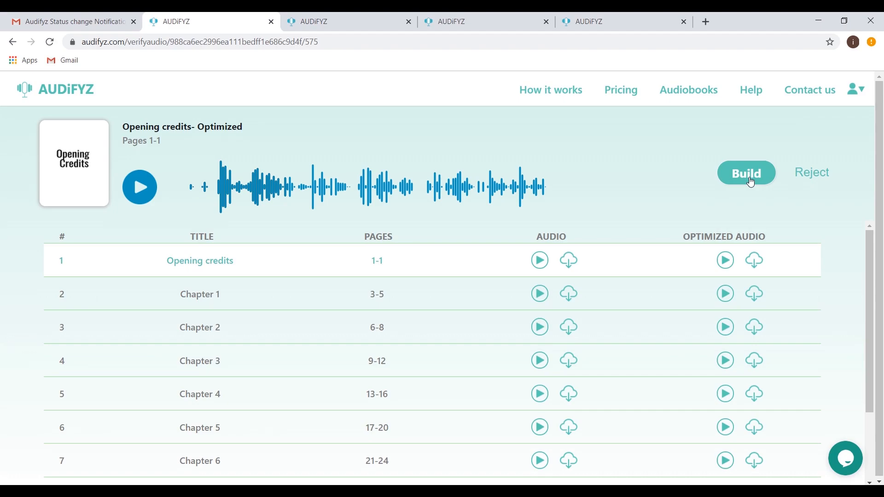
{"action": "left_click", "coordinate": [745, 173]}
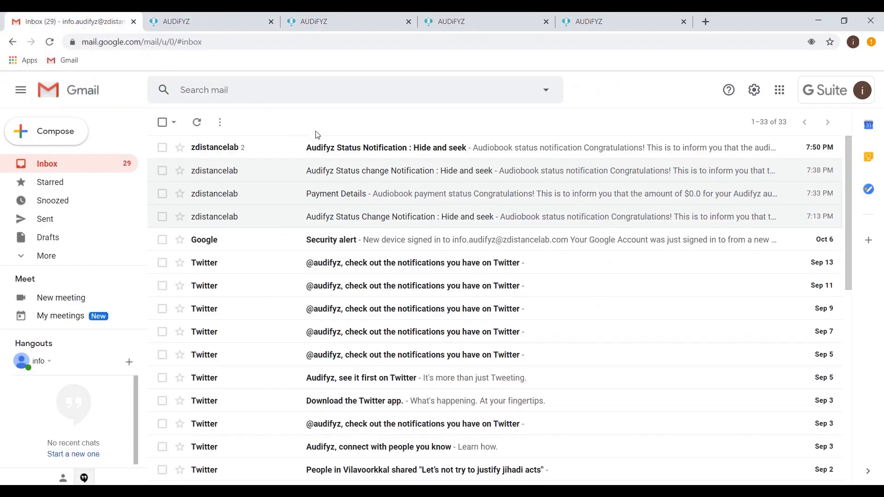
Step: Read the audiobook-generated notification and follow Download audiobook to the project at 100%
{"action": "left_click", "coordinate": [386, 147]}
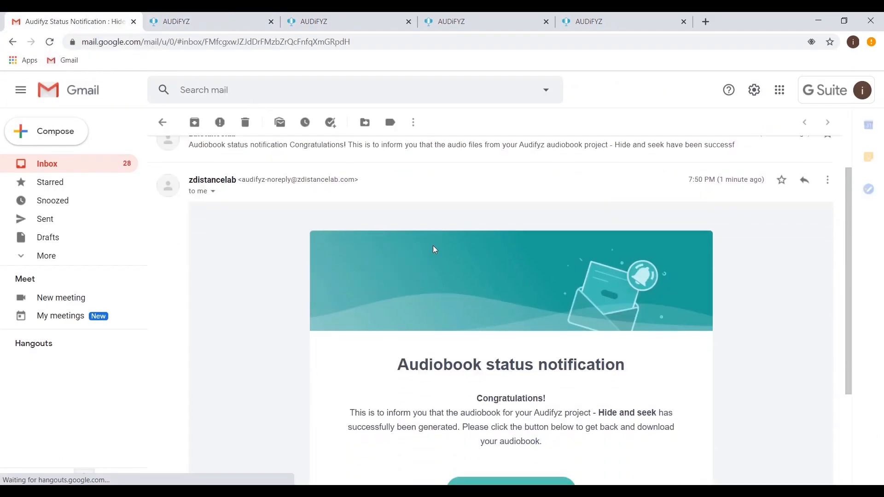
{"action": "scroll", "scroll_direction": "down", "scroll_amount": 3}
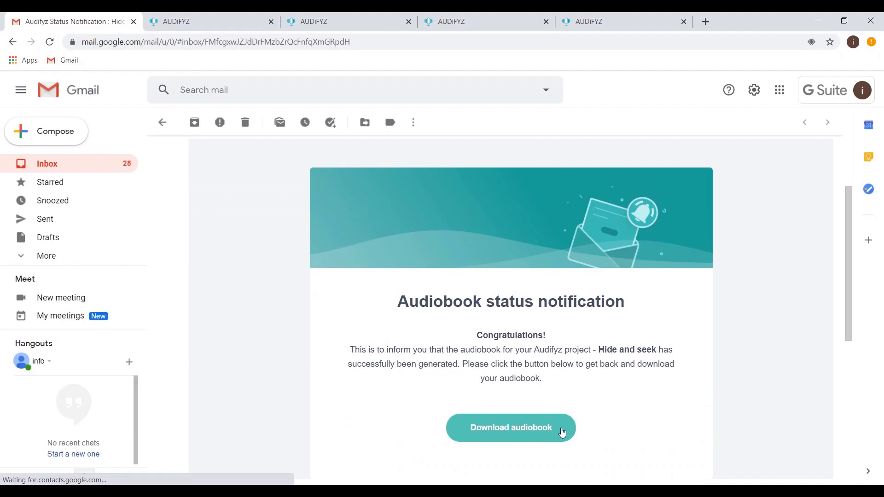
{"action": "left_click", "coordinate": [510, 427]}
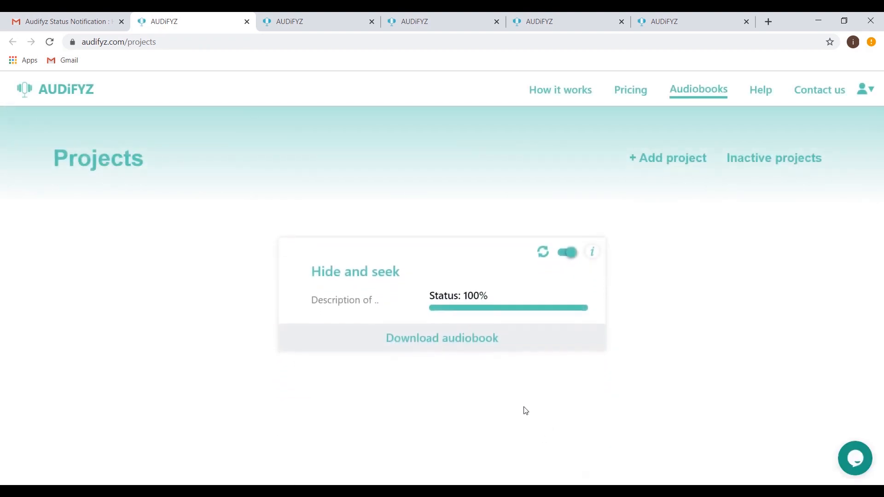
{"action": "left_click", "coordinate": [441, 338]}
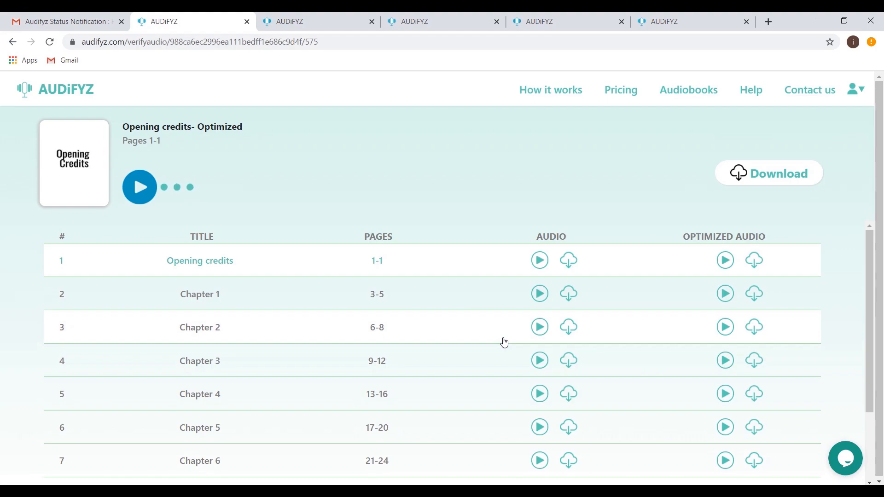
{"action": "left_click", "coordinate": [768, 170]}
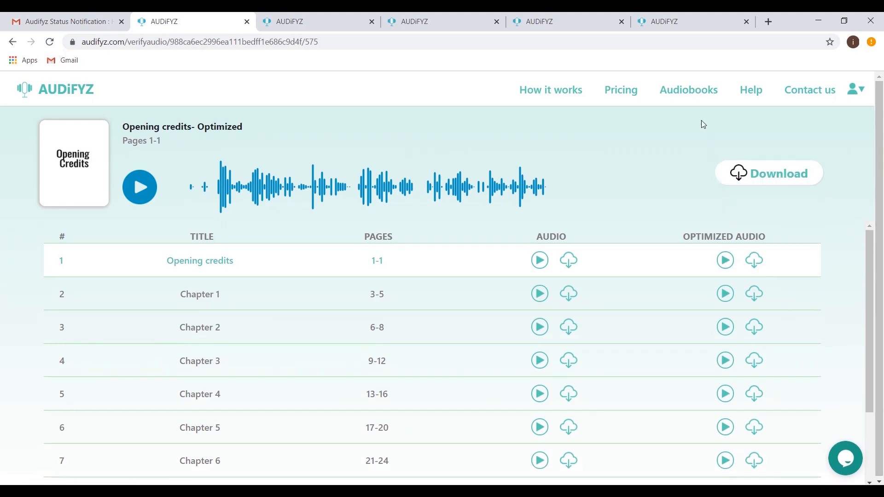
{"action": "left_click", "coordinate": [688, 89]}
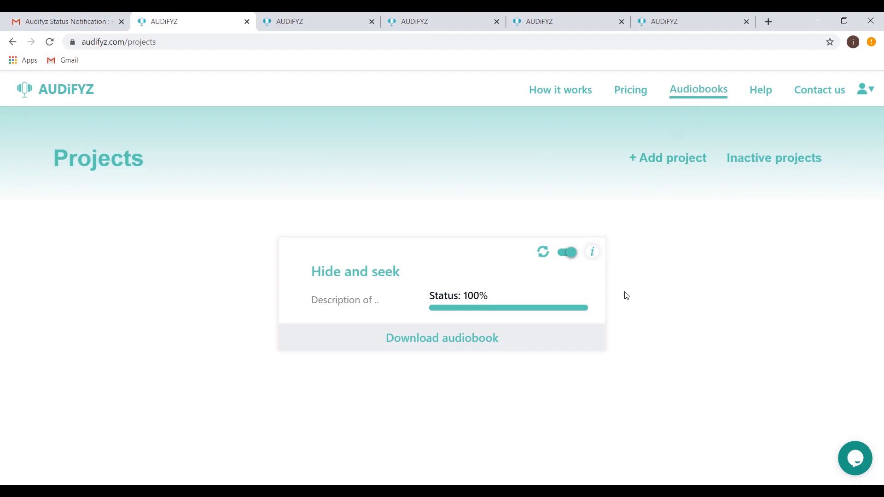
{"action": "mouse_move", "coordinate": [620, 332]}
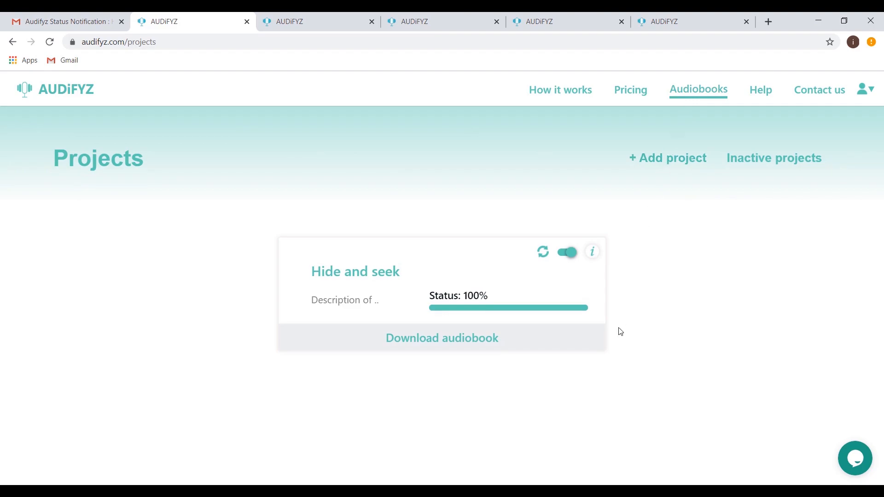